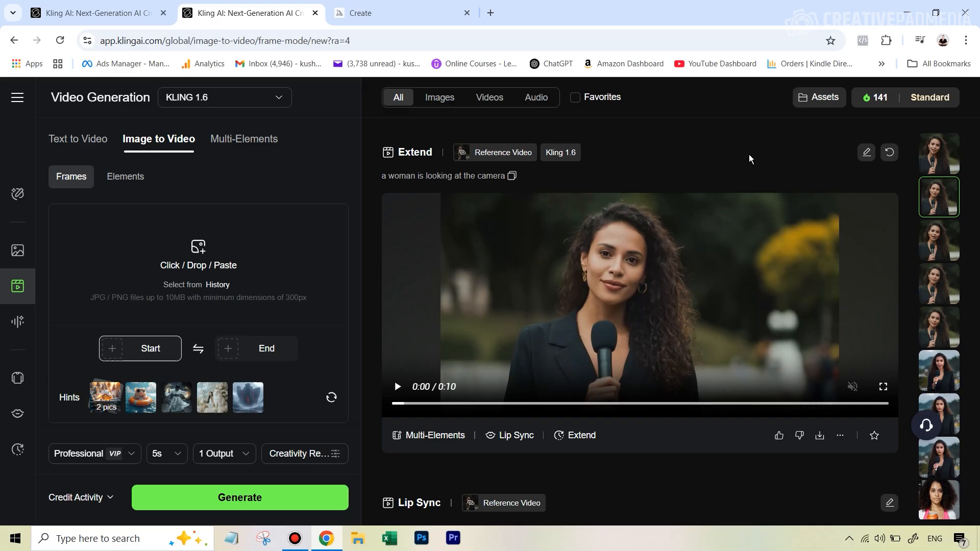
# Play the extended 10-second reporter clip through to 0:10, pausing and resuming along the way
pyautogui.click(397, 386)
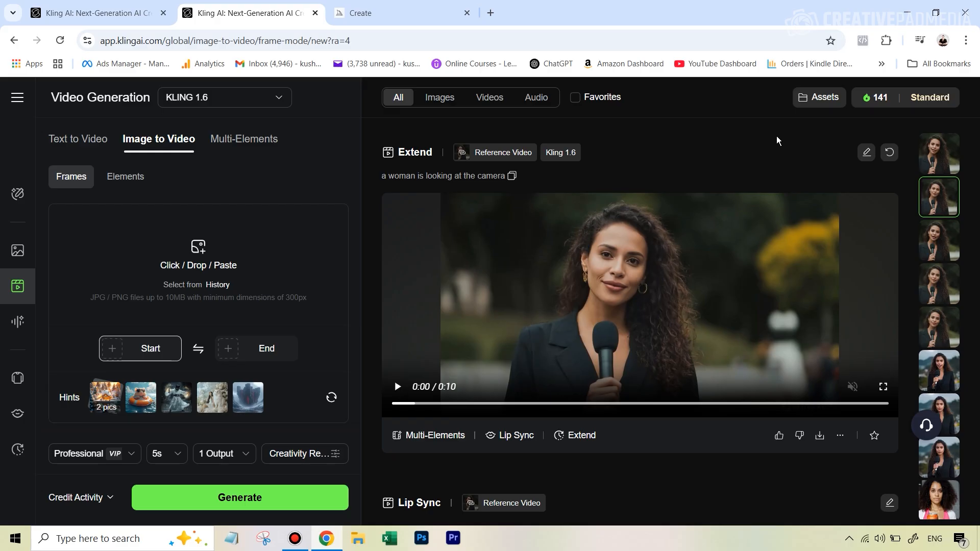
pyautogui.moveTo(711, 167)
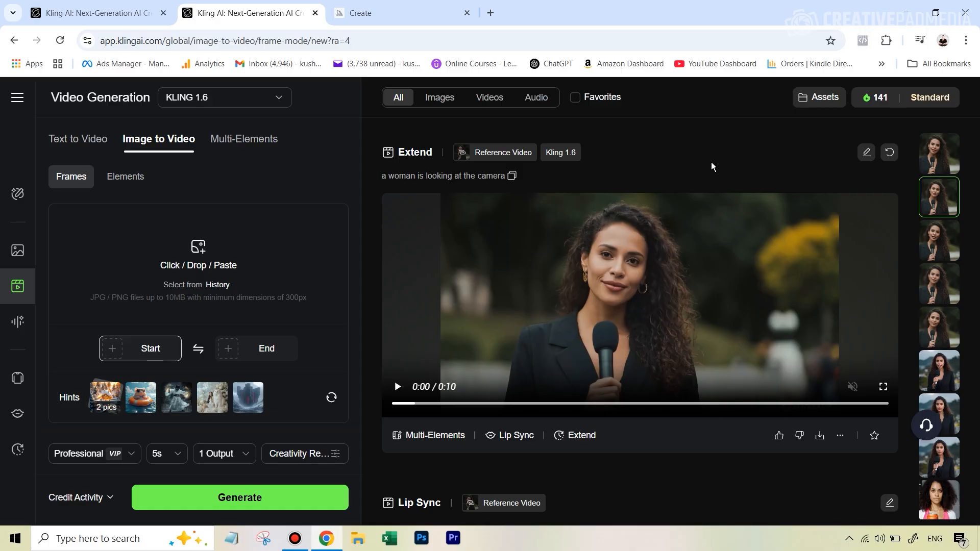
pyautogui.click(397, 385)
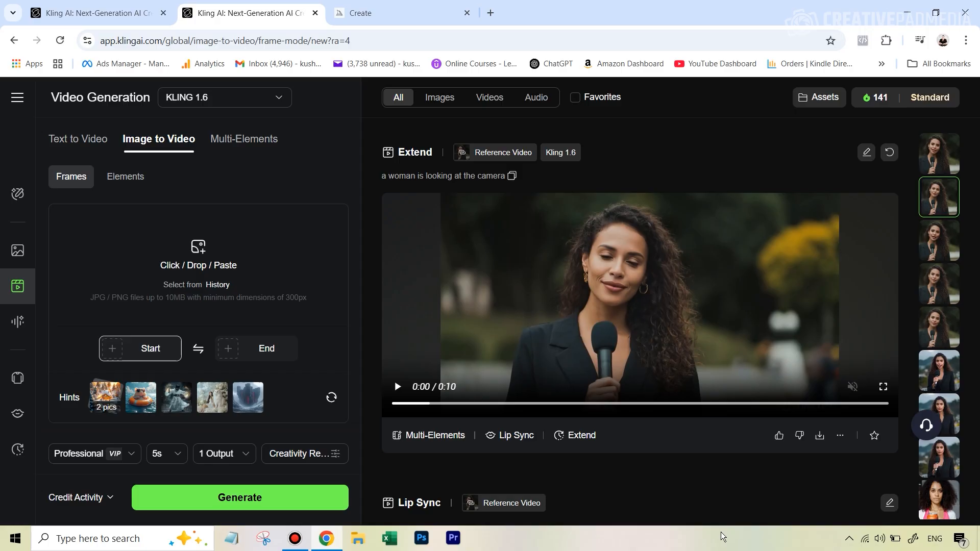
pyautogui.moveTo(511, 434)
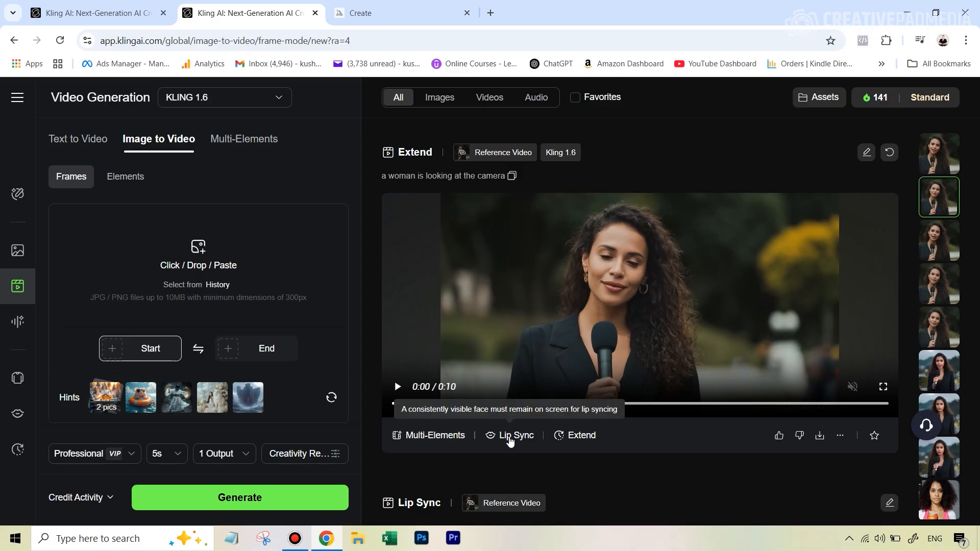
pyautogui.moveTo(530, 449)
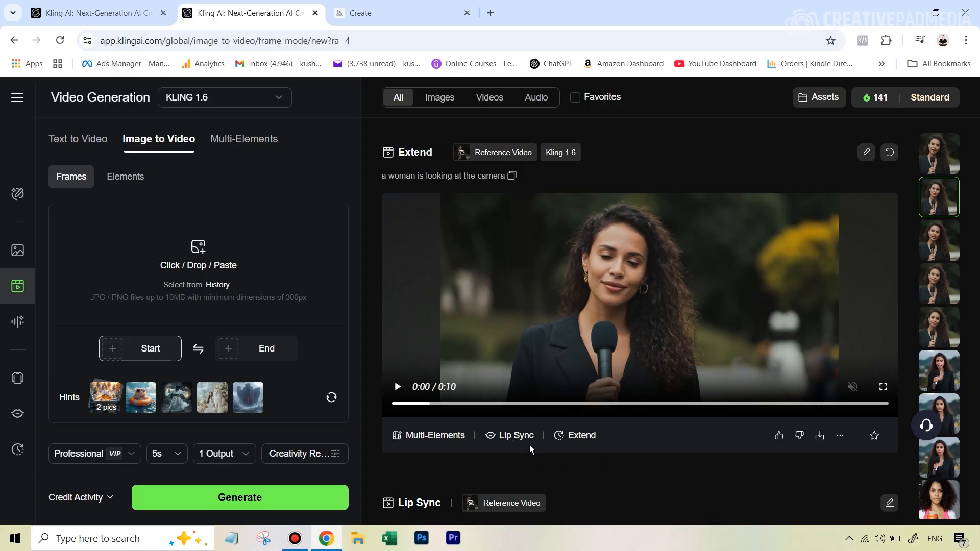
pyautogui.moveTo(747, 281)
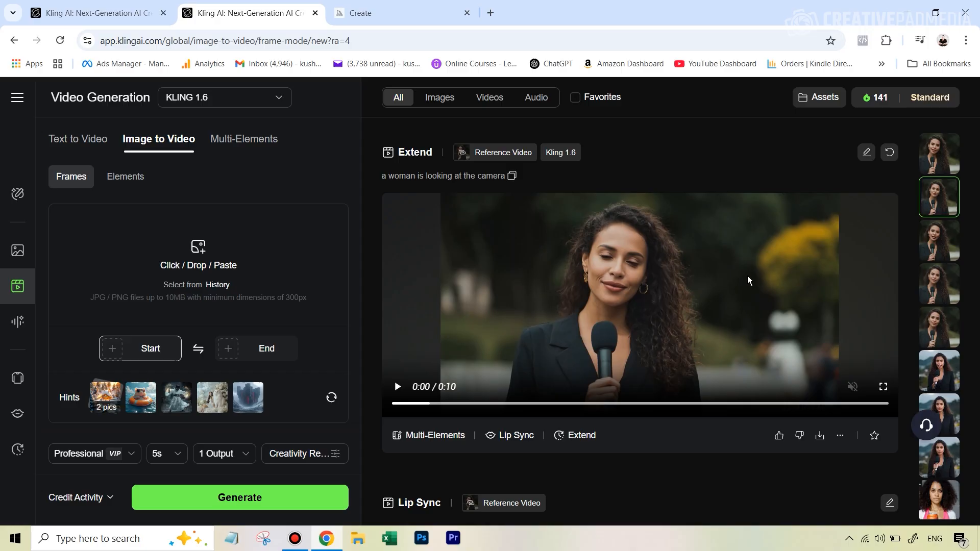
pyautogui.click(397, 386)
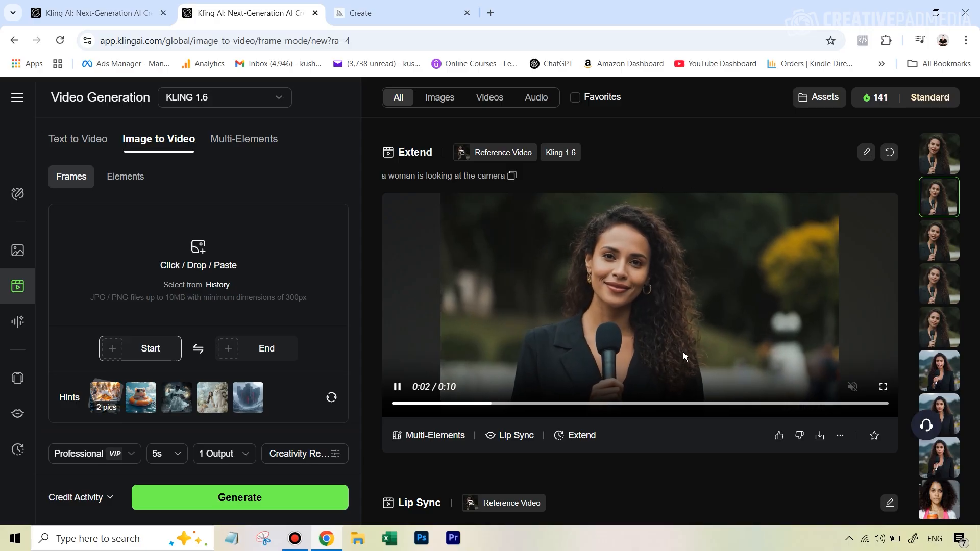
pyautogui.click(396, 386)
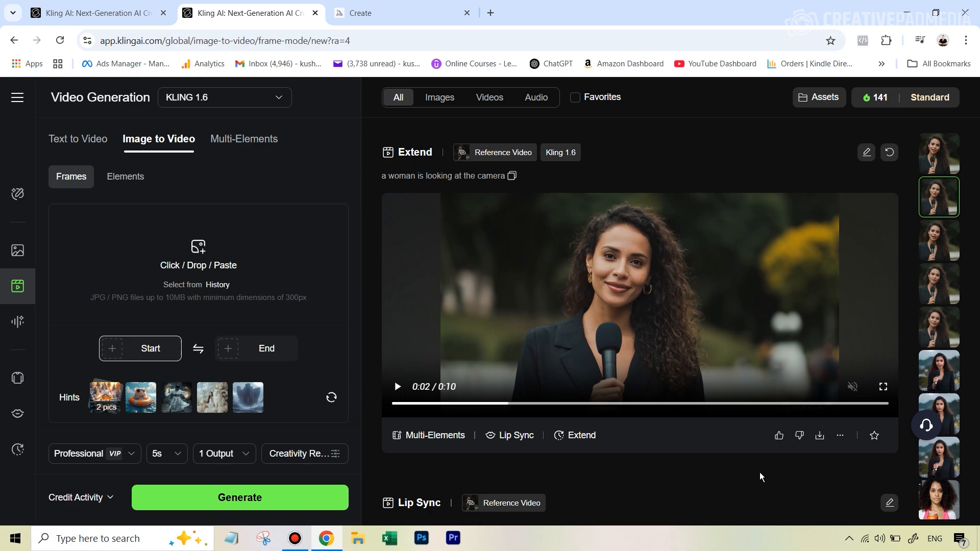
pyautogui.moveTo(679, 294)
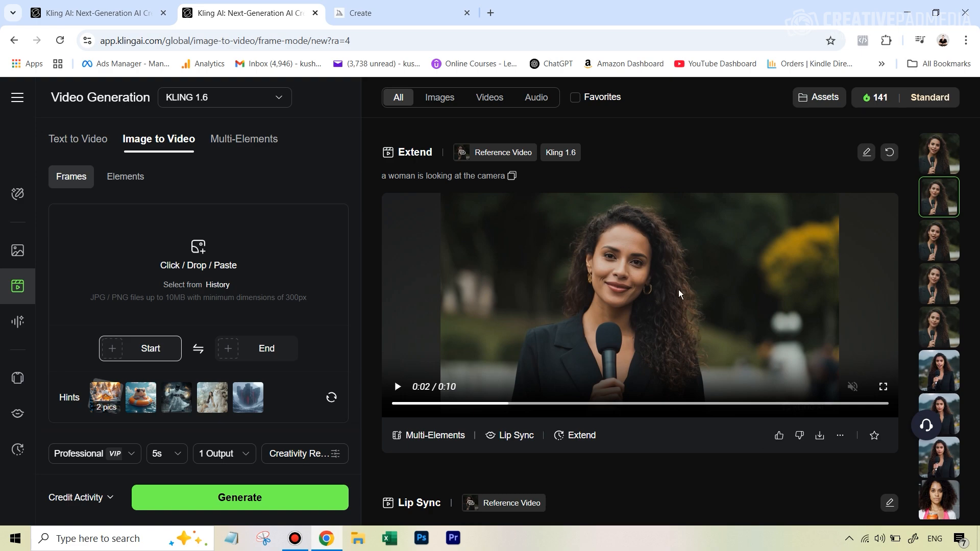
pyautogui.click(396, 386)
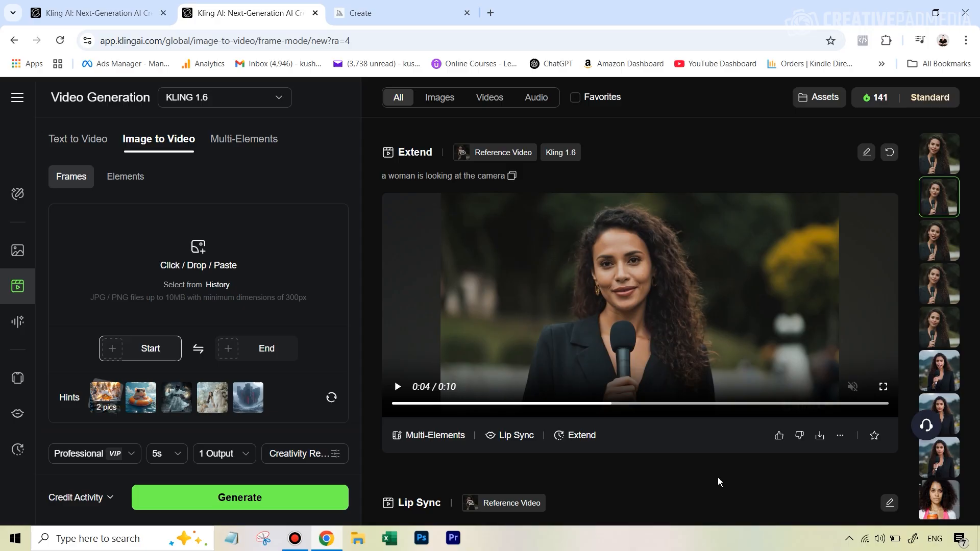
pyautogui.click(396, 386)
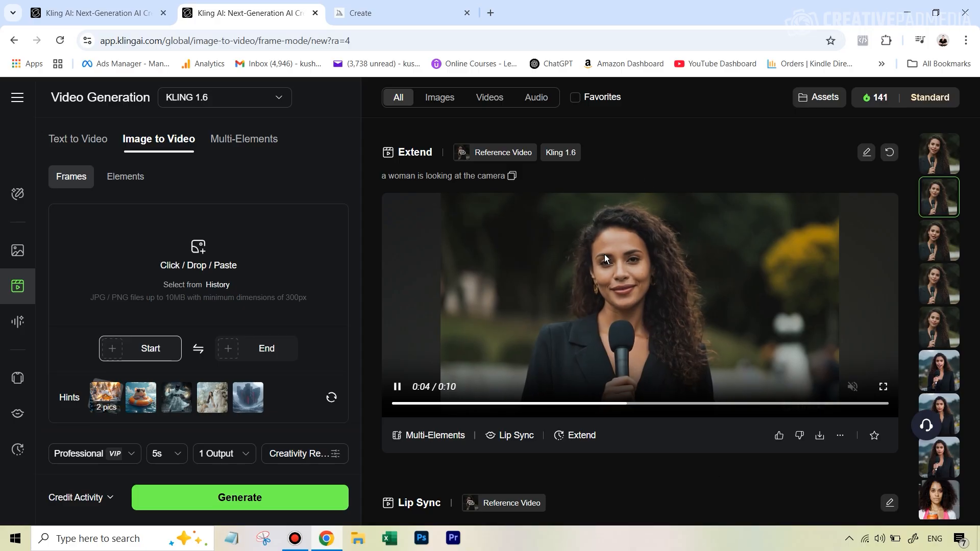
pyautogui.click(396, 385)
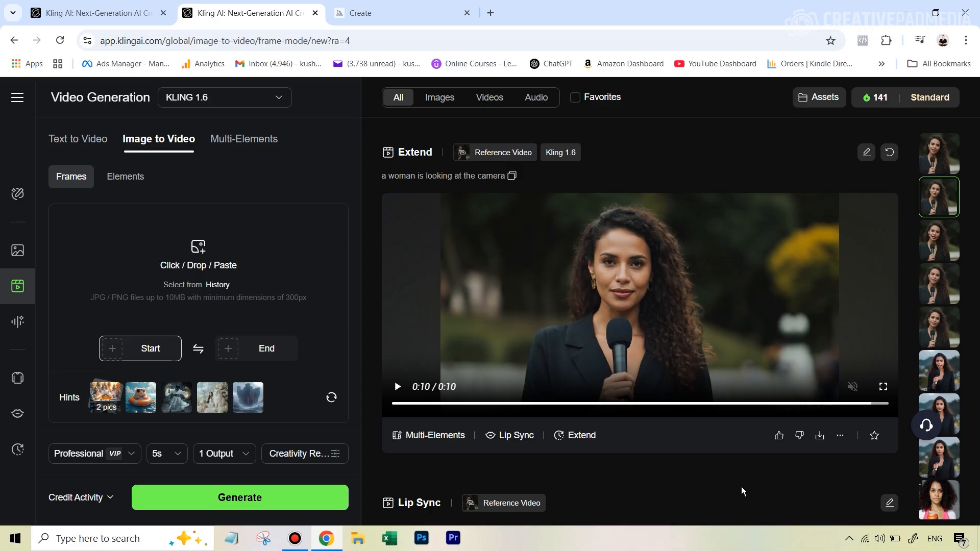
pyautogui.moveTo(742, 489)
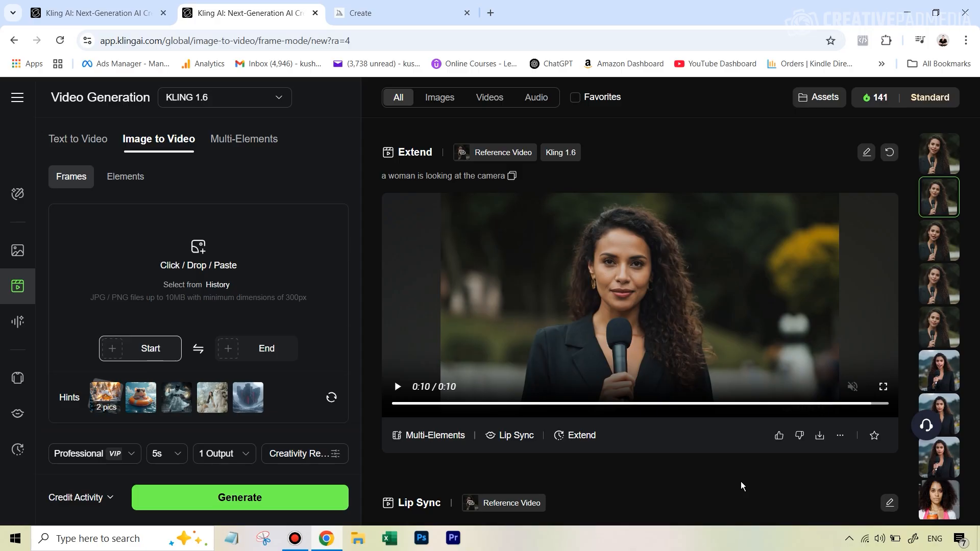
pyautogui.moveTo(653, 278)
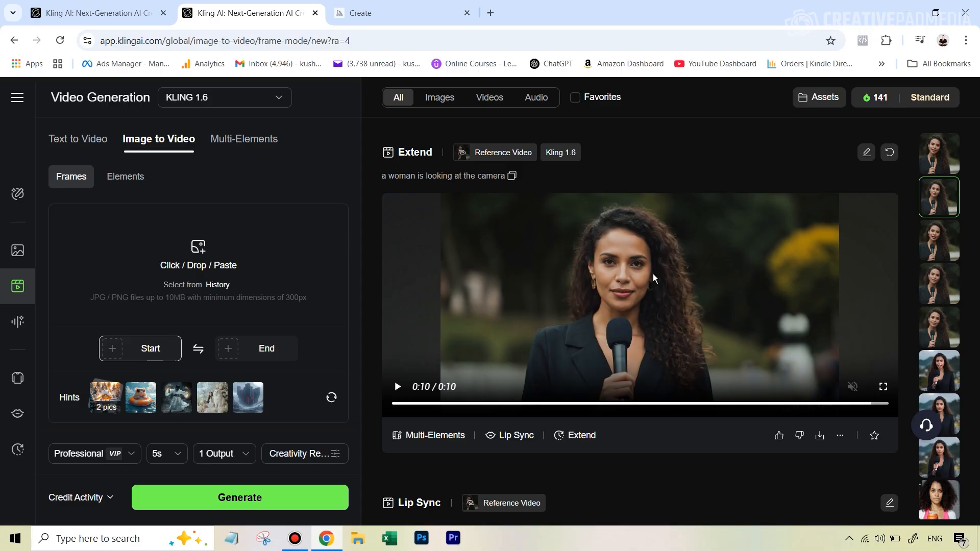
pyautogui.click(397, 386)
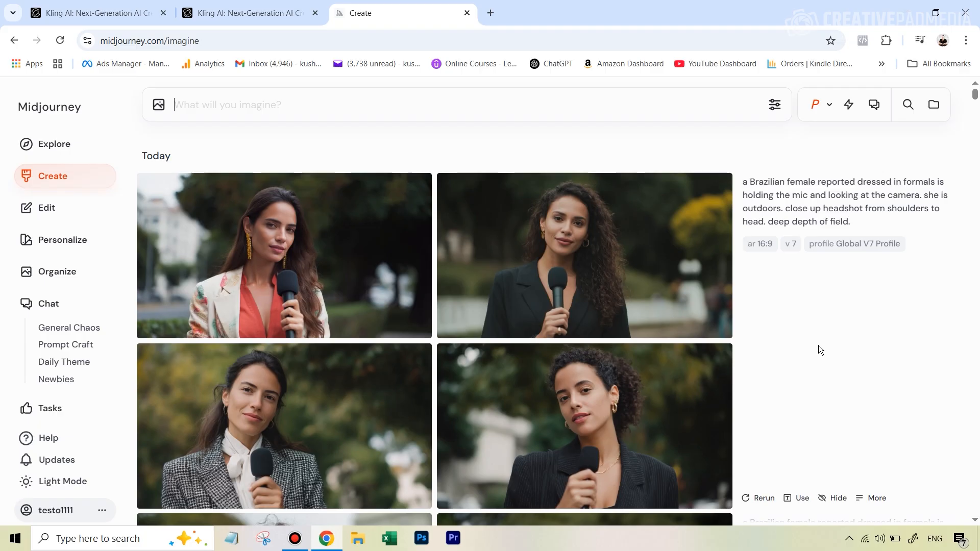
pyautogui.moveTo(917, 424)
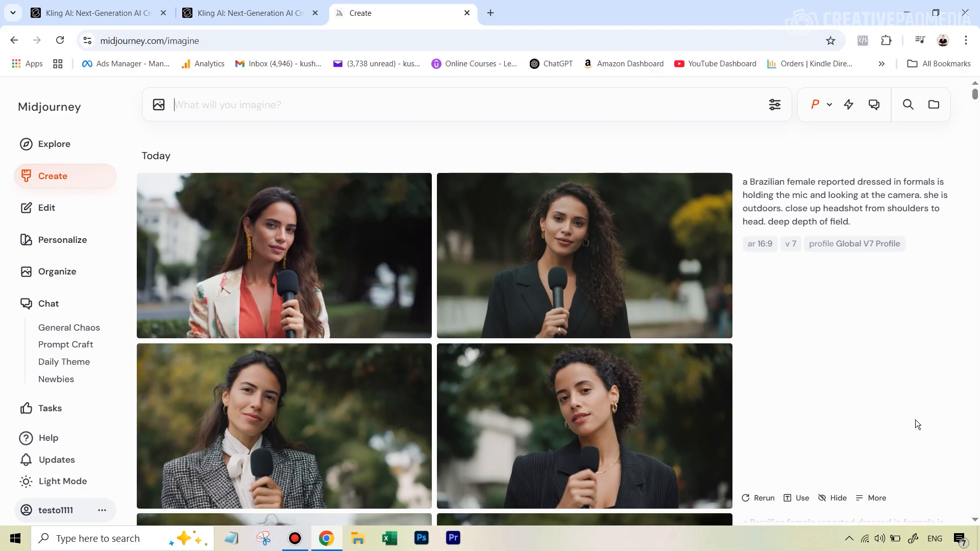
pyautogui.moveTo(898, 388)
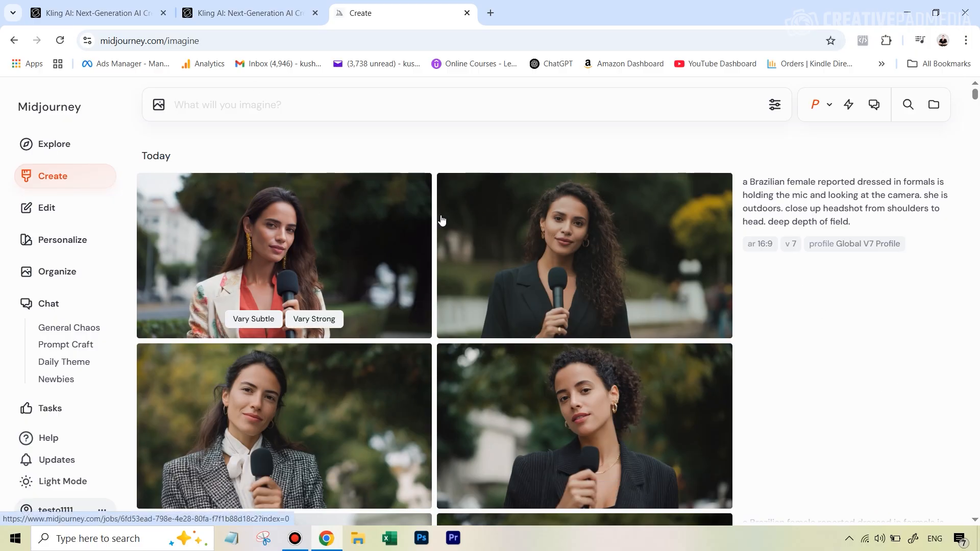
pyautogui.scroll(-3)
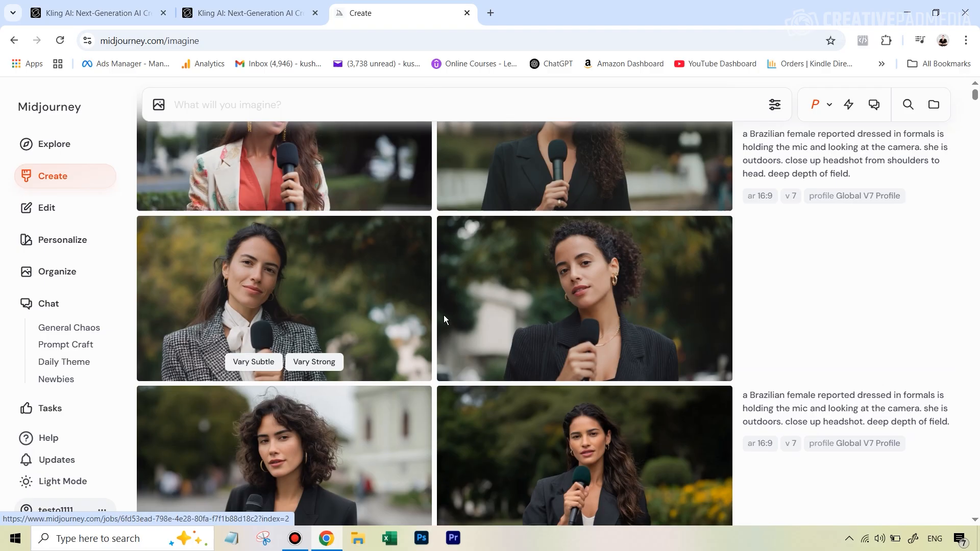
pyautogui.scroll(-3)
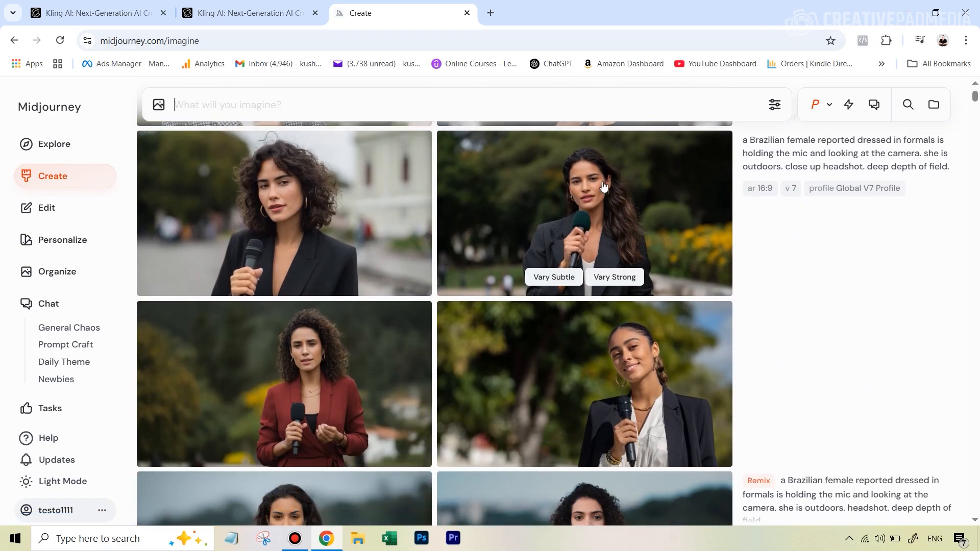
pyautogui.scroll(-3)
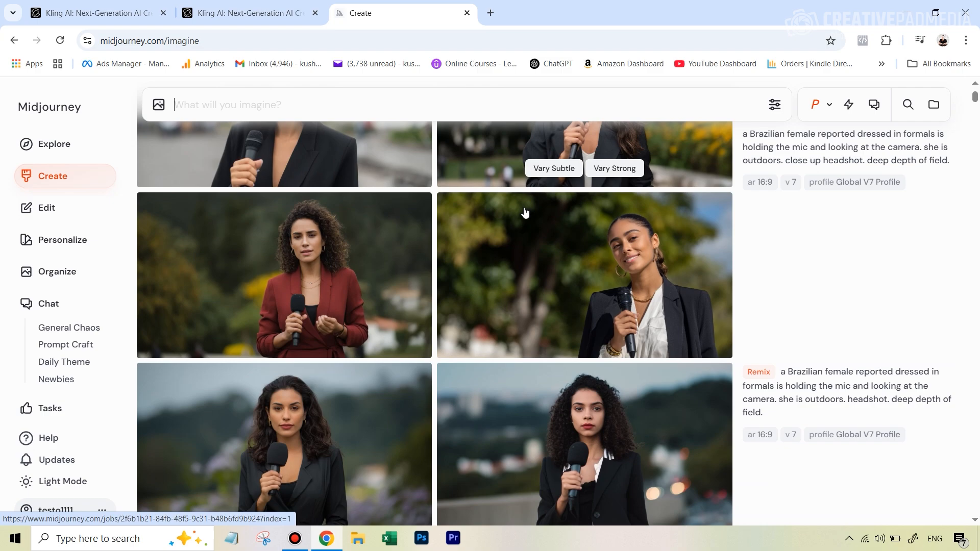
pyautogui.scroll(-3)
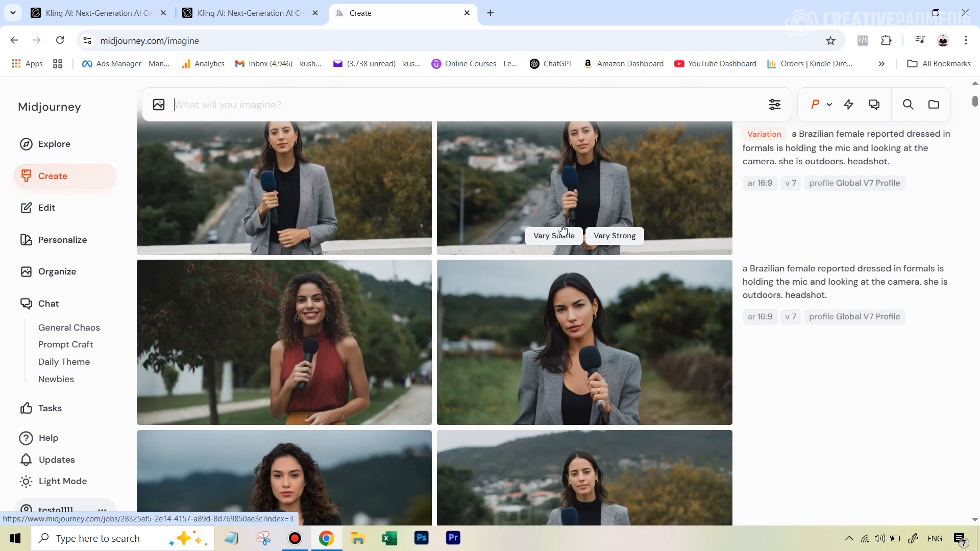
pyautogui.scroll(-3)
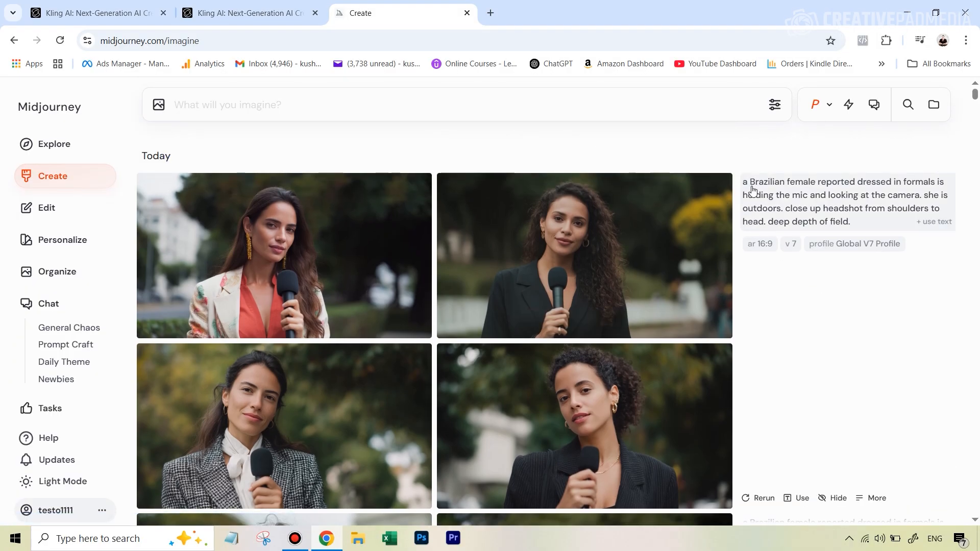
pyautogui.moveTo(839, 192)
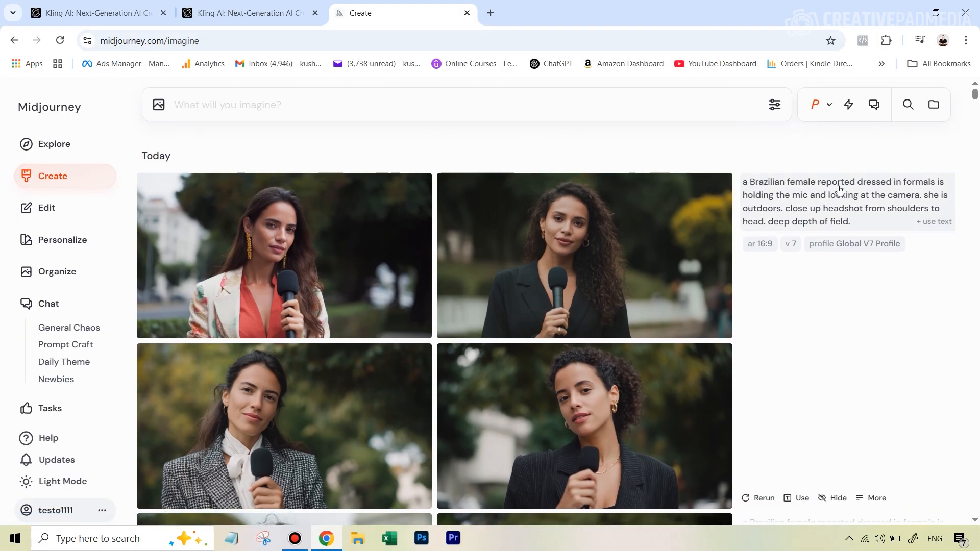
pyautogui.moveTo(853, 191)
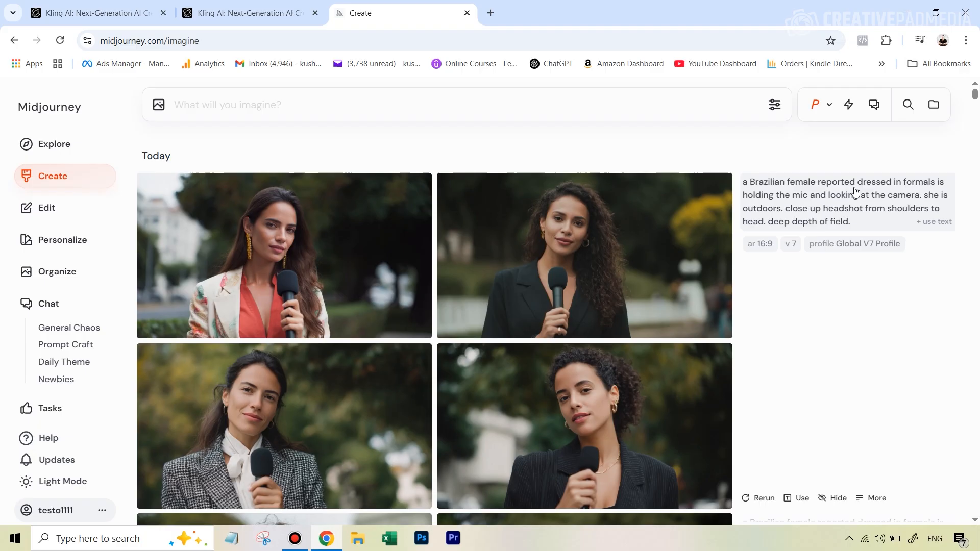
pyautogui.moveTo(812, 203)
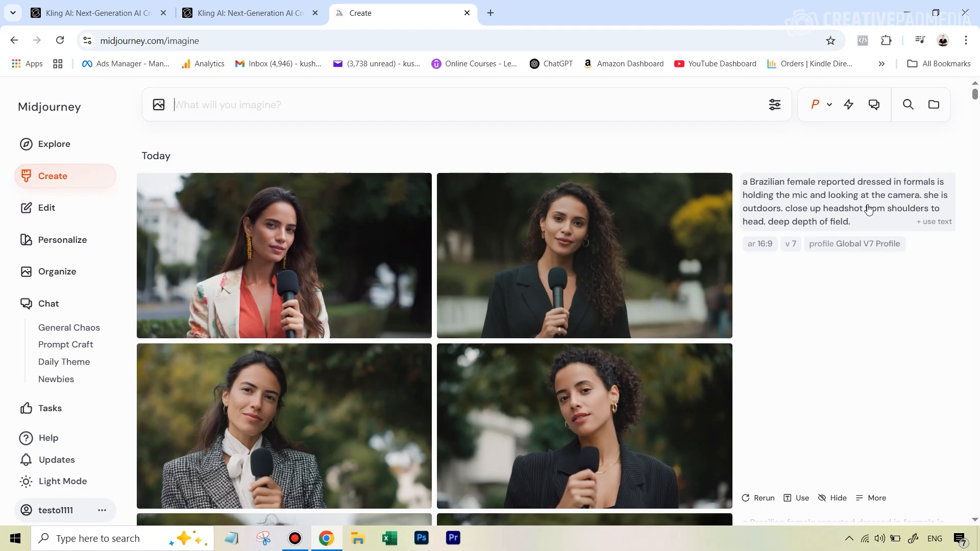
pyautogui.moveTo(835, 225)
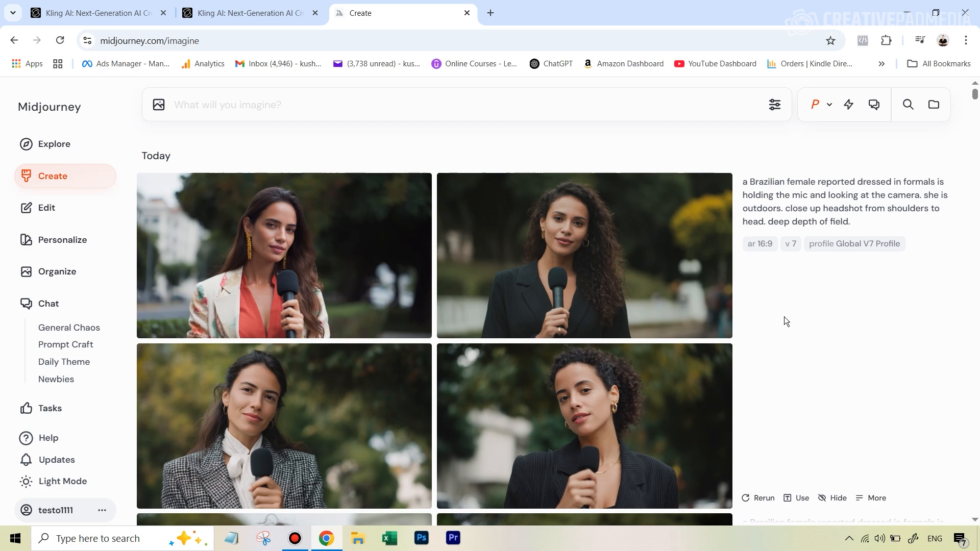
pyautogui.moveTo(569, 238)
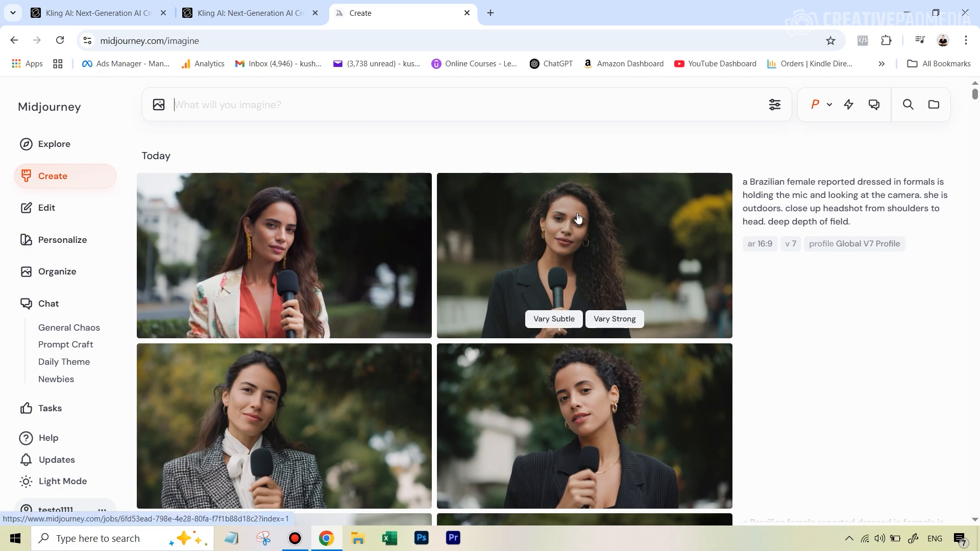
pyautogui.moveTo(533, 218)
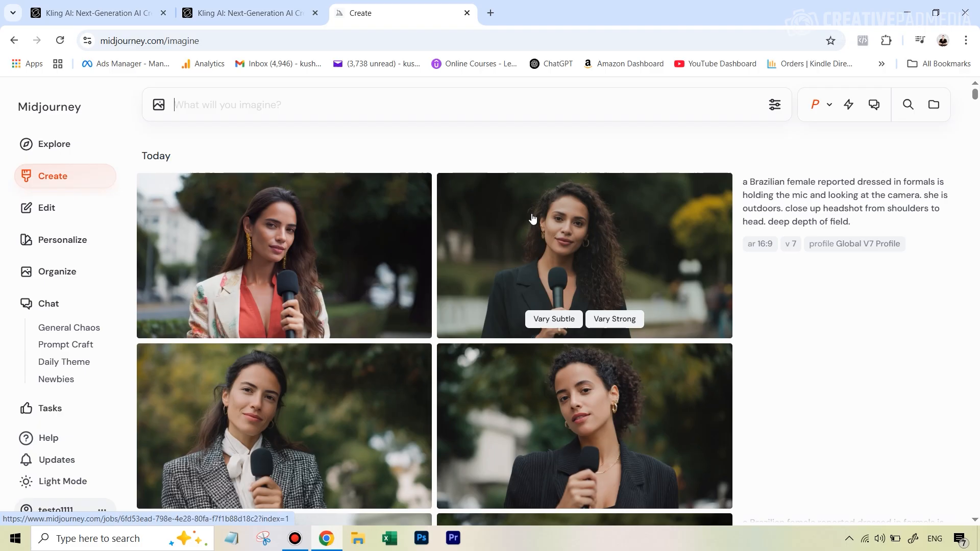
pyautogui.moveTo(544, 300)
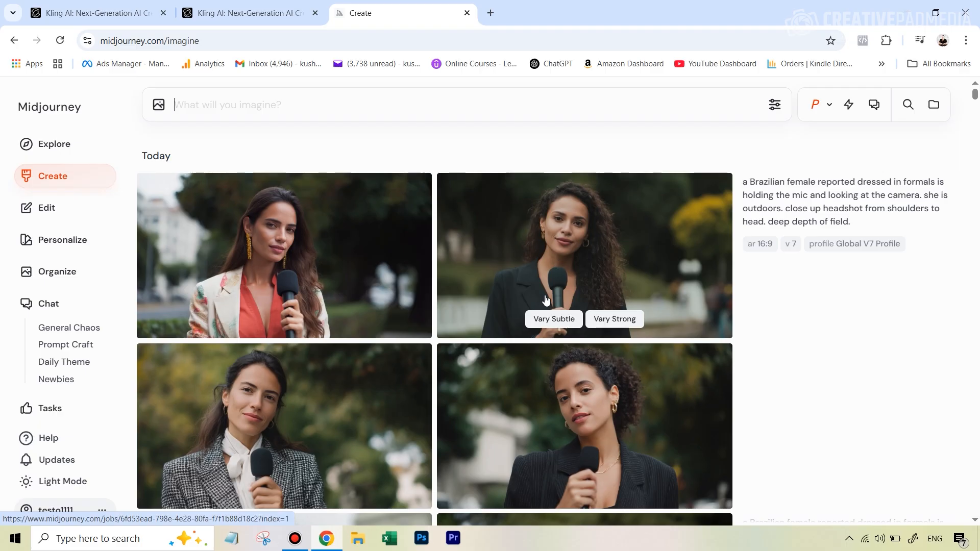
pyautogui.moveTo(582, 263)
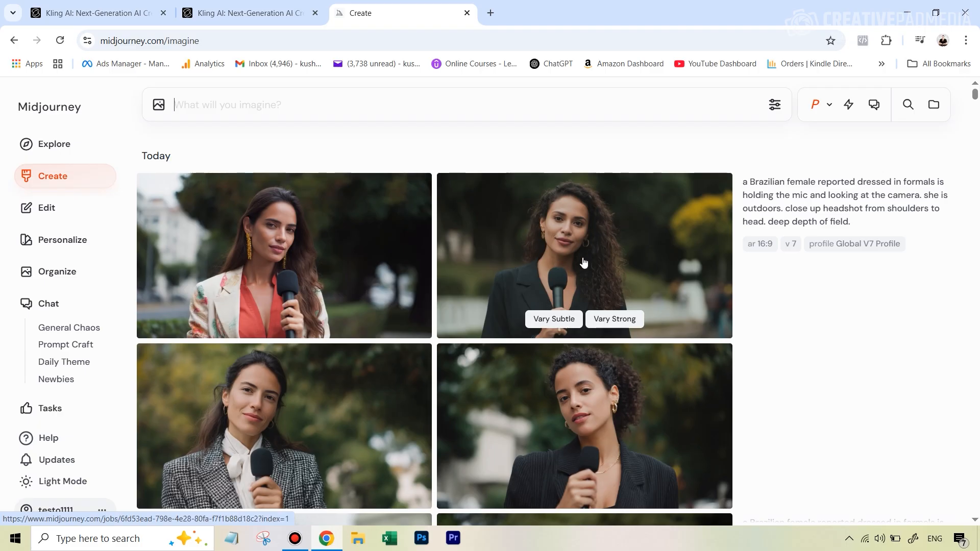
pyautogui.moveTo(567, 244)
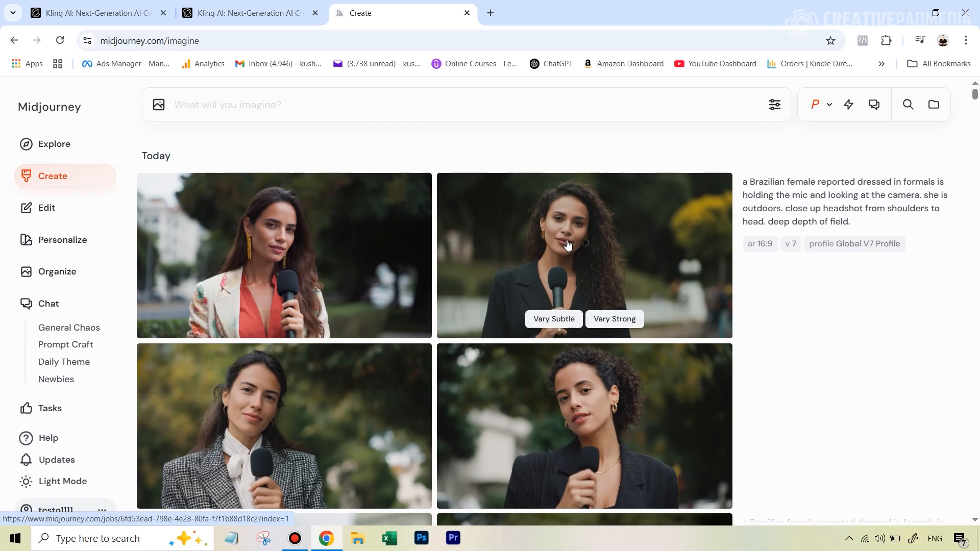
pyautogui.moveTo(567, 247)
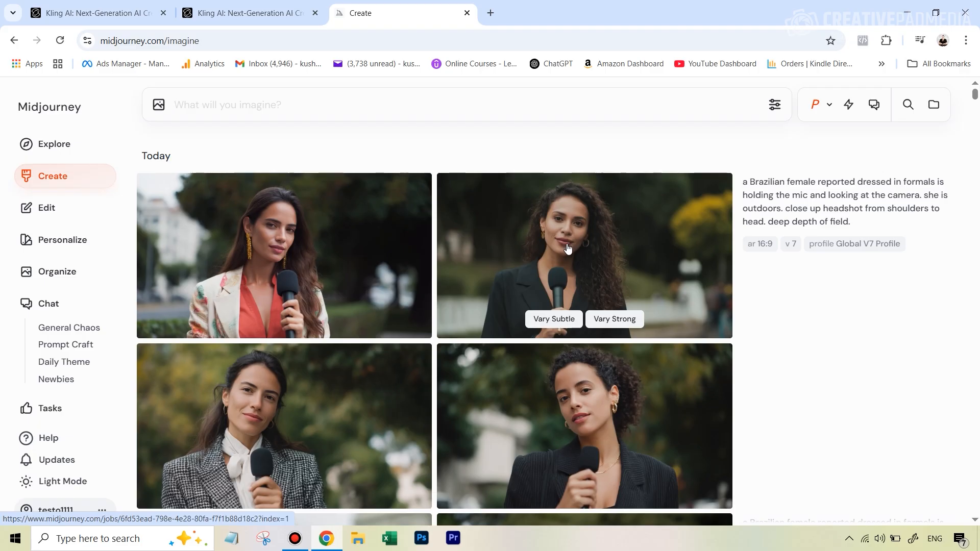
pyautogui.moveTo(562, 249)
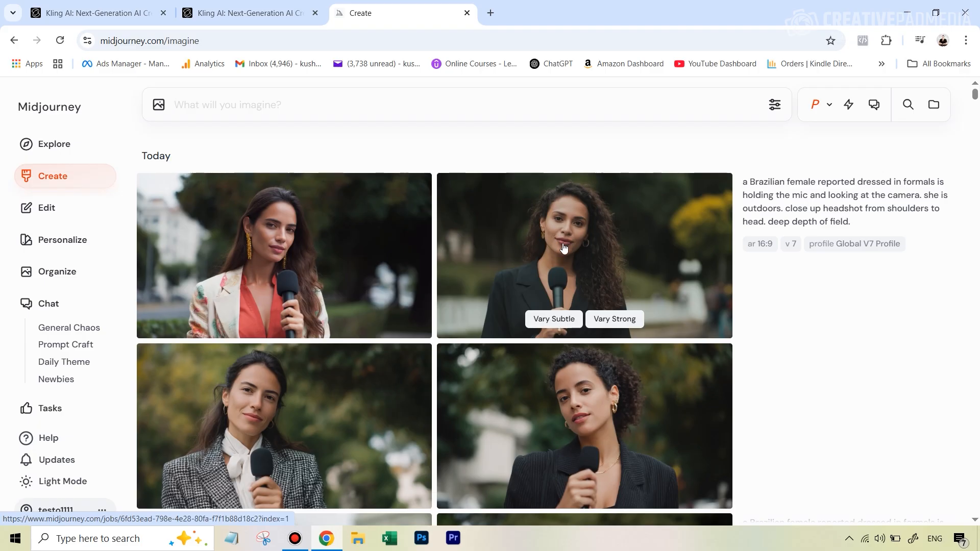
pyautogui.moveTo(564, 243)
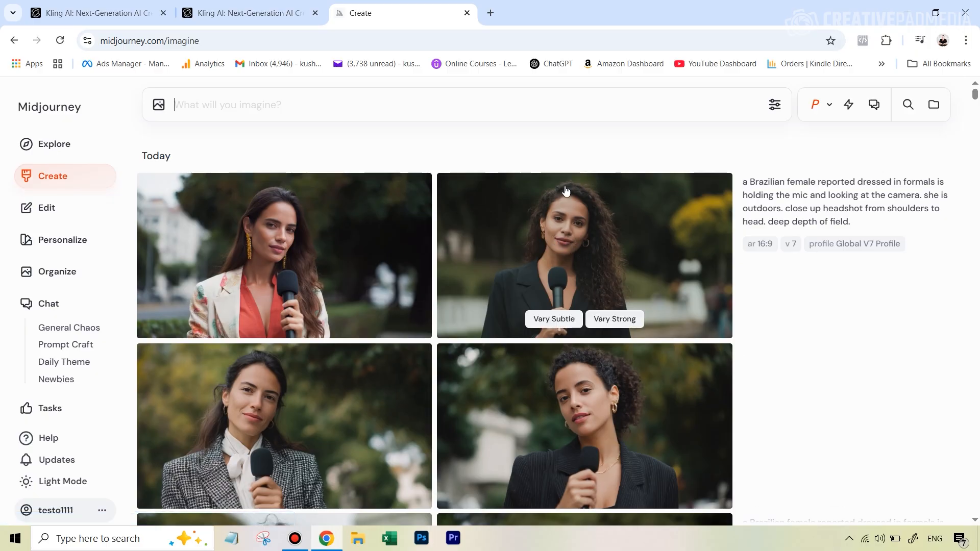
pyautogui.moveTo(572, 205)
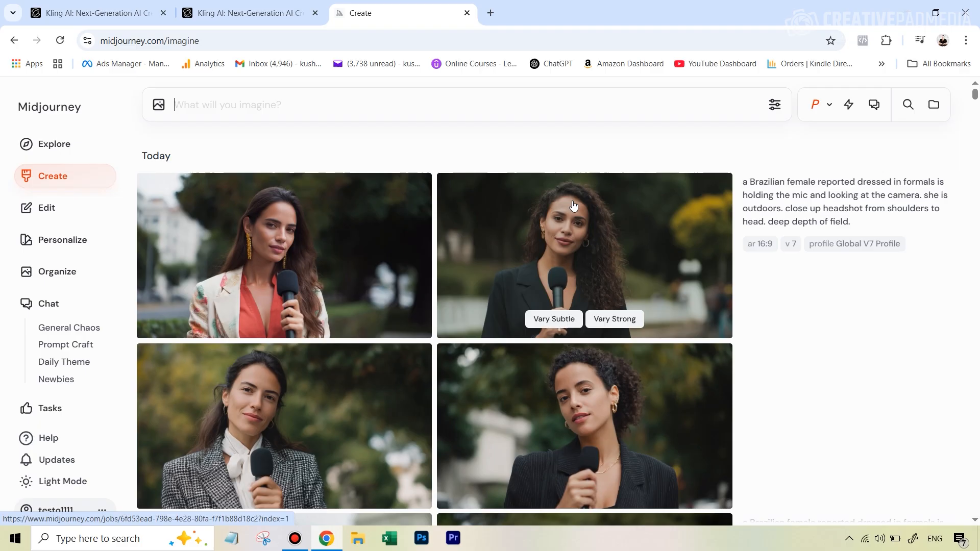
pyautogui.moveTo(577, 249)
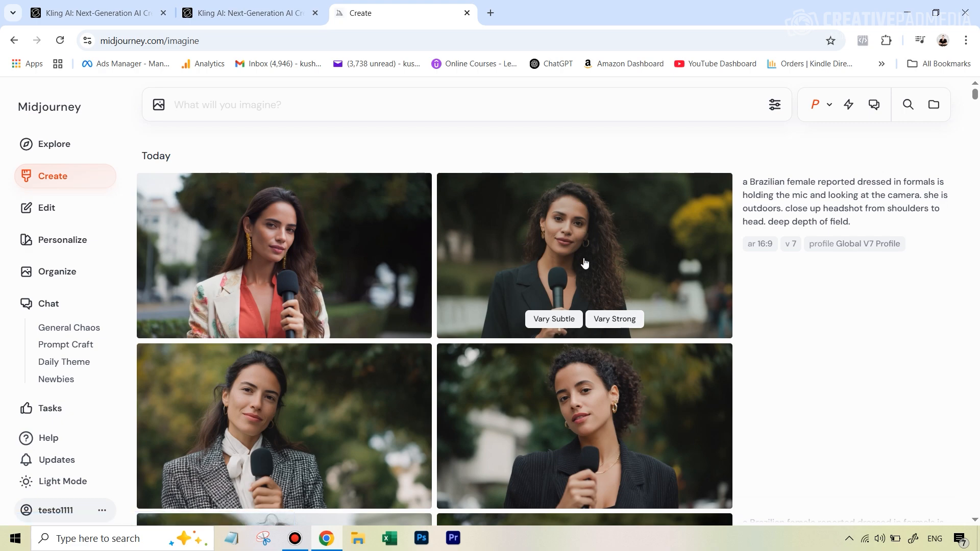
pyautogui.moveTo(727, 336)
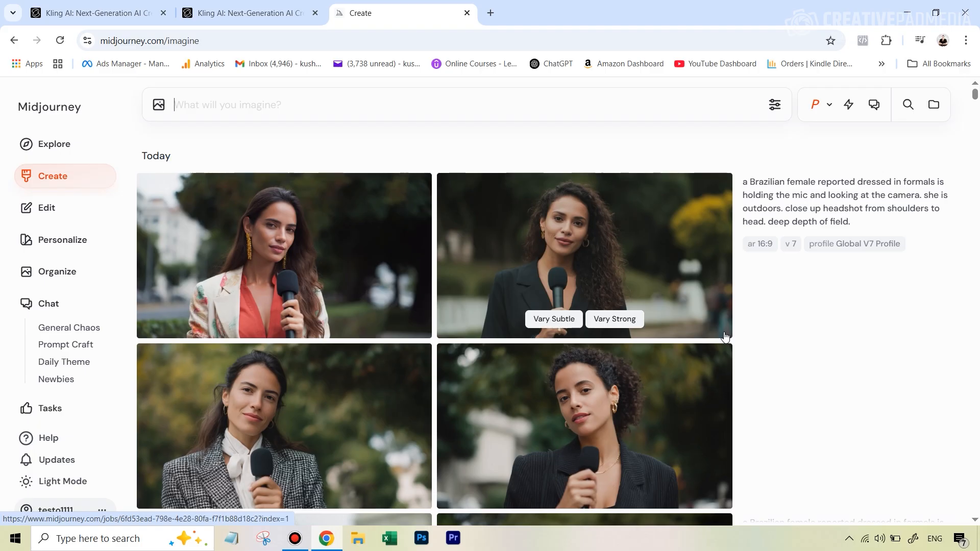
pyautogui.moveTo(606, 234)
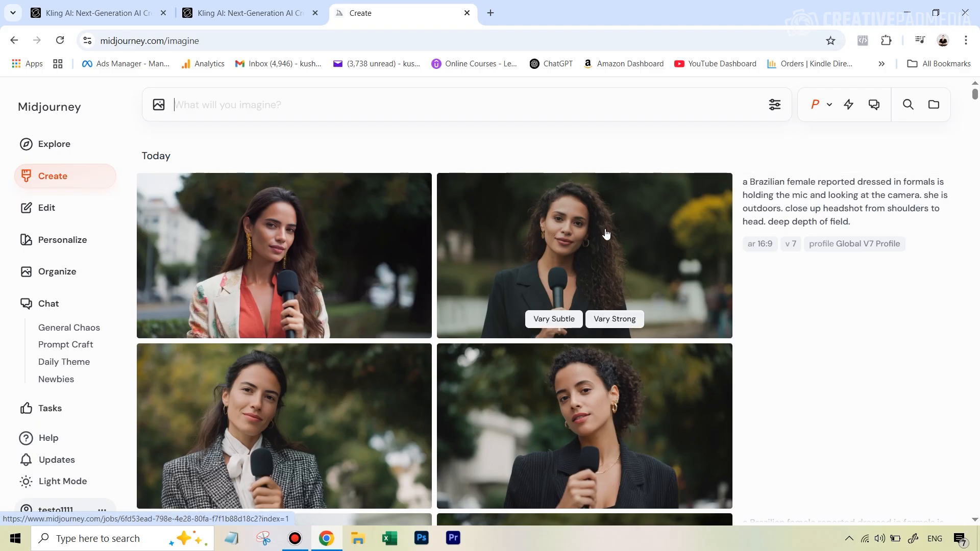
# View the curly-haired reporter portrait full size, then return to Kling AI with it as the start frame
pyautogui.click(584, 254)
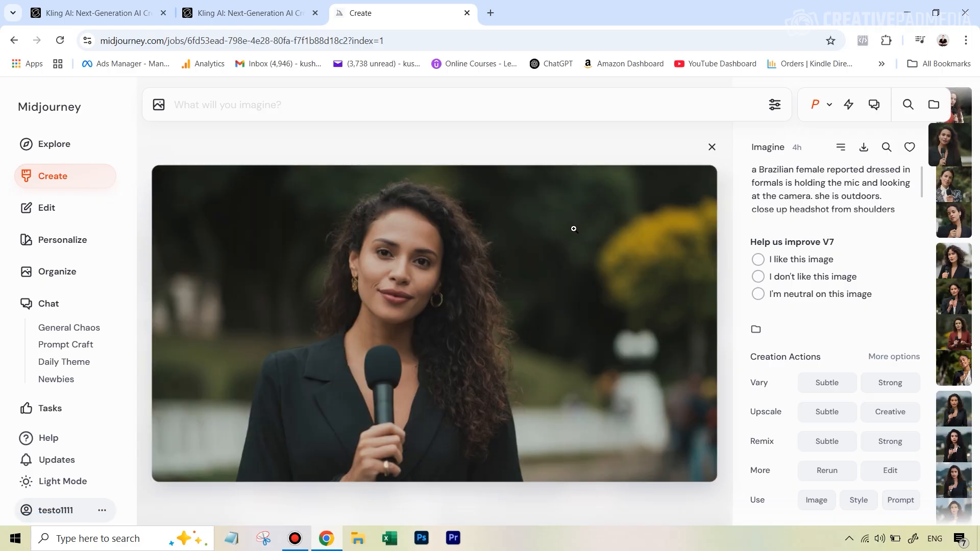
pyautogui.moveTo(574, 227)
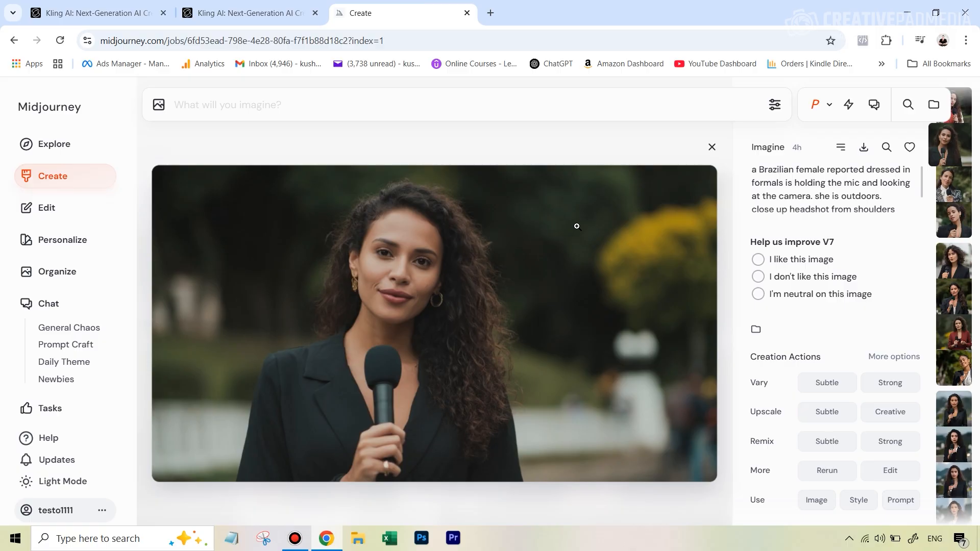
pyautogui.moveTo(313, 182)
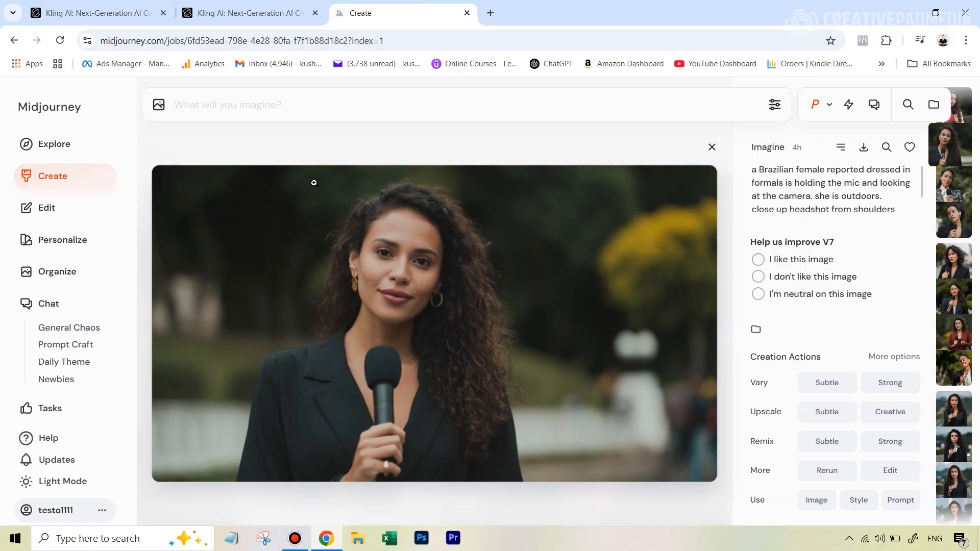
pyautogui.click(90, 12)
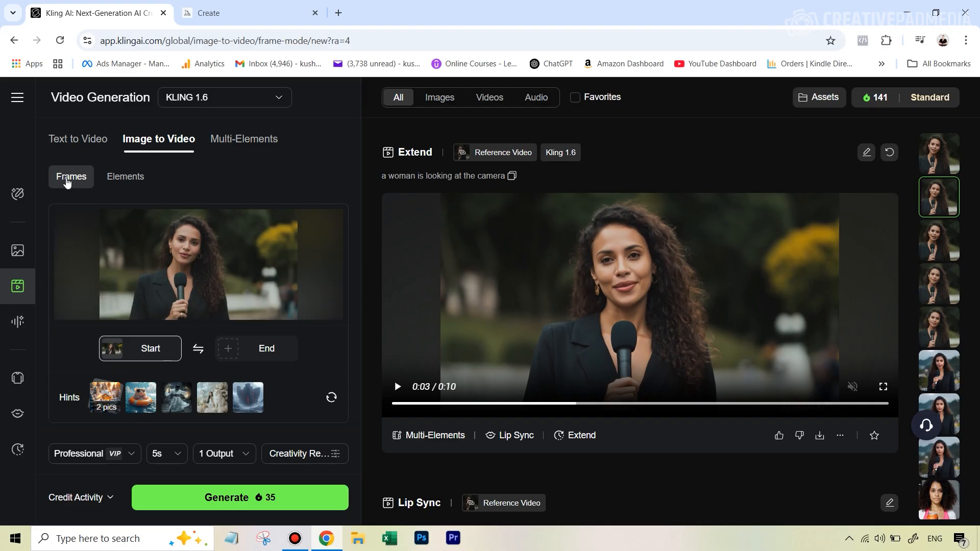
pyautogui.moveTo(182, 262)
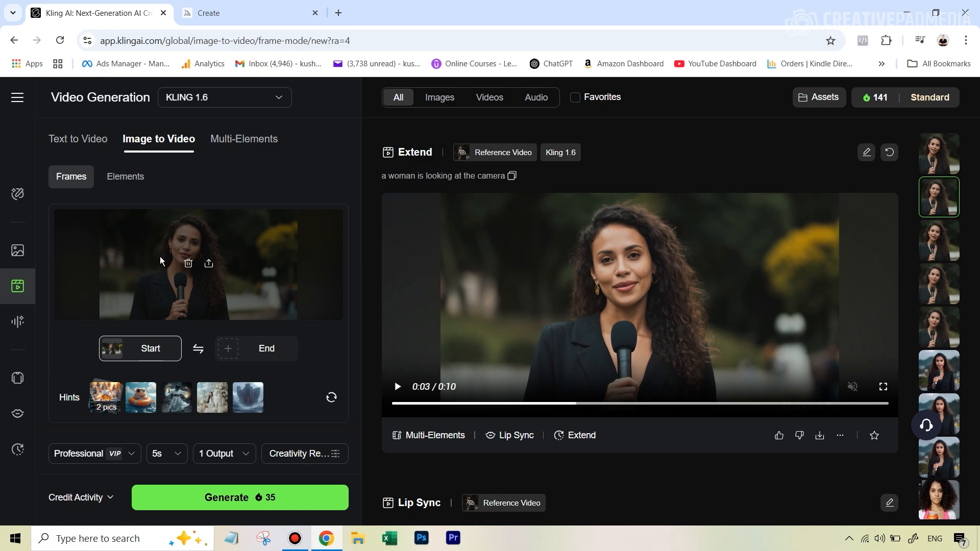
pyautogui.moveTo(202, 258)
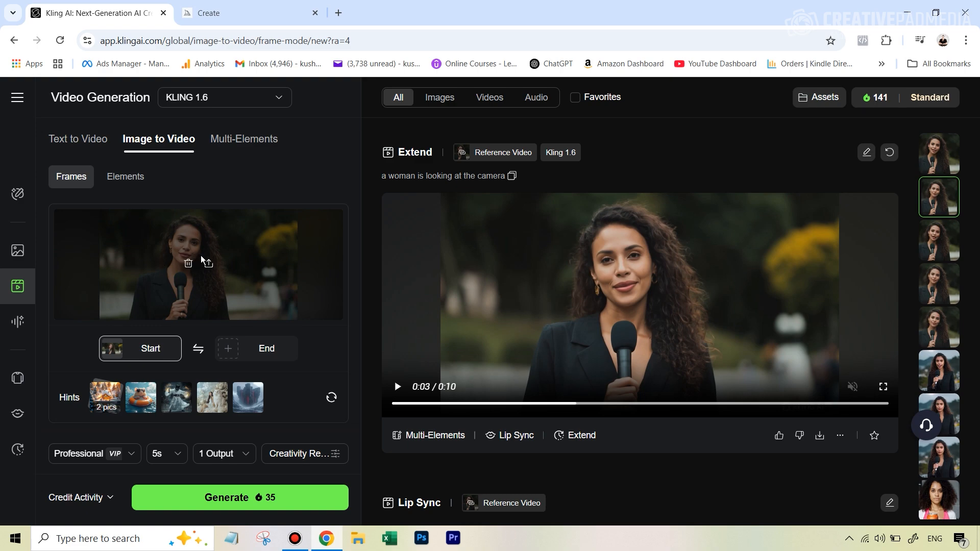
# Reuse the earlier prompt 'a woman is looking at the camera' and generate a 5-second professional-mode clip
pyautogui.scroll(-3)
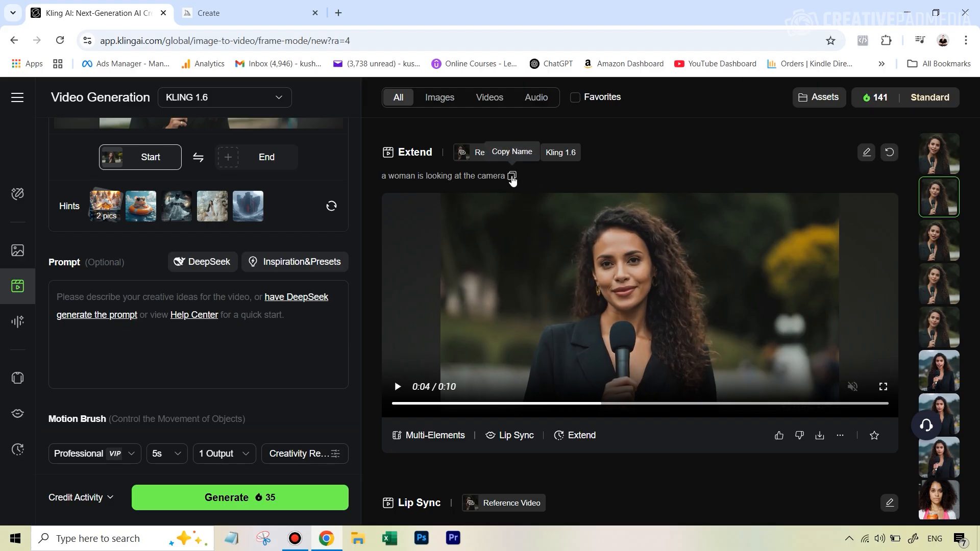
pyautogui.click(511, 177)
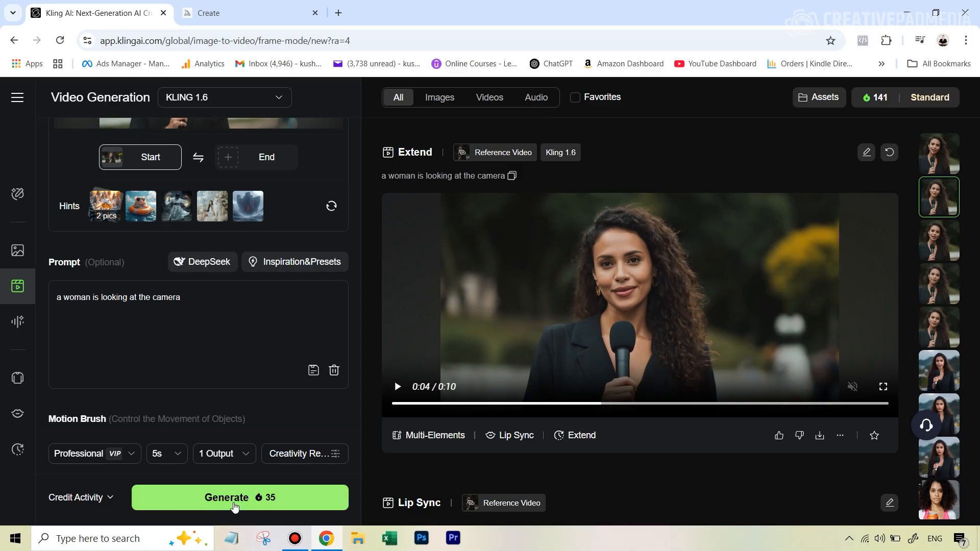
pyautogui.click(397, 386)
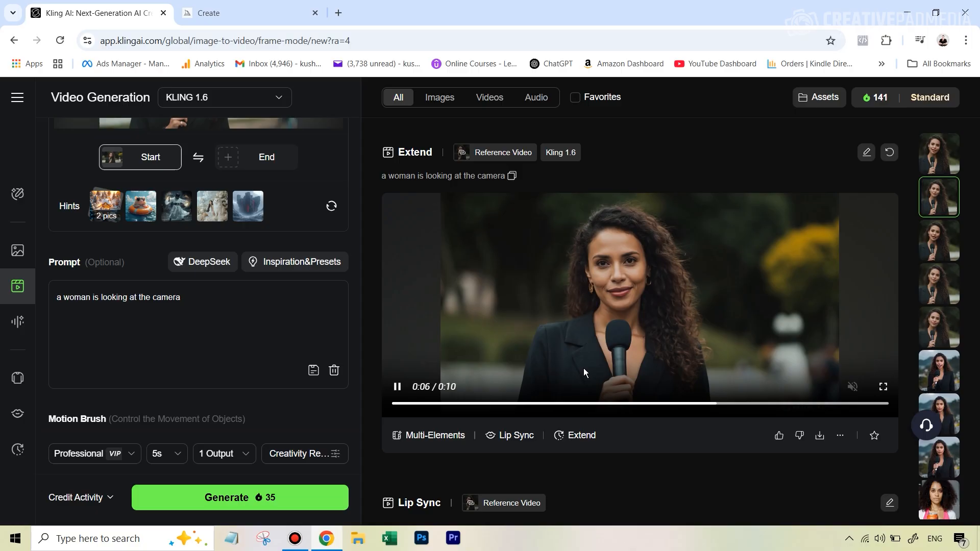
pyautogui.click(396, 386)
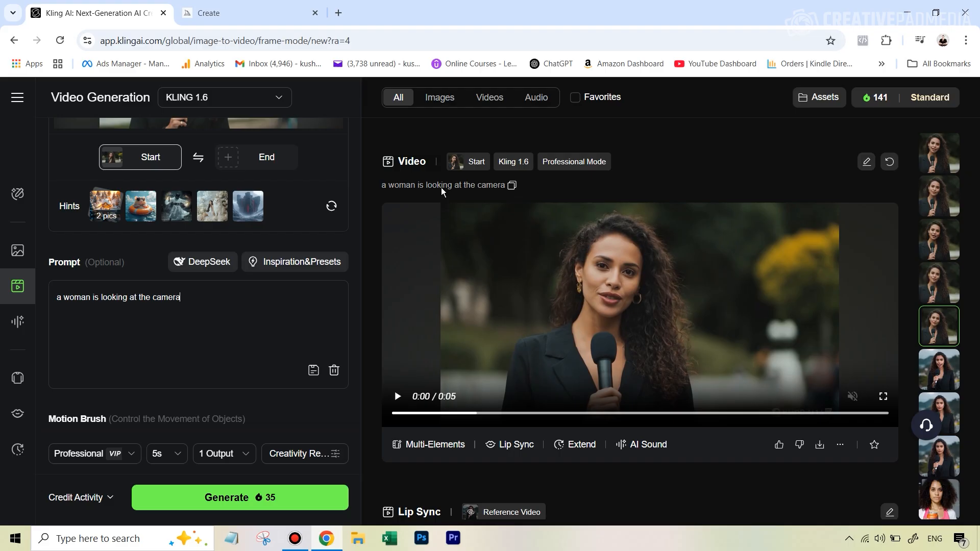
# Preview the new 5-second clip, try its Lip Sync, and start playing the extended 10-second version
pyautogui.click(397, 396)
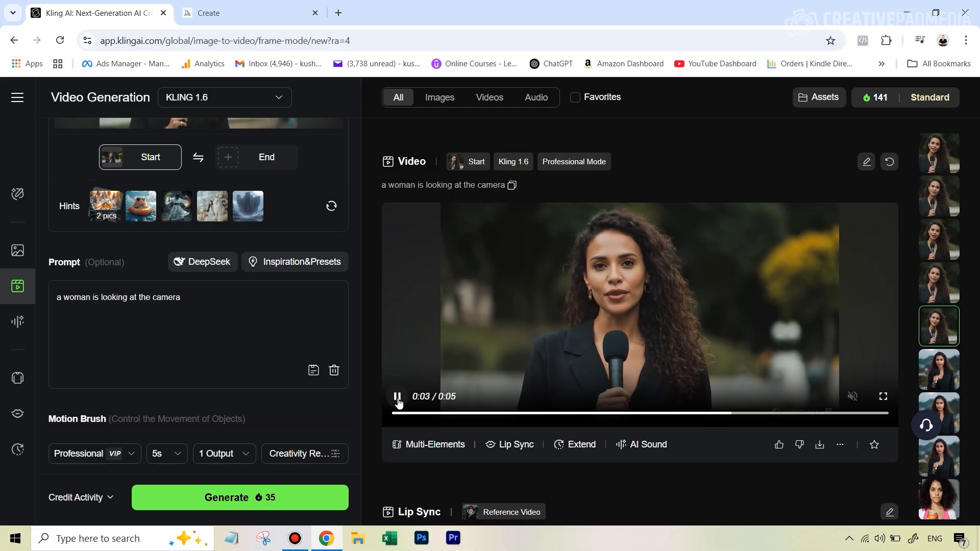
pyautogui.click(397, 396)
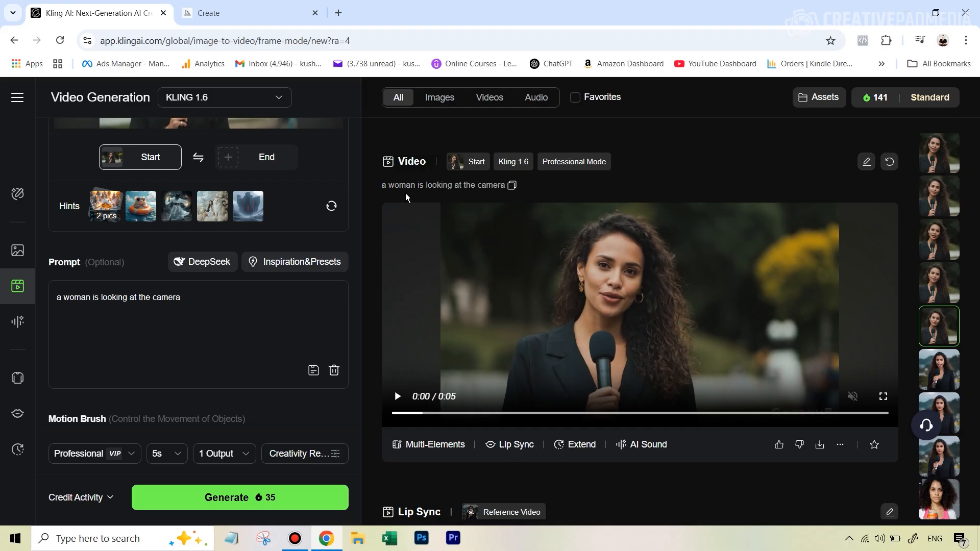
pyautogui.moveTo(483, 190)
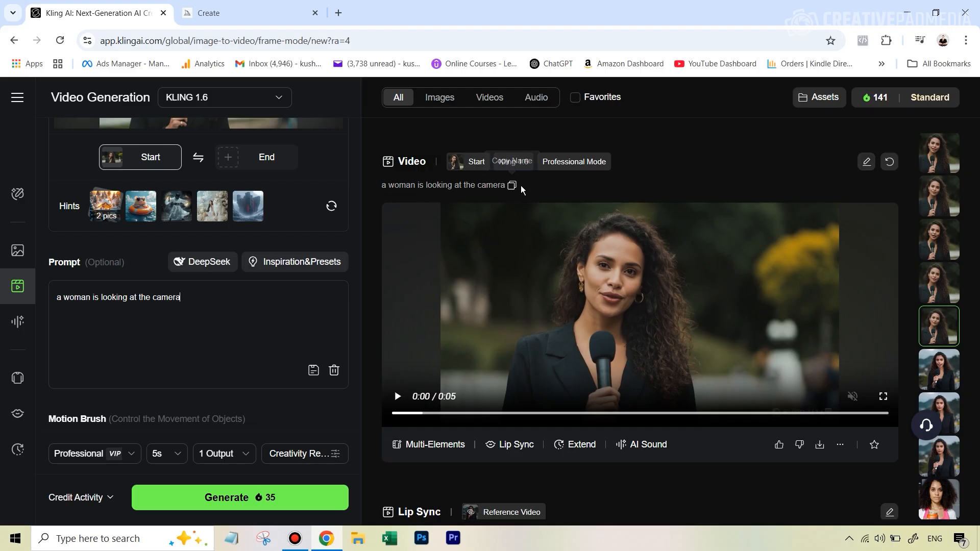
pyautogui.click(397, 396)
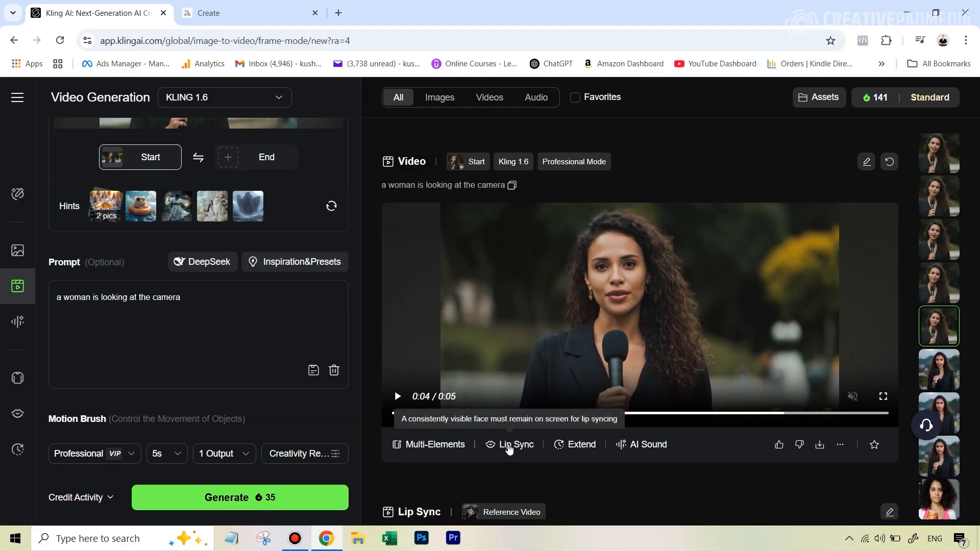
pyautogui.moveTo(621, 300)
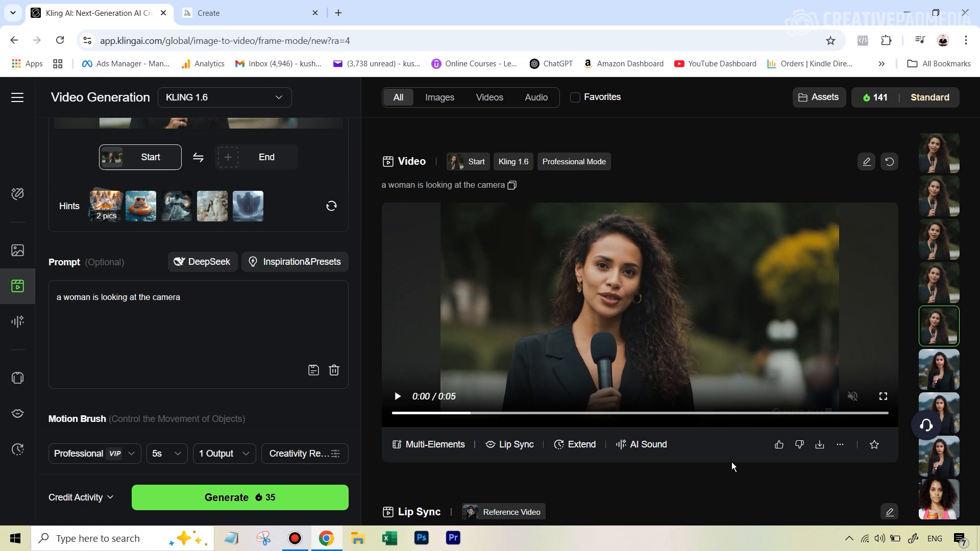
pyautogui.click(395, 396)
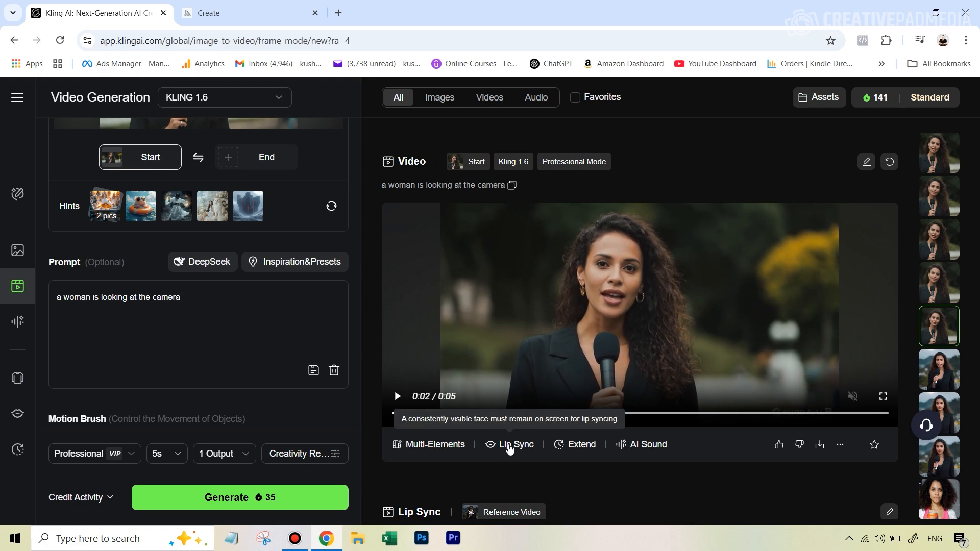
pyautogui.click(396, 396)
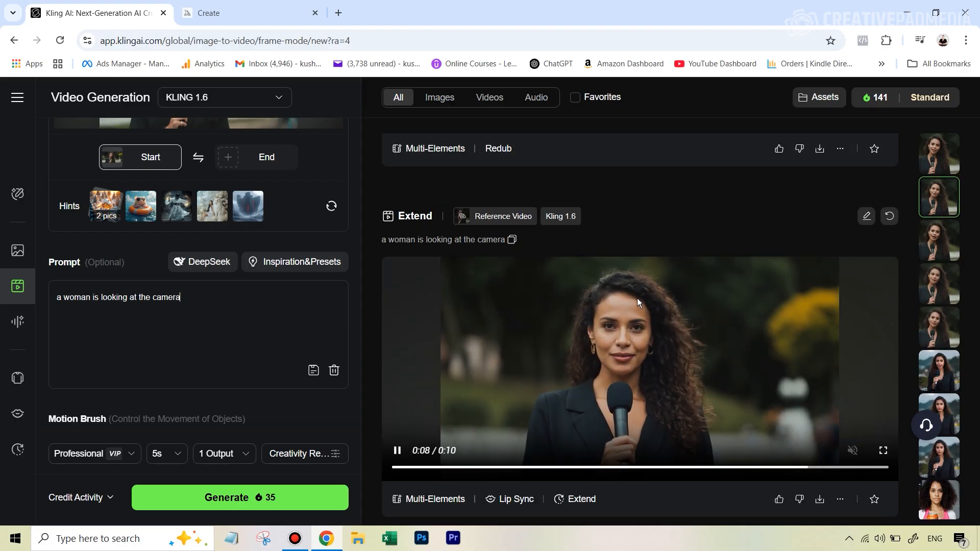
# Pause the extended clip and set the negative prompt to 'she should not be talking'
pyautogui.click(396, 450)
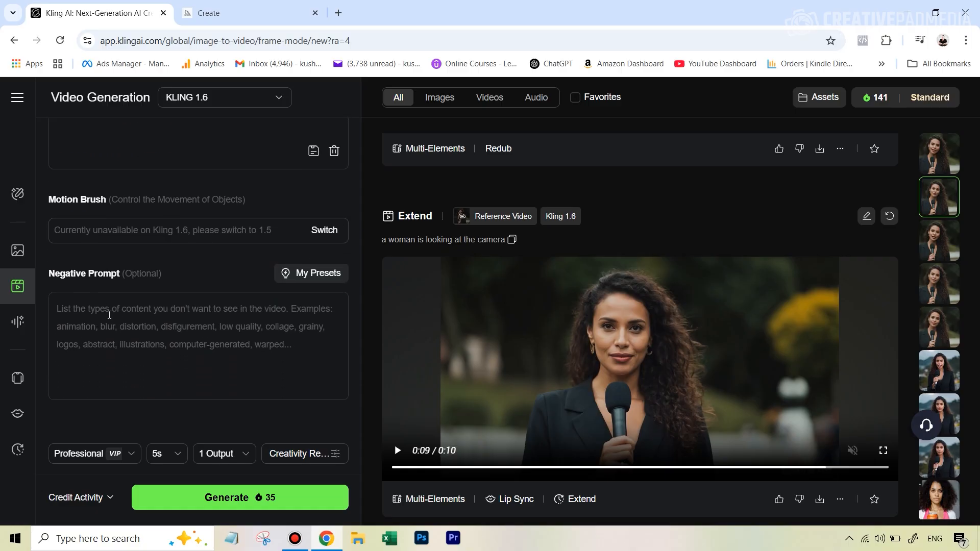
pyautogui.moveTo(100, 280)
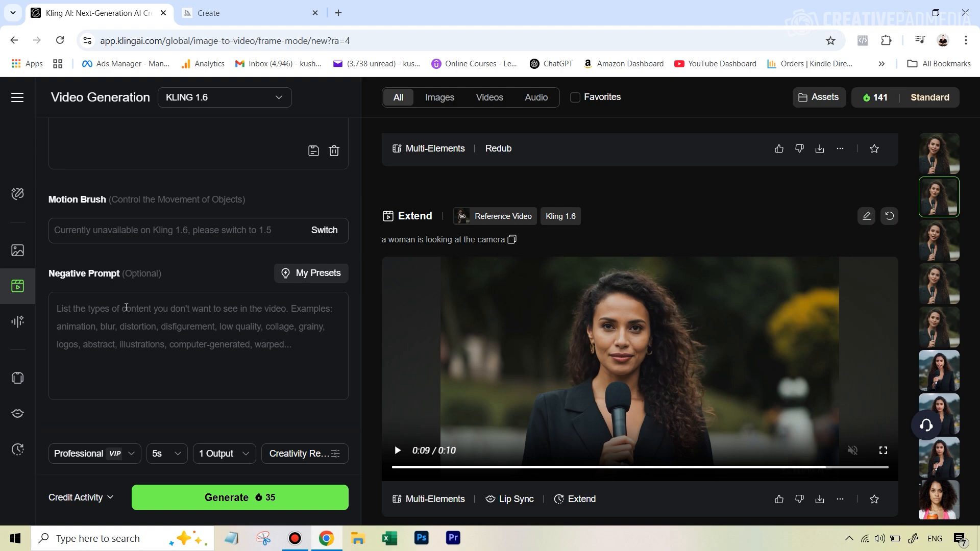
pyautogui.write('she should not be talking')
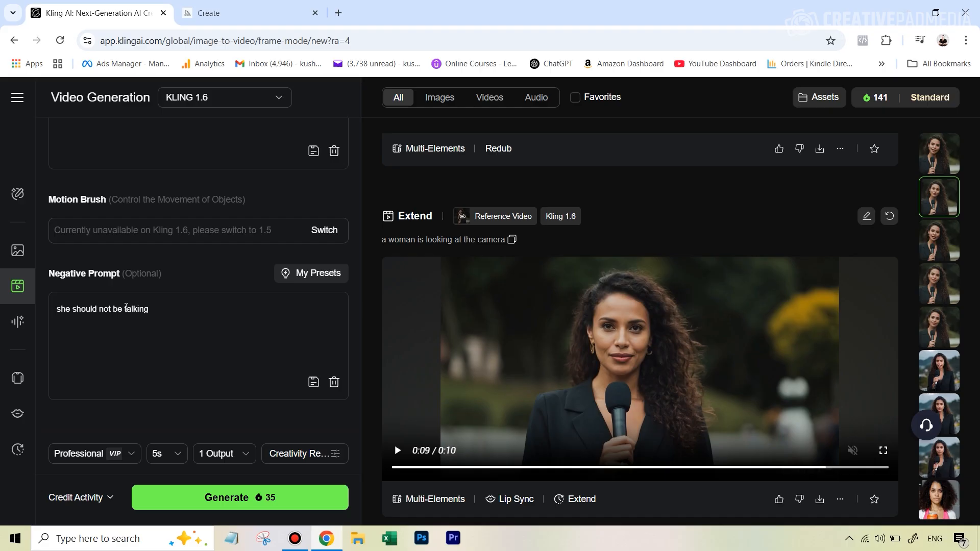
pyautogui.click(150, 310)
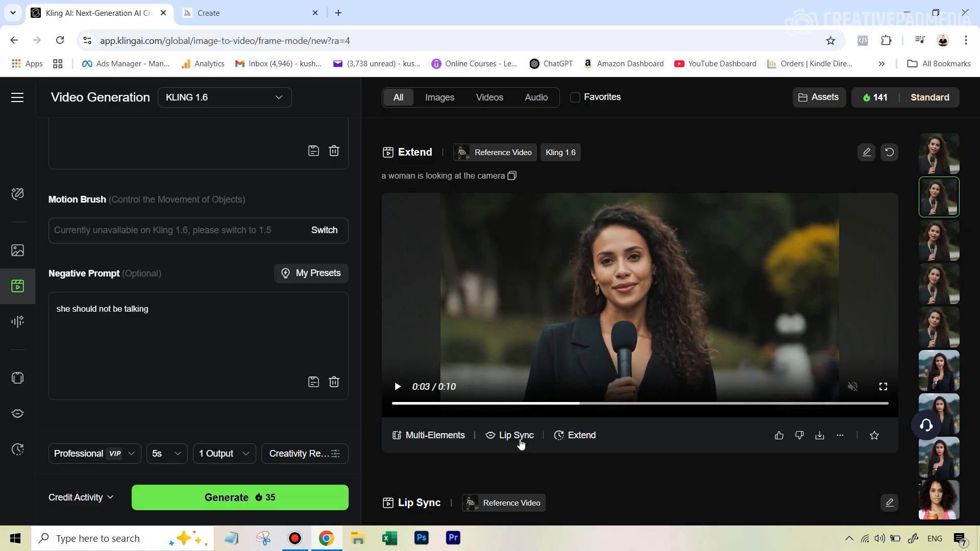
pyautogui.moveTo(514, 434)
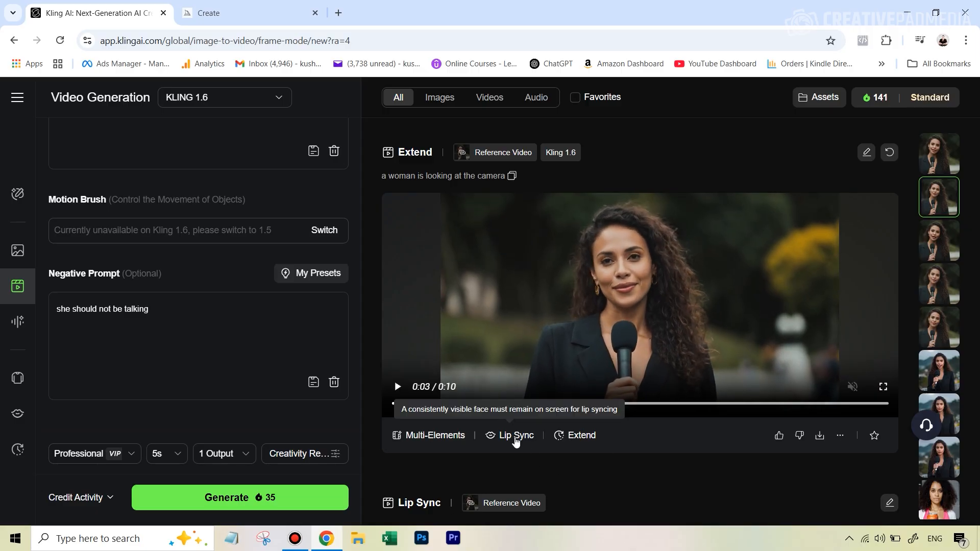
# Start Lip Sync on the extended reporter clip and replay it with text-to-speech voices listed
pyautogui.click(516, 434)
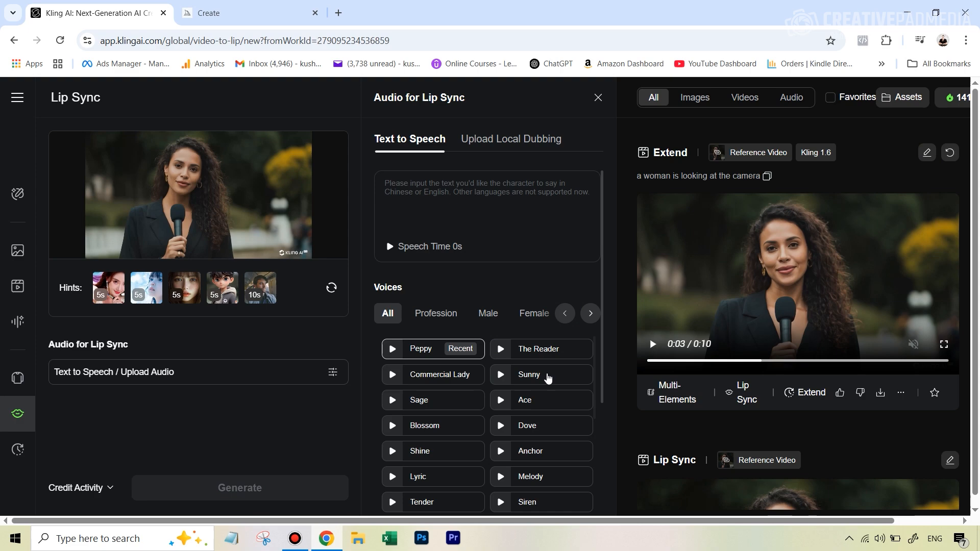
pyautogui.click(651, 344)
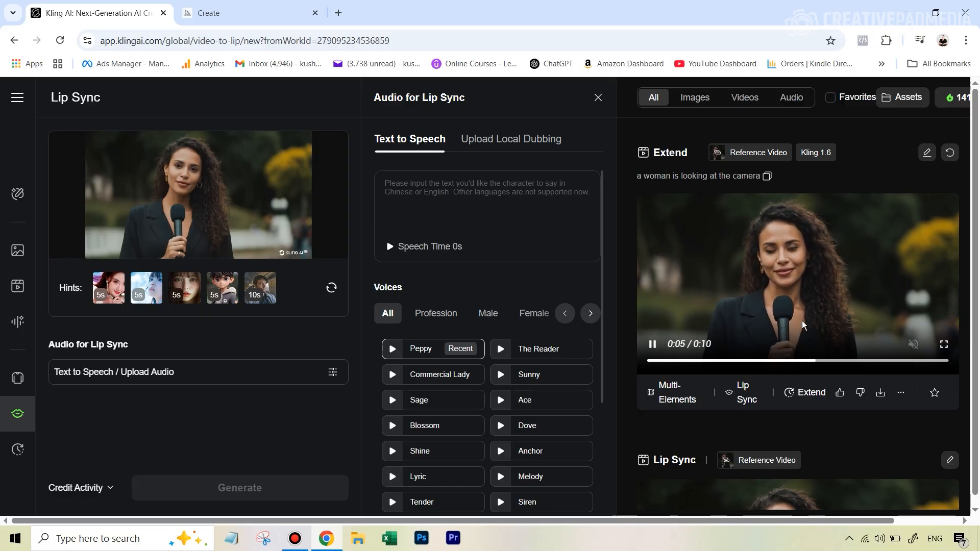
pyautogui.click(487, 314)
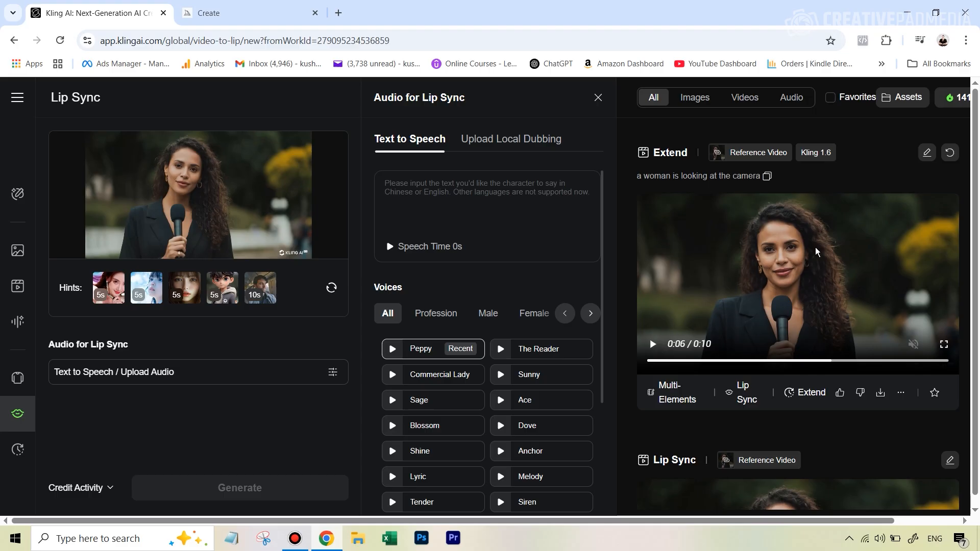
pyautogui.click(650, 344)
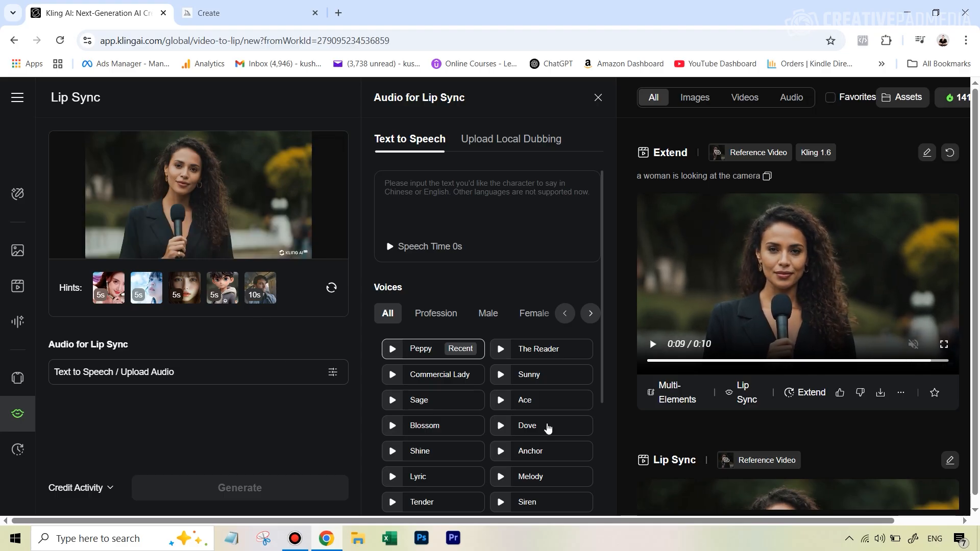
pyautogui.moveTo(478, 176)
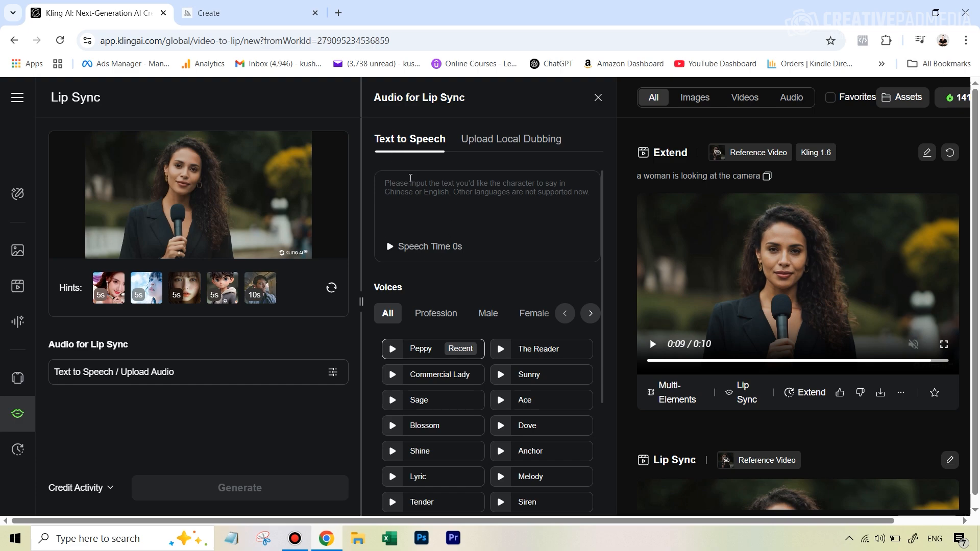
# Test a short line in the Commercial Lady voice, then switch to Upload Local Dubbing
pyautogui.click(652, 344)
pyautogui.write('hello there')
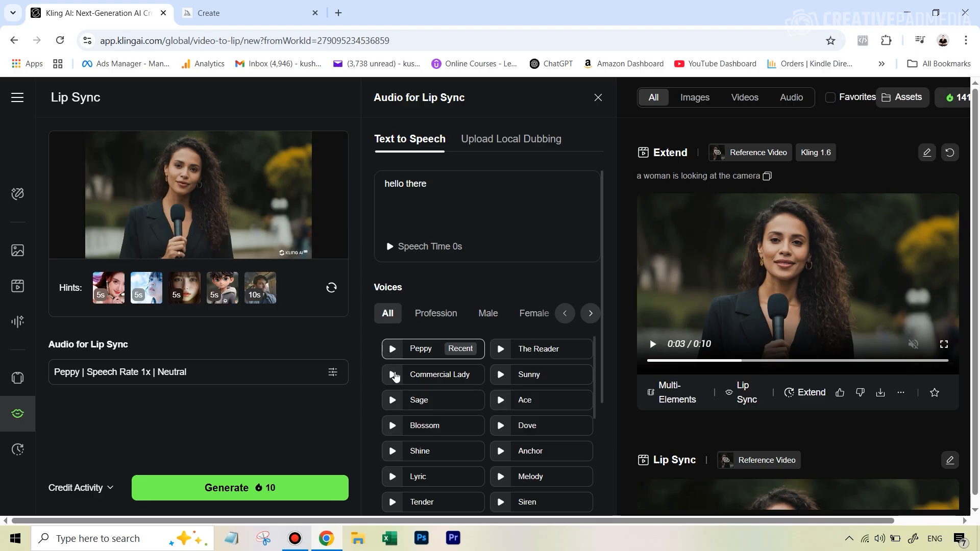
pyautogui.click(439, 374)
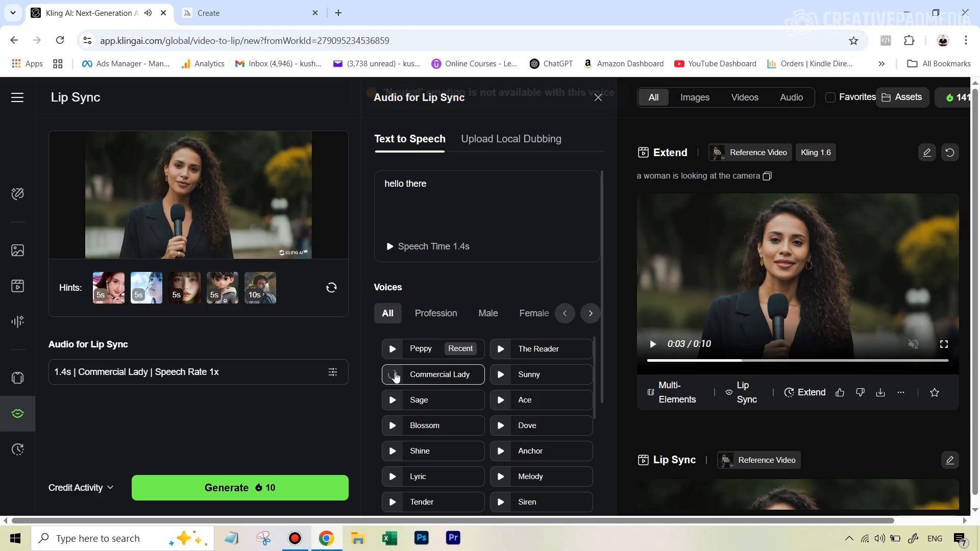
pyautogui.click(392, 375)
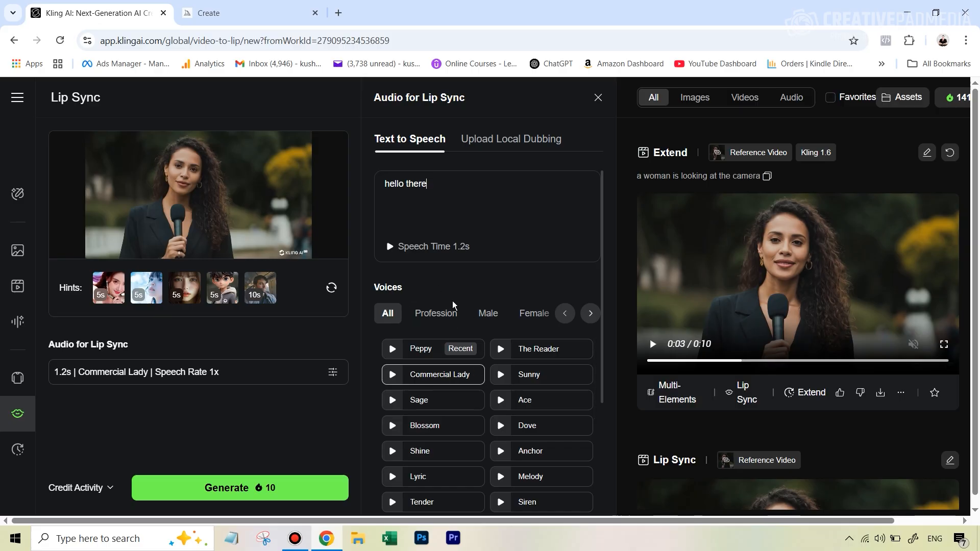
pyautogui.moveTo(491, 144)
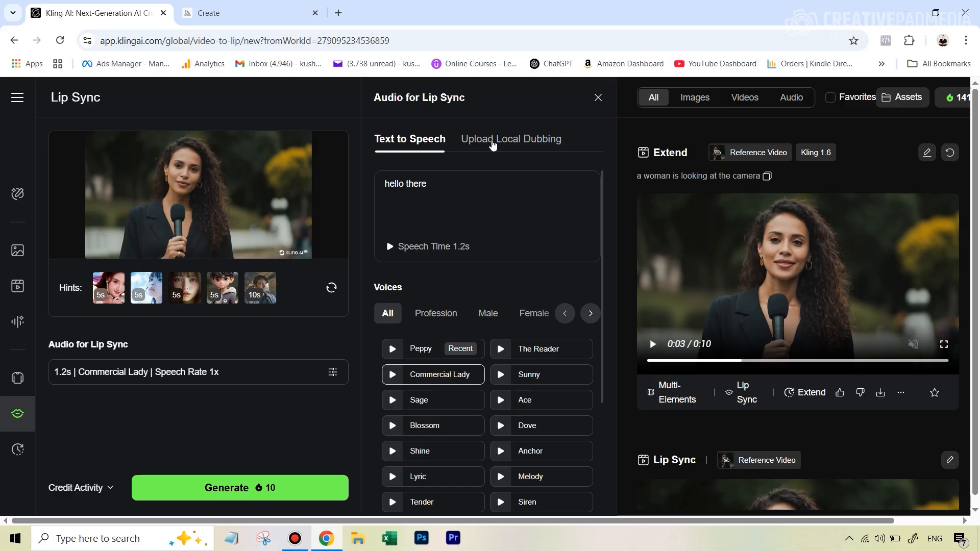
pyautogui.click(510, 139)
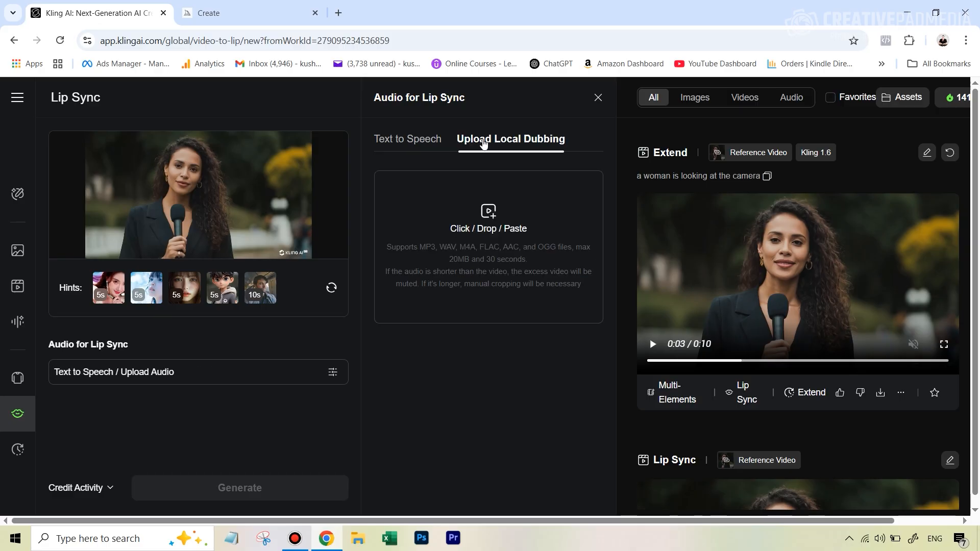
pyautogui.moveTo(552, 140)
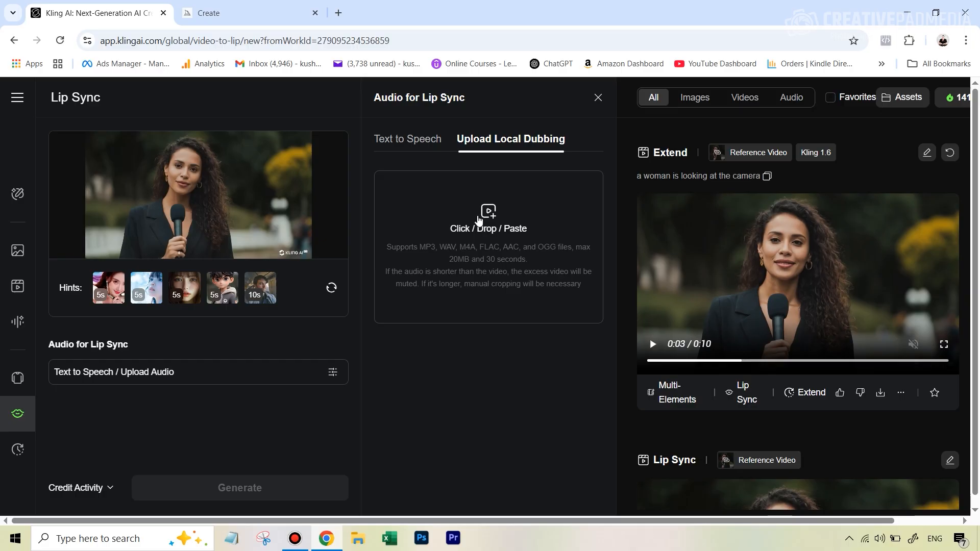
pyautogui.moveTo(479, 221)
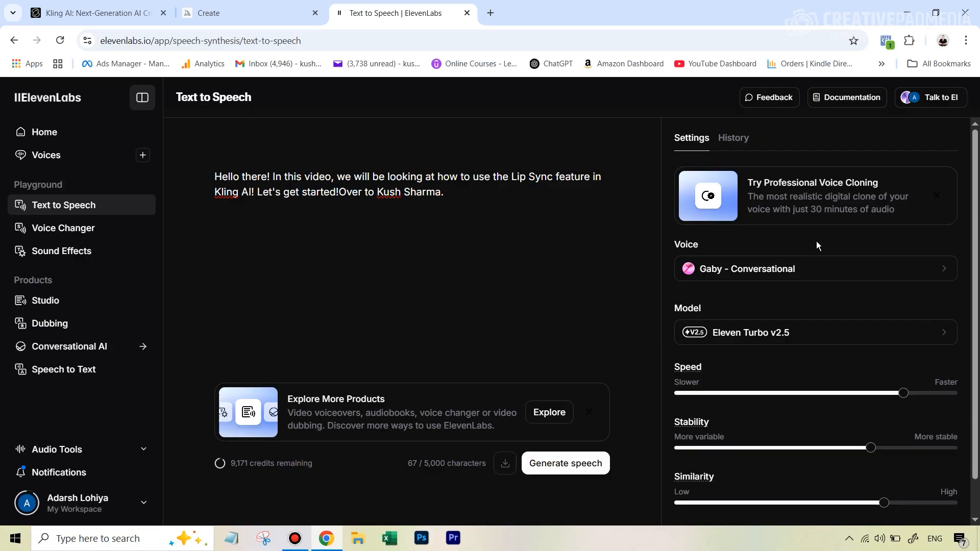
pyautogui.moveTo(785, 252)
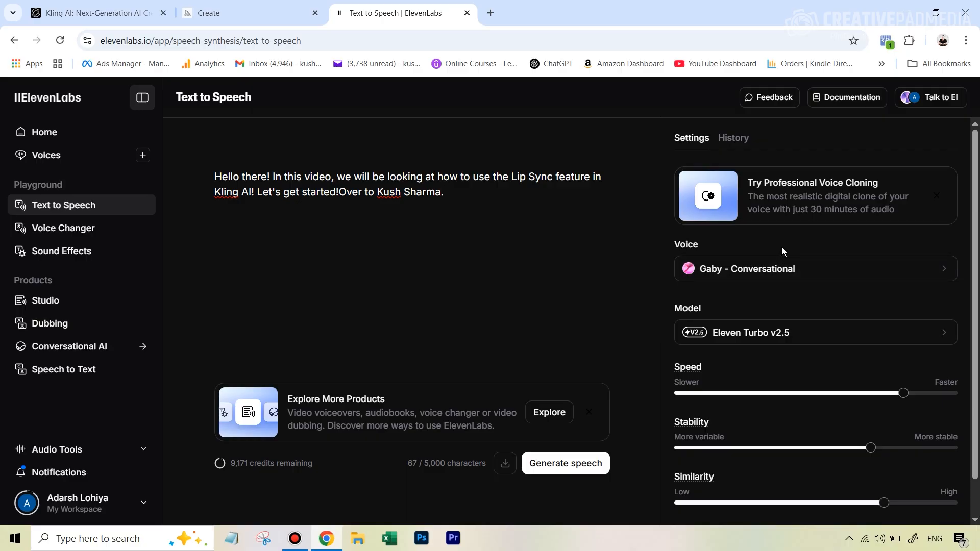
pyautogui.moveTo(783, 251)
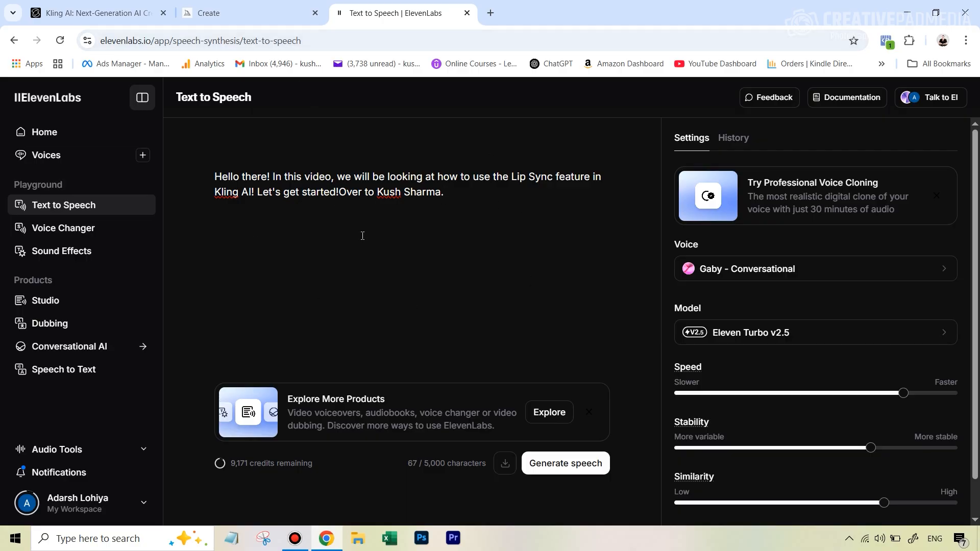
pyautogui.moveTo(609, 332)
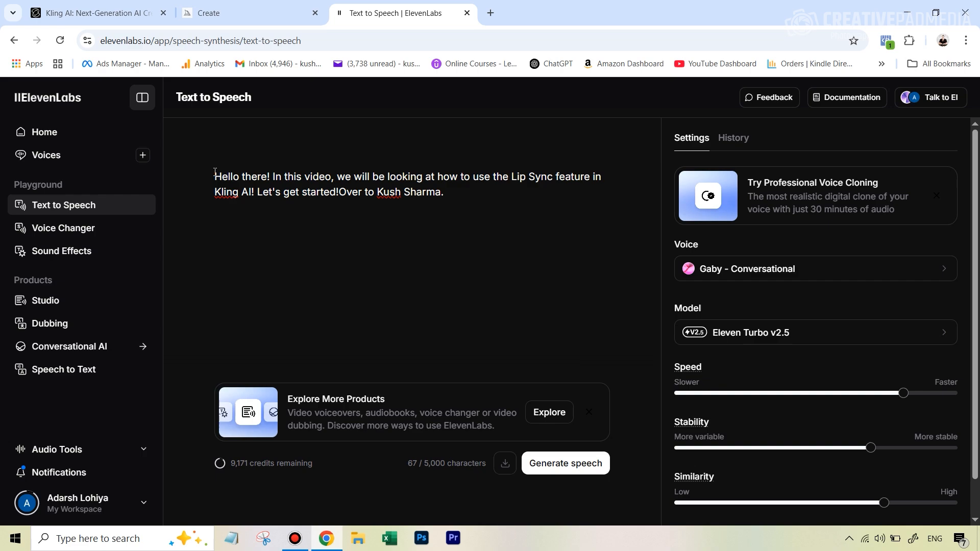
pyautogui.moveTo(734, 259)
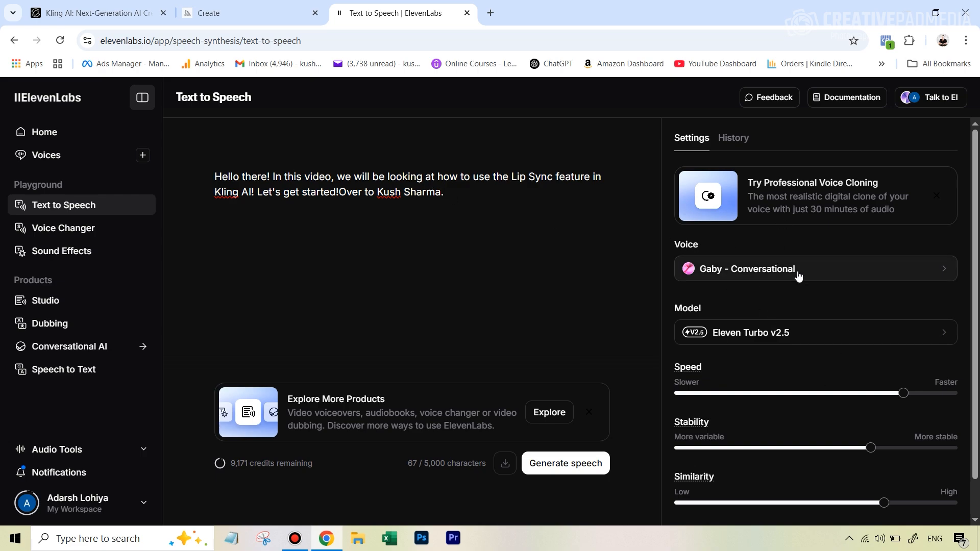
# Browse the ElevenLabs voice list and sample the Gaby - Conversational voice
pyautogui.click(797, 268)
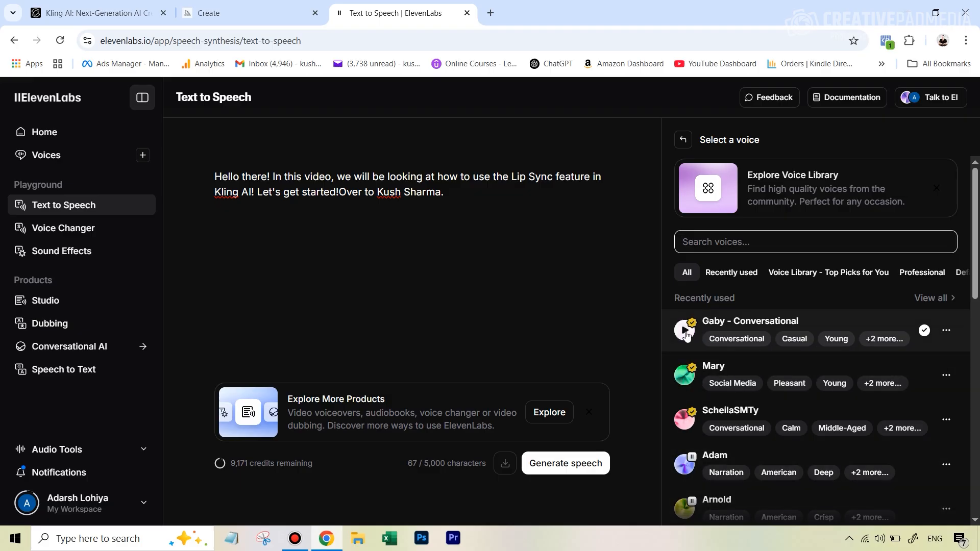
pyautogui.click(685, 329)
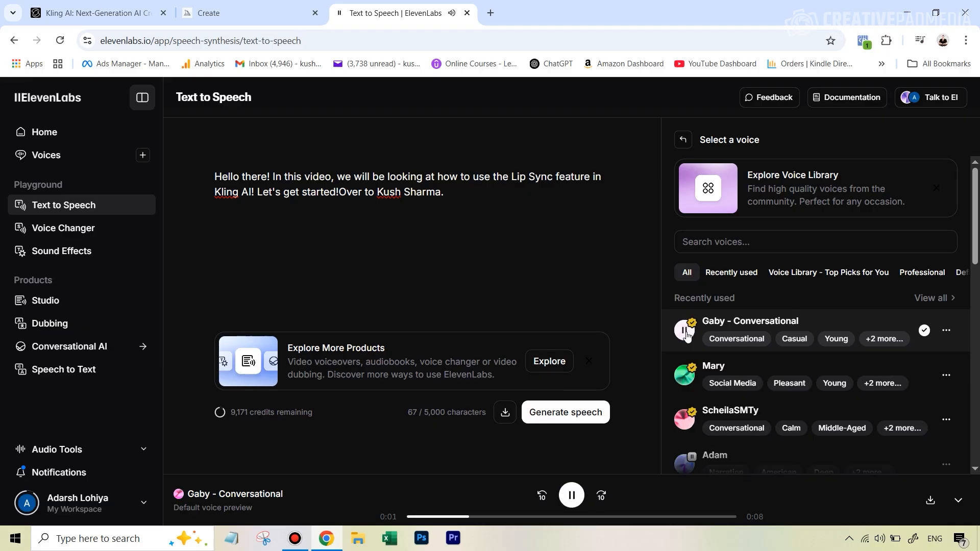
pyautogui.click(569, 495)
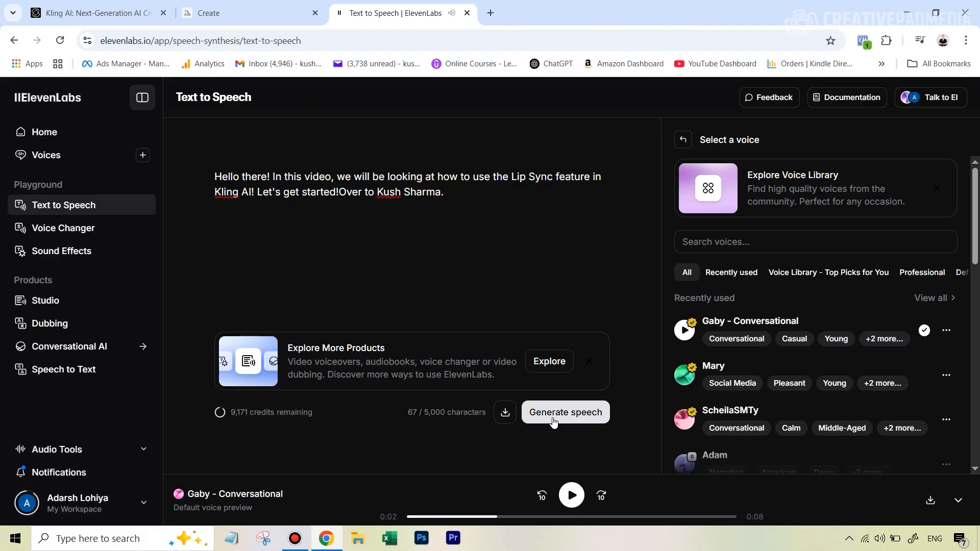
pyautogui.moveTo(563, 411)
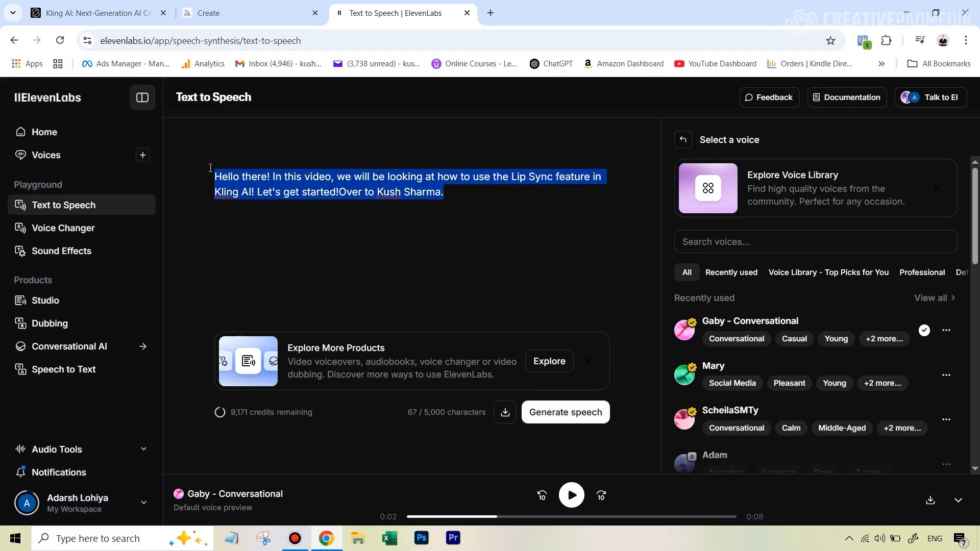
# Replace the script with the 'like and subscribe' outro and generate and play it in the Gaby voice
pyautogui.press('Delete')
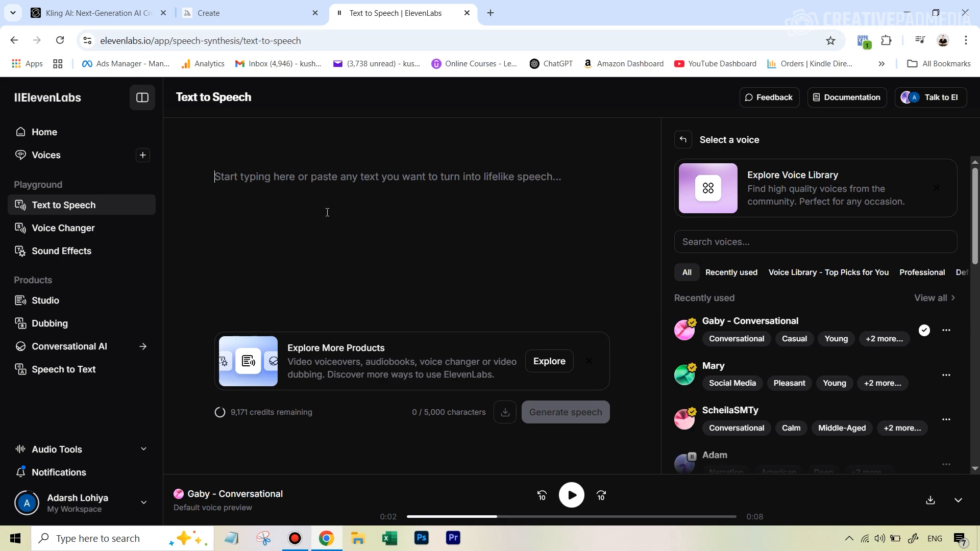
pyautogui.write("We hope you liked this video. Don't forget to like and subscribe. We wish you a greay day ahead.")
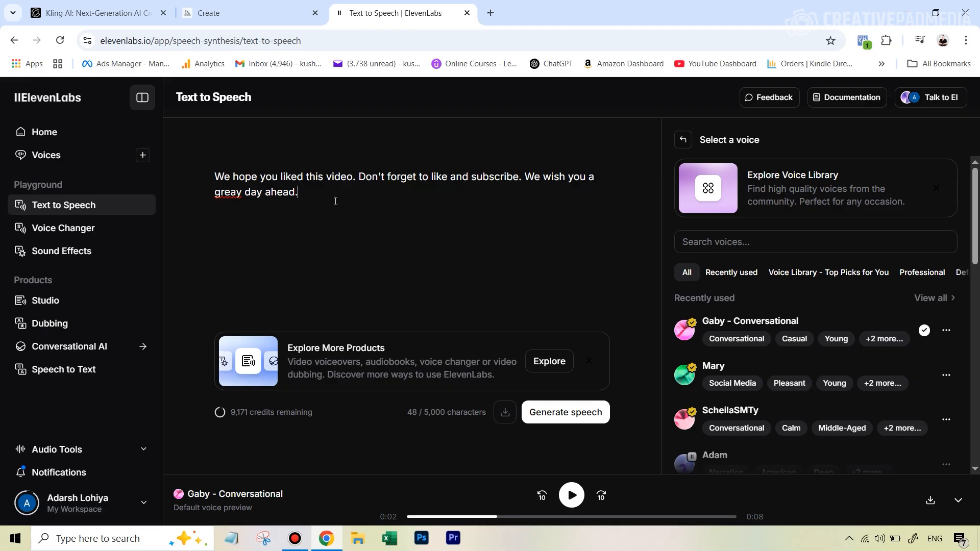
pyautogui.moveTo(564, 411)
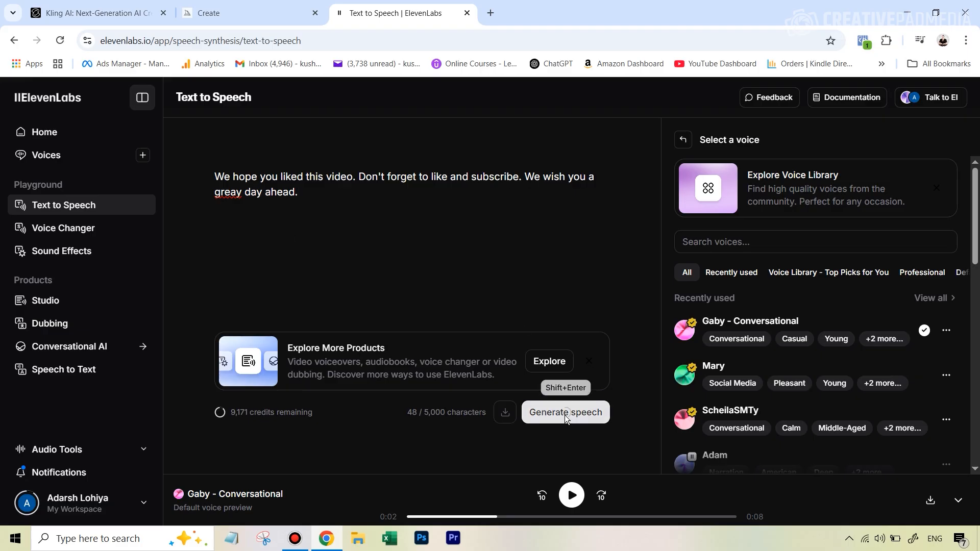
pyautogui.click(565, 411)
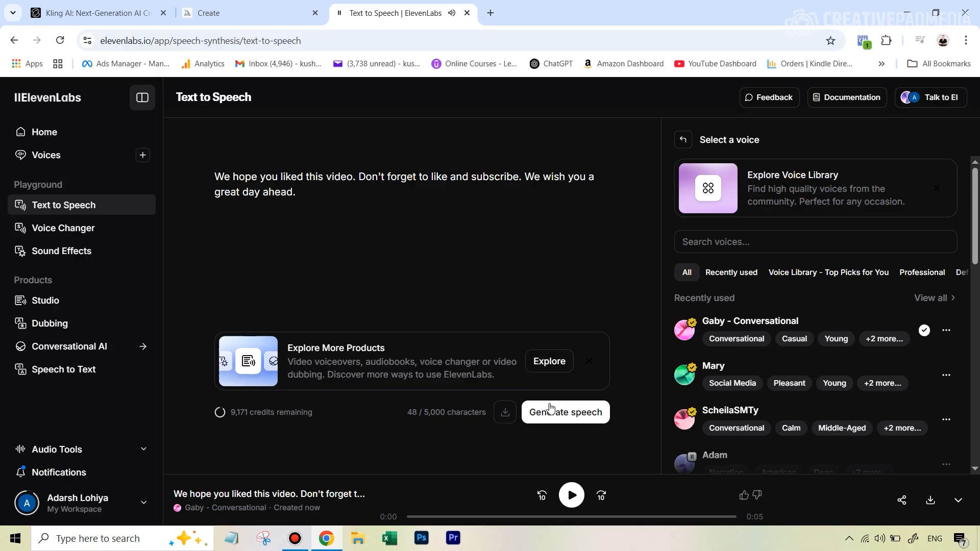
pyautogui.click(564, 411)
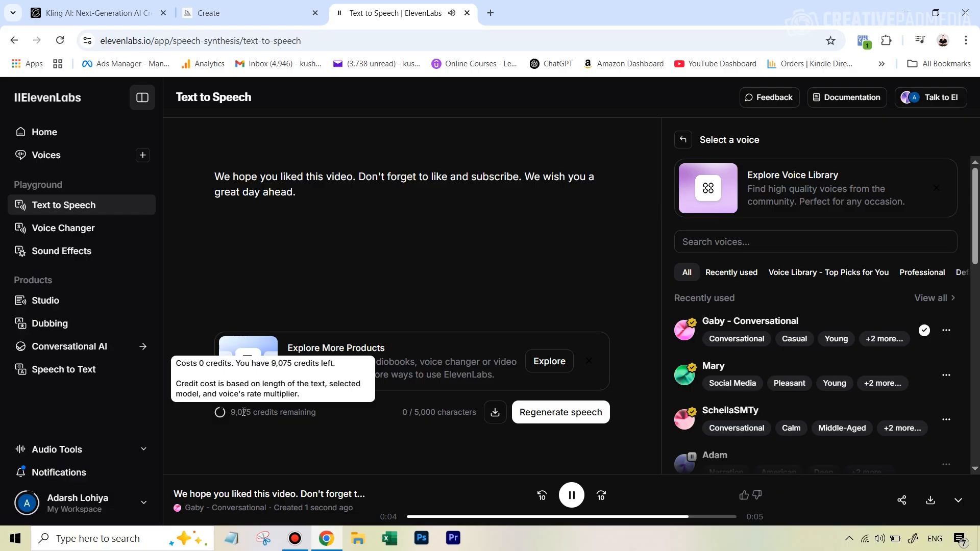
pyautogui.click(569, 495)
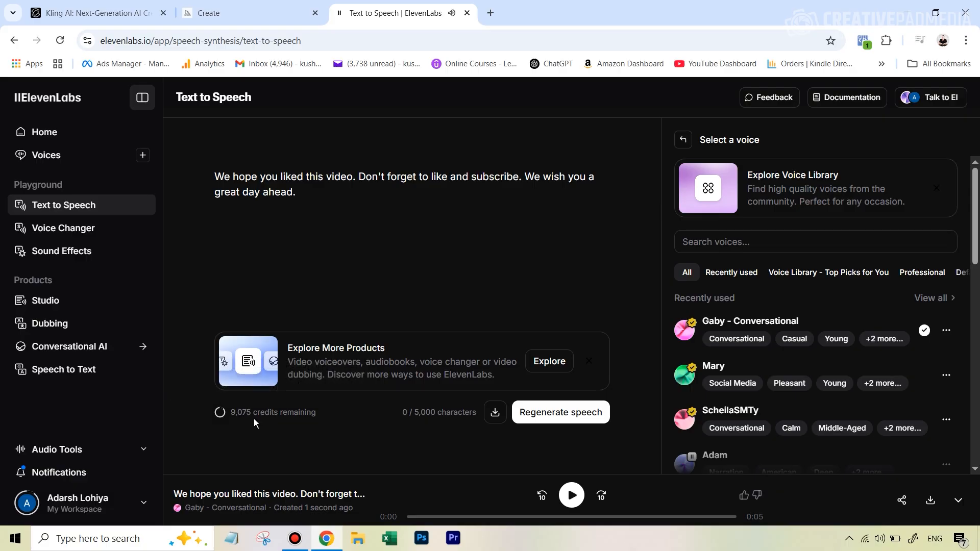
pyautogui.moveTo(272, 411)
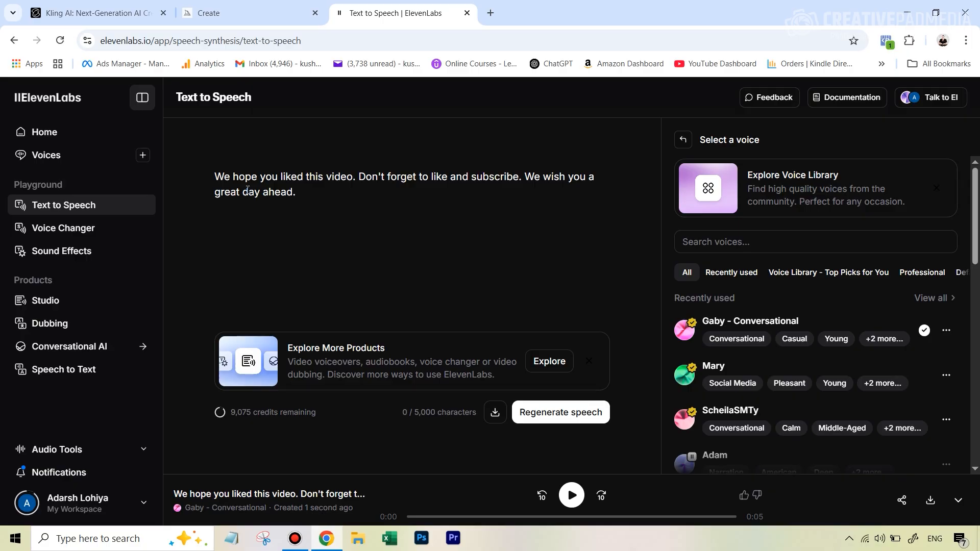
pyautogui.moveTo(648, 204)
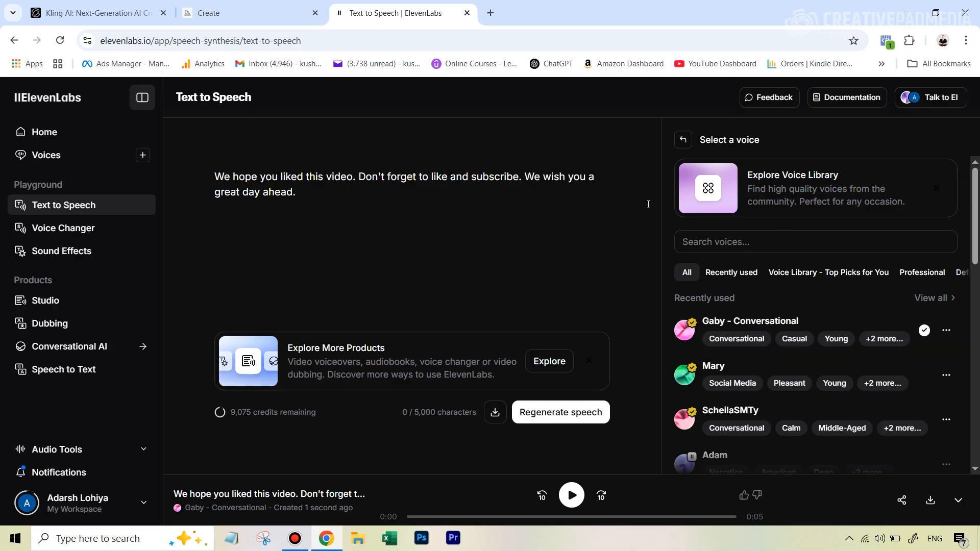
pyautogui.moveTo(683, 329)
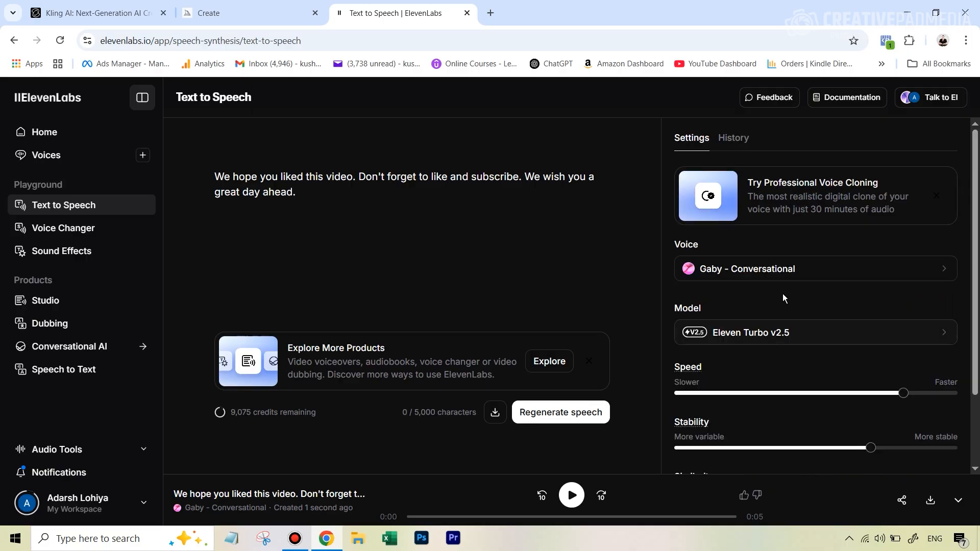
# Review the voice settings, then return to the Kling AI lip sync page
pyautogui.scroll(-3)
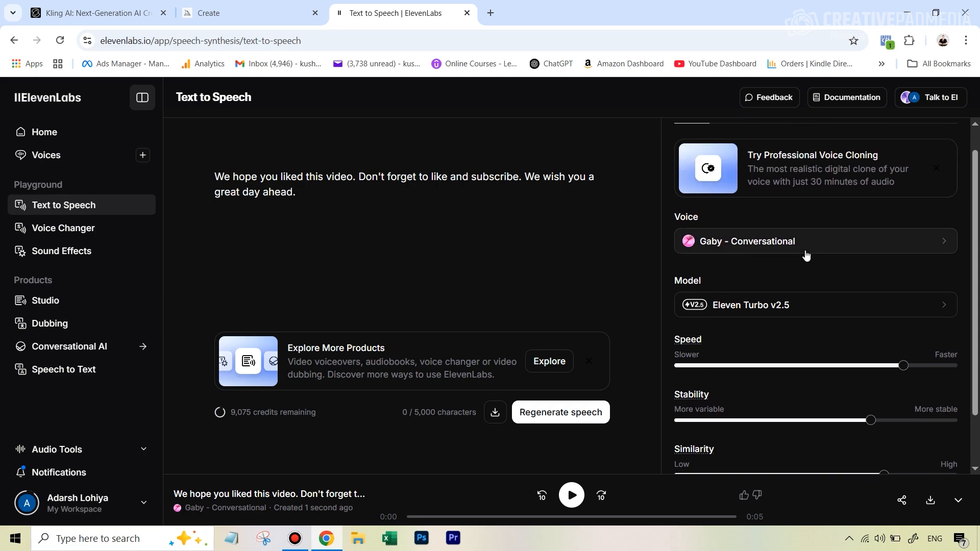
pyautogui.moveTo(804, 256)
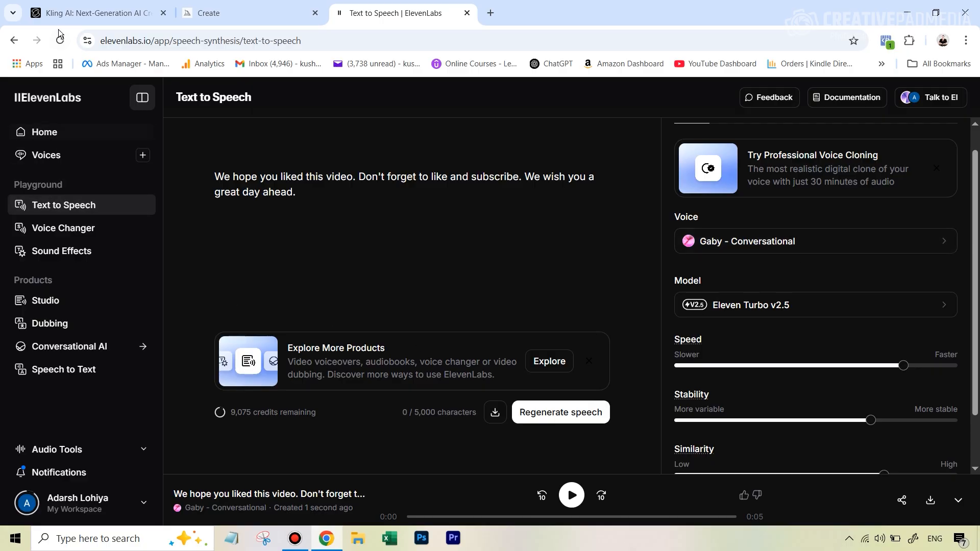
pyautogui.click(91, 12)
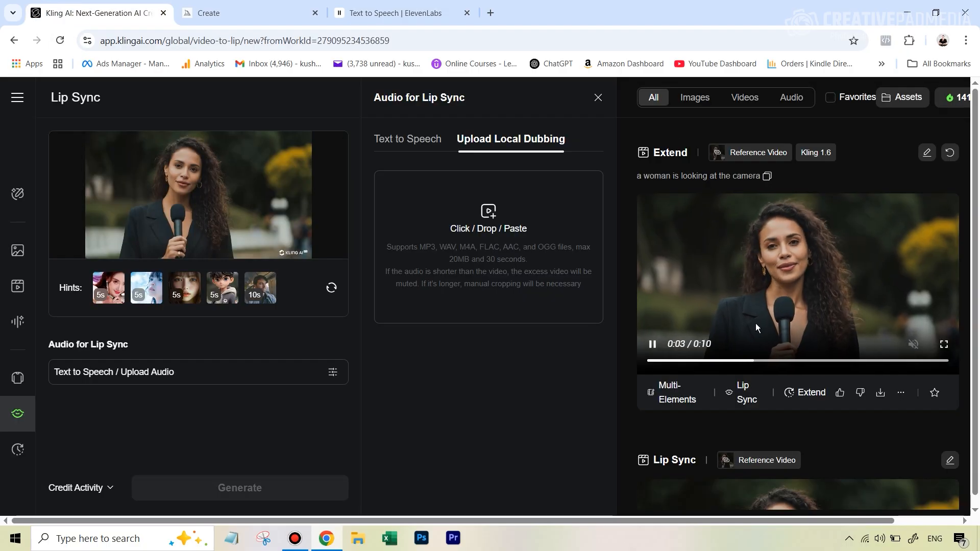
# Replay the extended reporter preview in Kling AI, then return to the ElevenLabs voiceover page
pyautogui.click(651, 344)
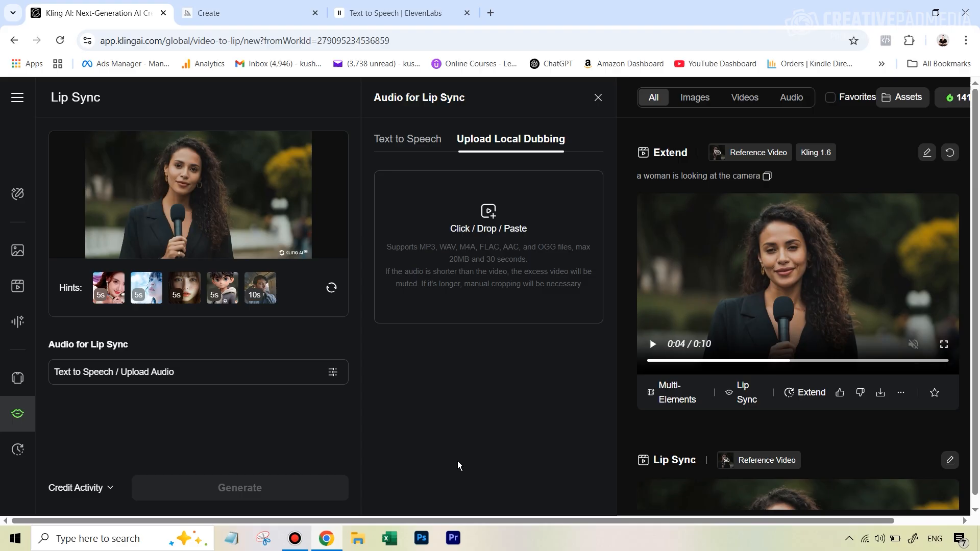
pyautogui.moveTo(460, 461)
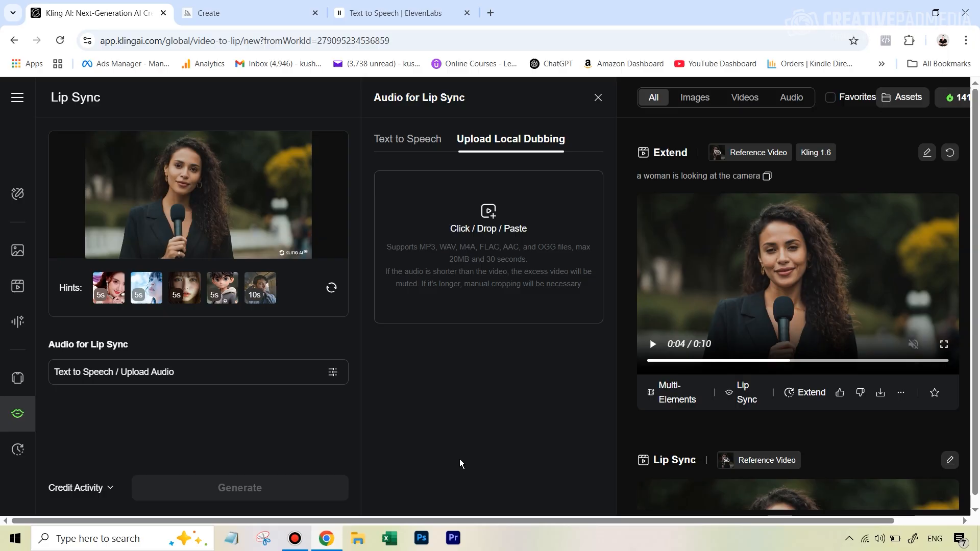
pyautogui.click(651, 343)
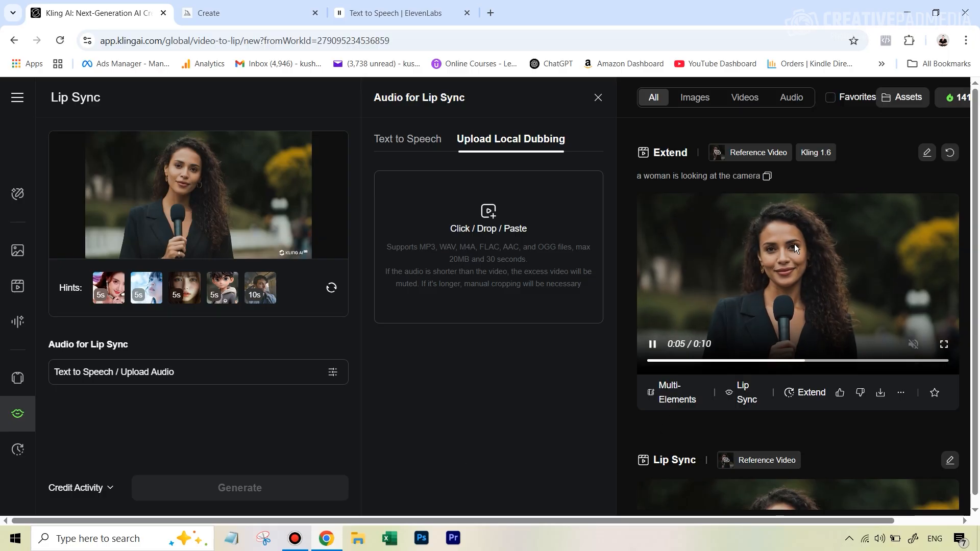
pyautogui.click(650, 343)
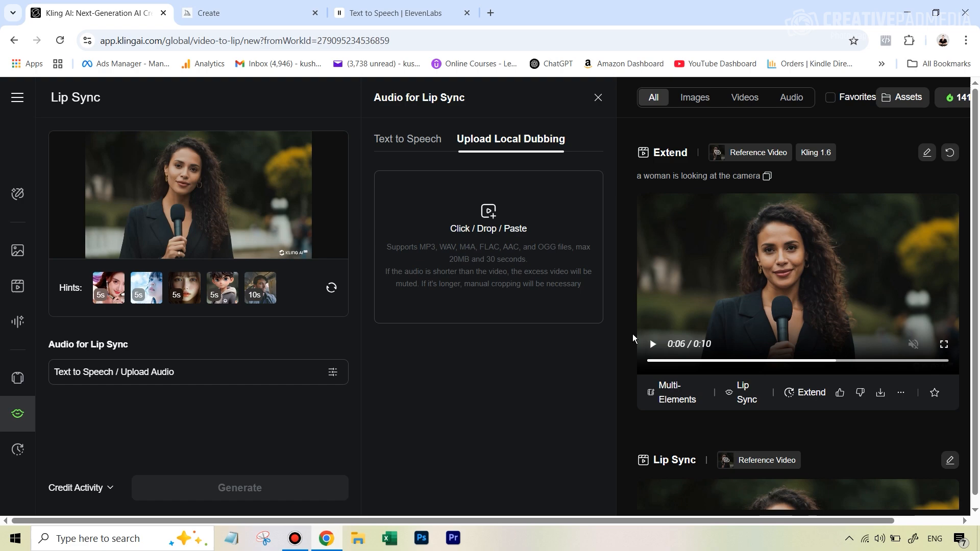
pyautogui.moveTo(716, 58)
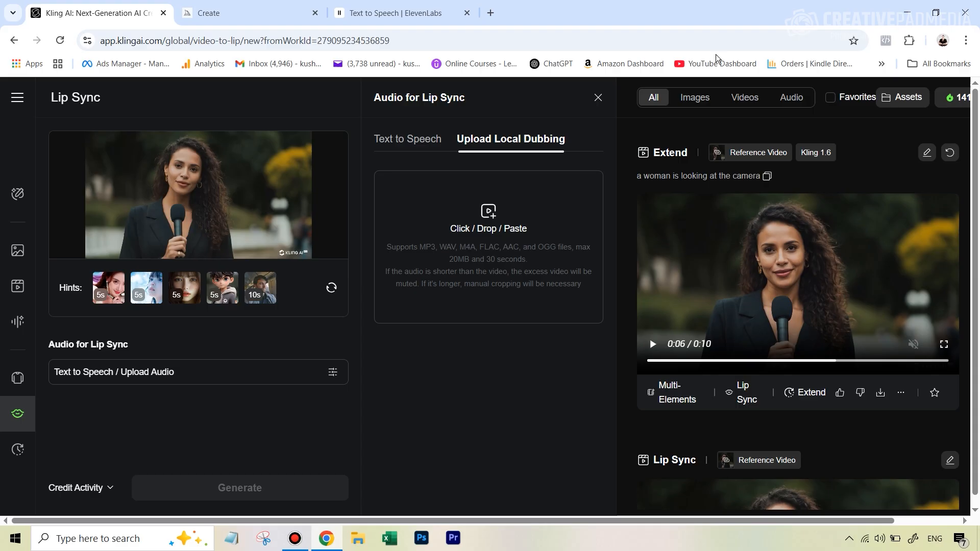
pyautogui.click(400, 12)
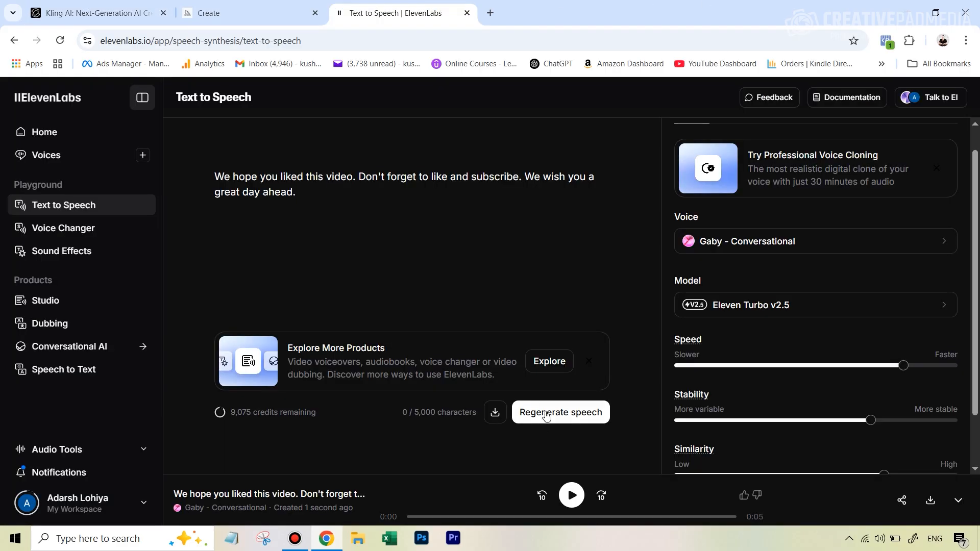
pyautogui.moveTo(743, 527)
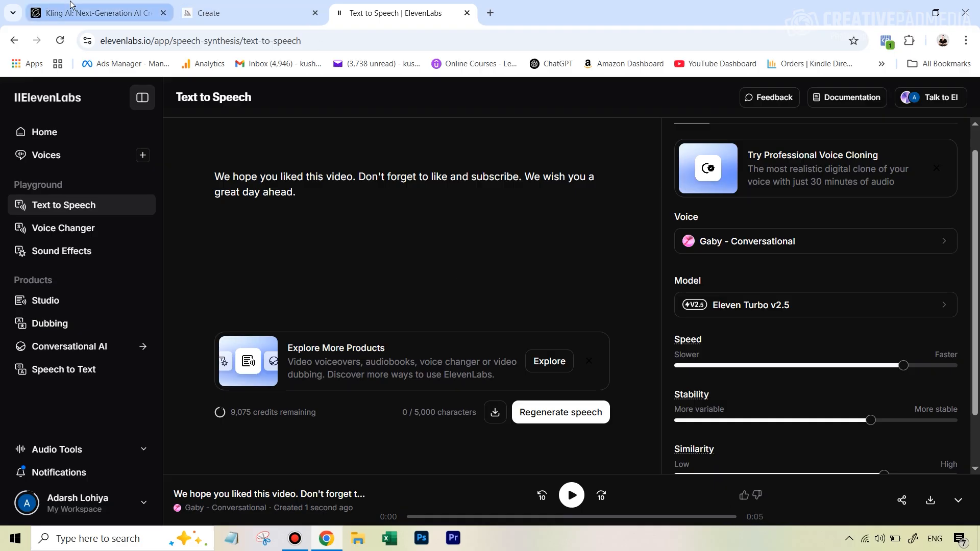
pyautogui.click(94, 12)
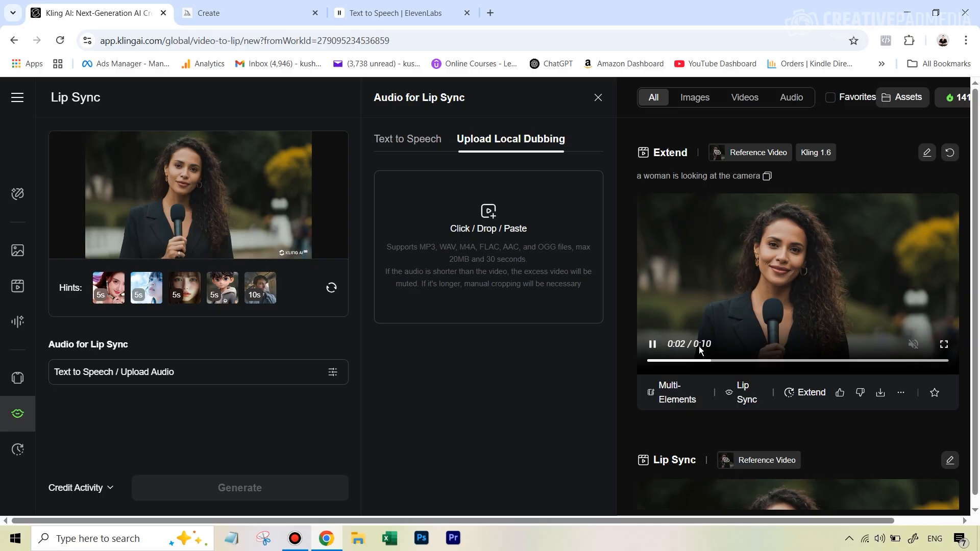
pyautogui.click(393, 12)
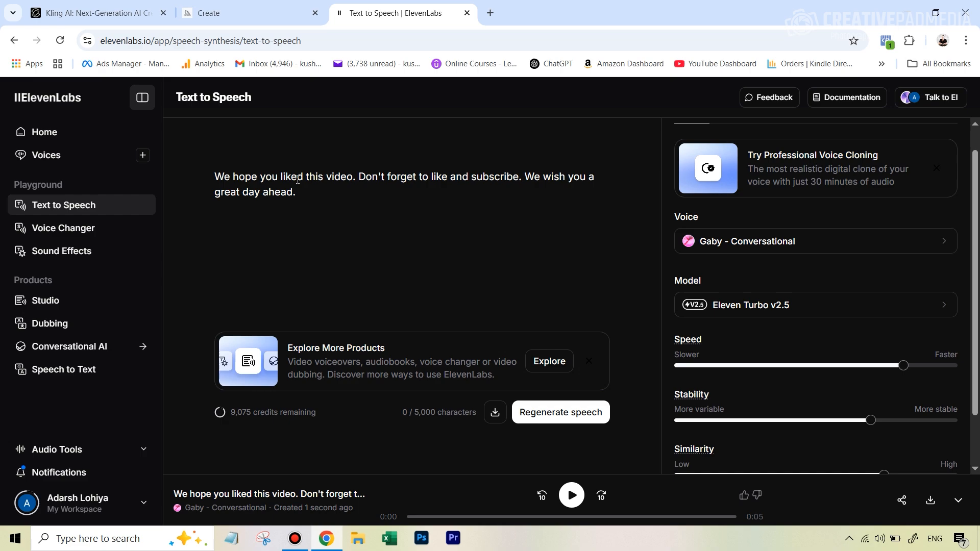
pyautogui.click(88, 12)
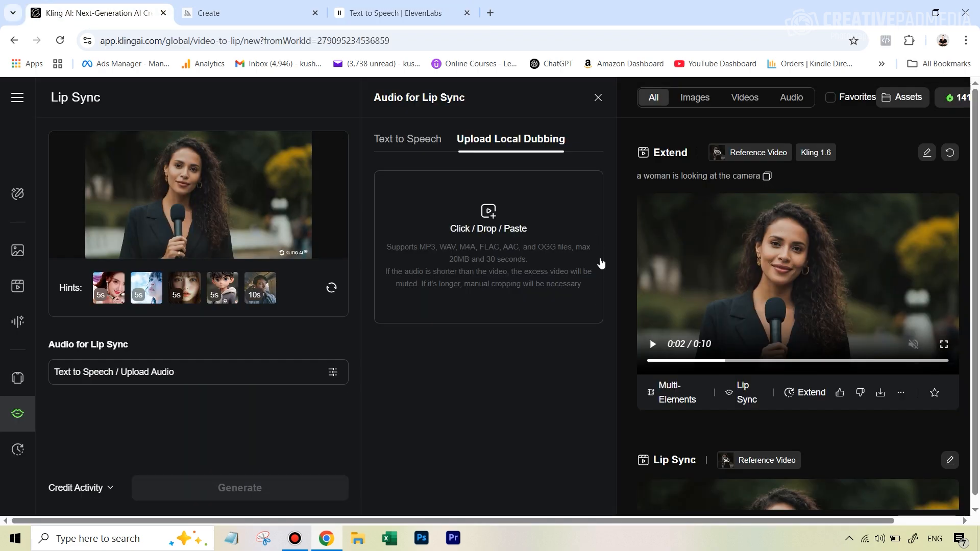
pyautogui.click(650, 344)
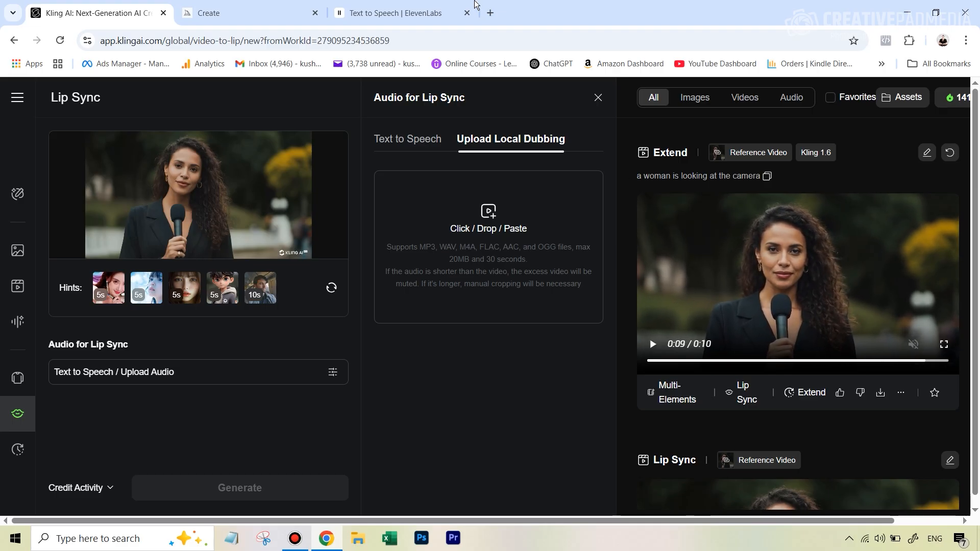
pyautogui.click(400, 12)
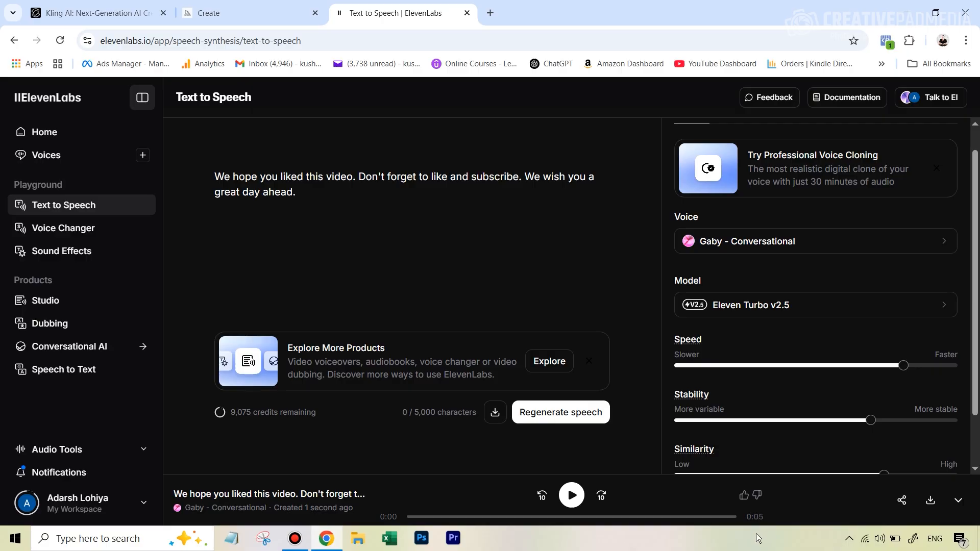
pyautogui.moveTo(778, 518)
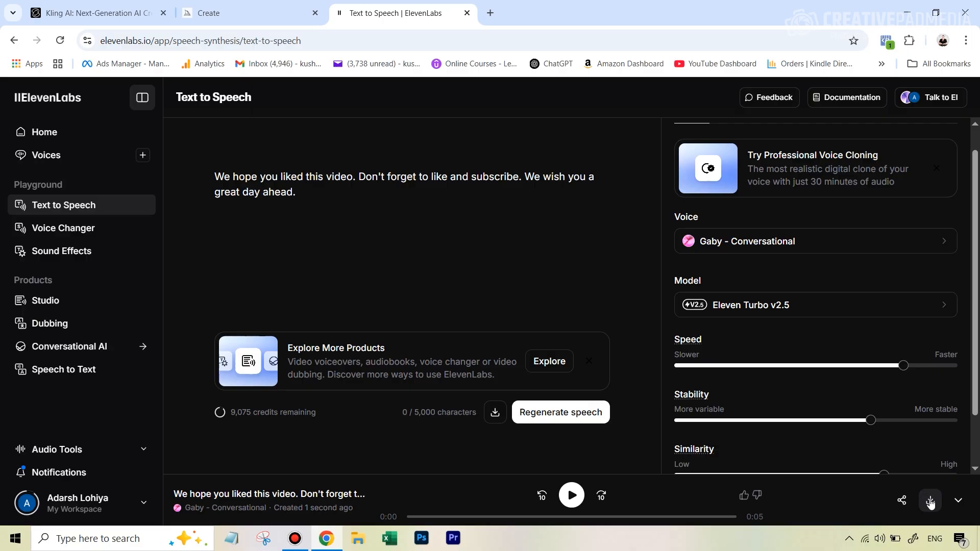
# Download the generated voiceover mp3 and return to the Kling lip sync page
pyautogui.click(930, 503)
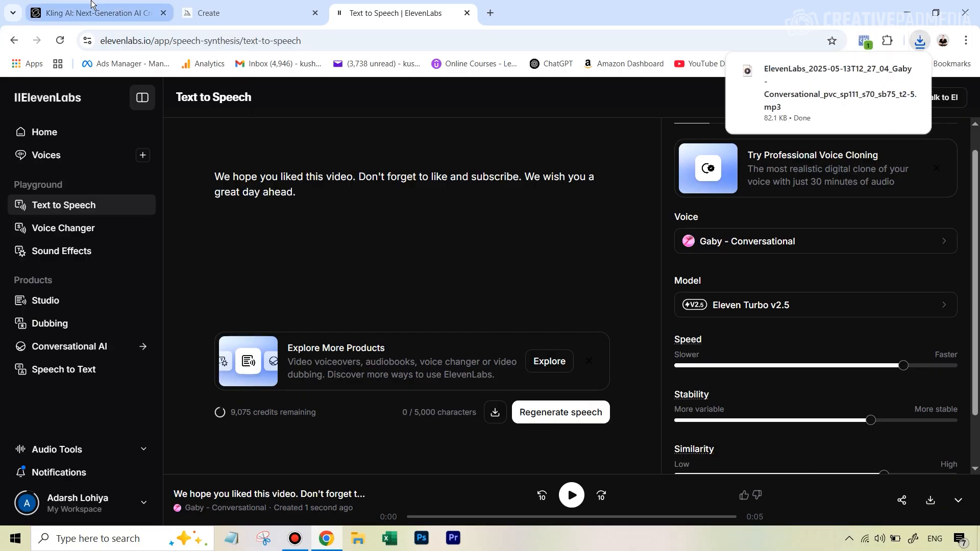
pyautogui.click(94, 12)
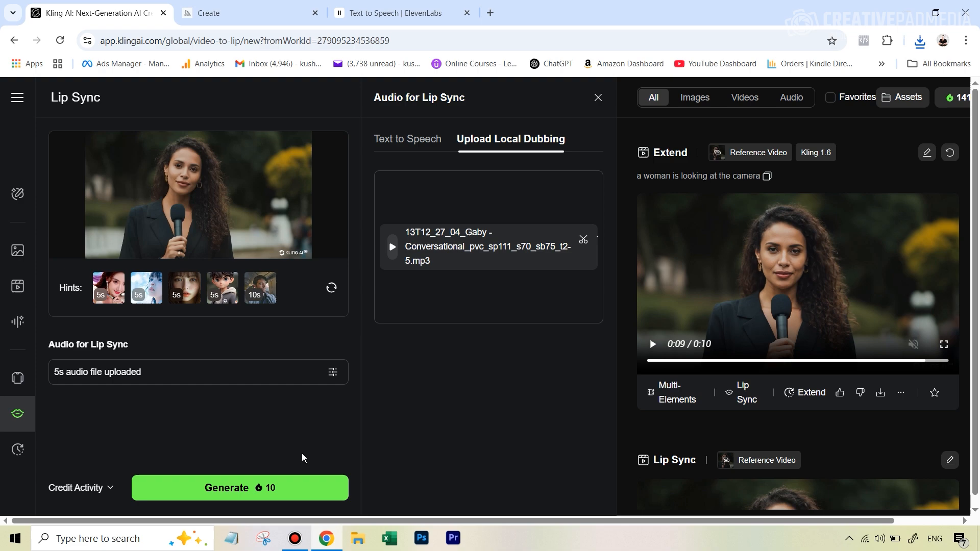
pyautogui.moveTo(262, 494)
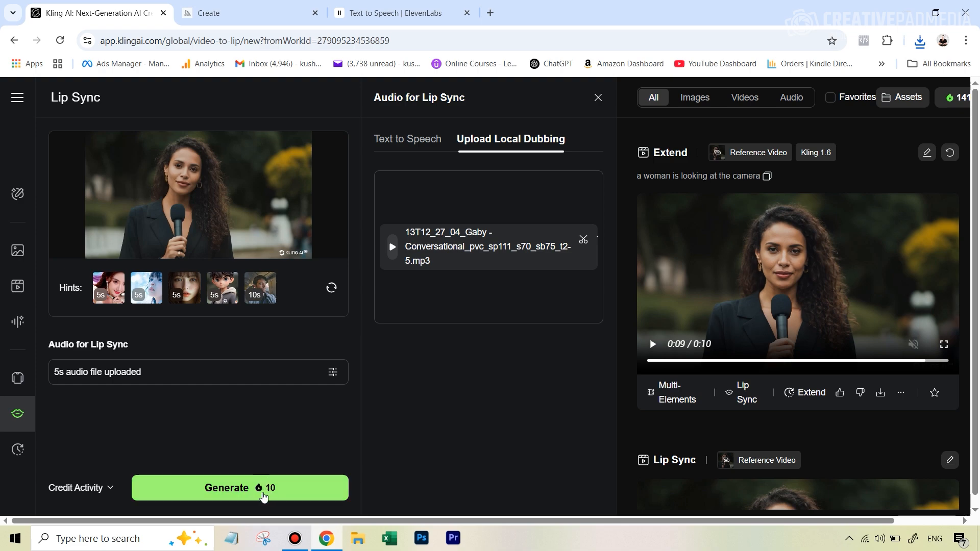
pyautogui.moveTo(271, 492)
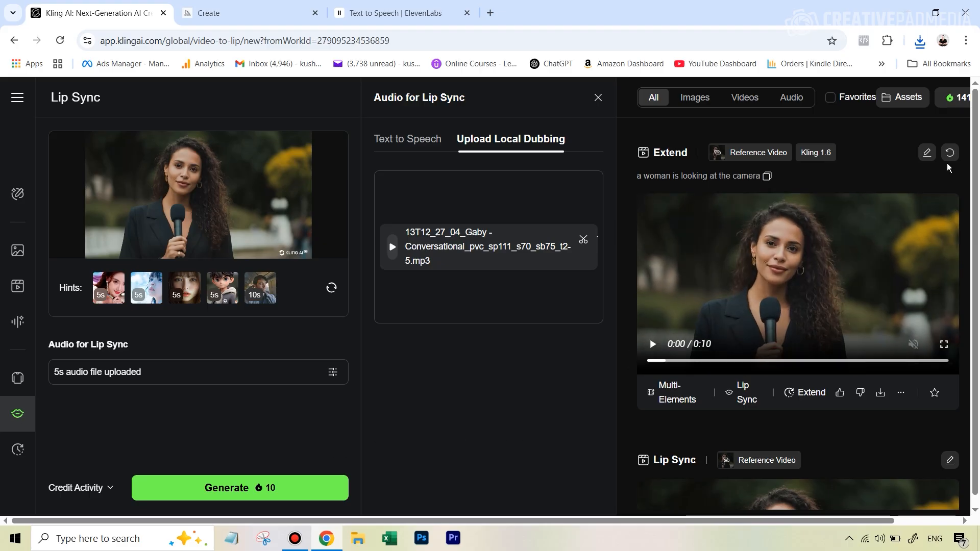
# Preview the extended reporter clip, then generate the lip-synced video (10 credits)
pyautogui.click(651, 344)
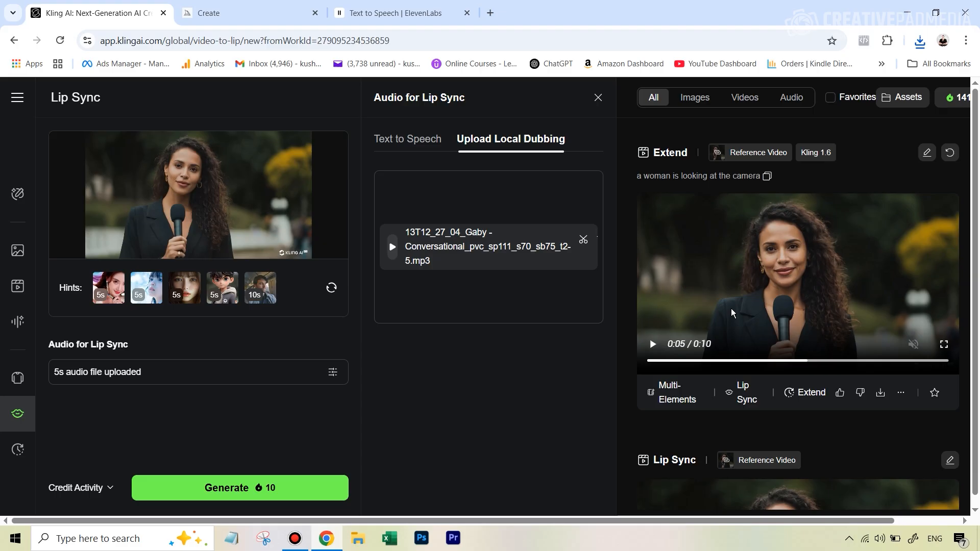
pyautogui.click(650, 344)
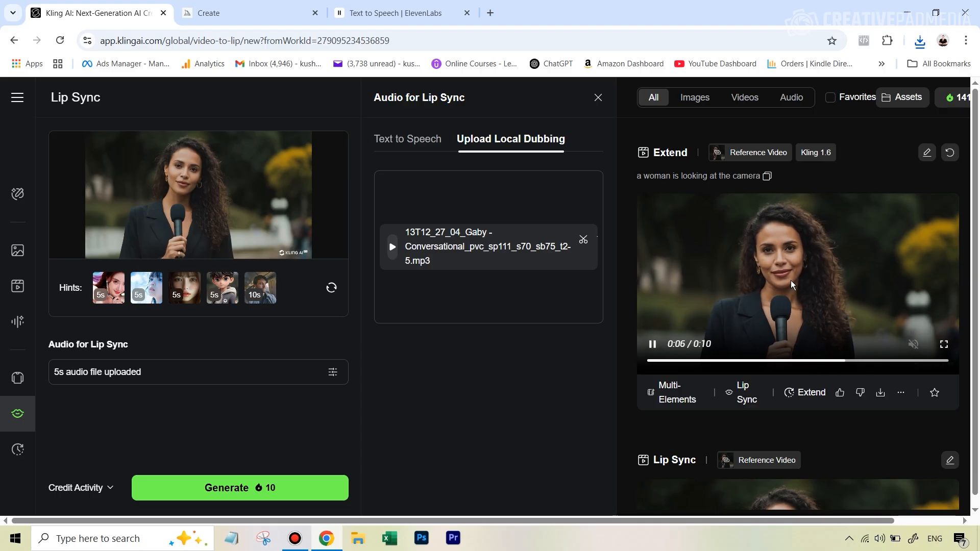
pyautogui.click(650, 344)
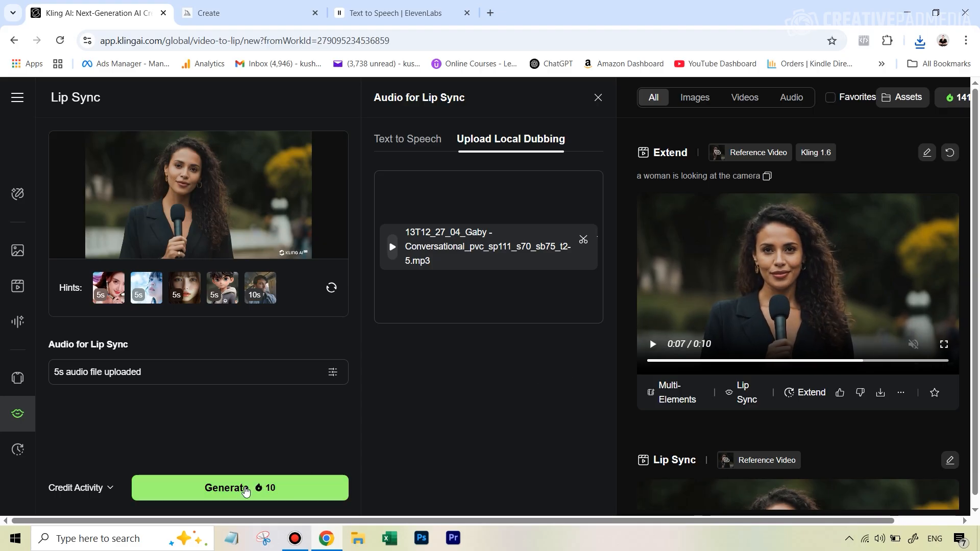
pyautogui.click(239, 487)
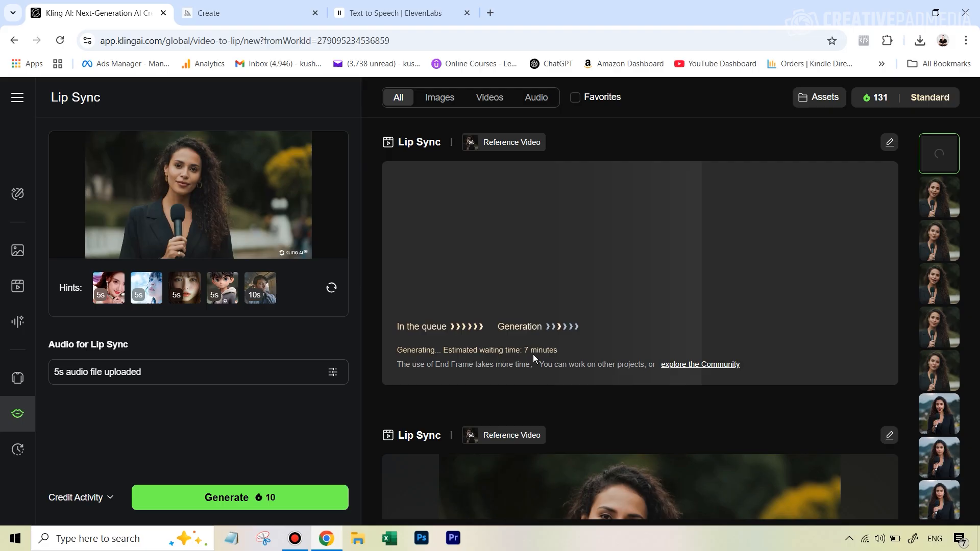
pyautogui.moveTo(536, 359)
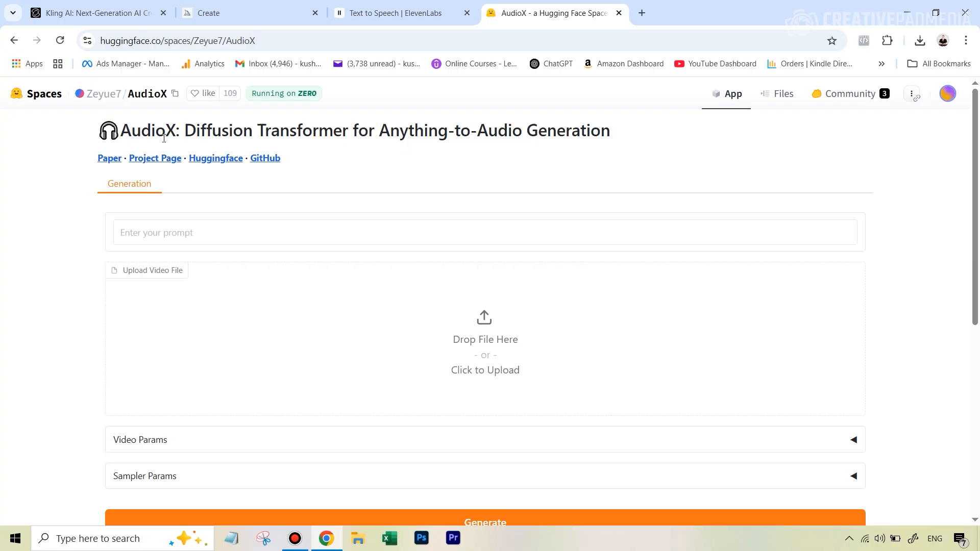
pyautogui.moveTo(327, 157)
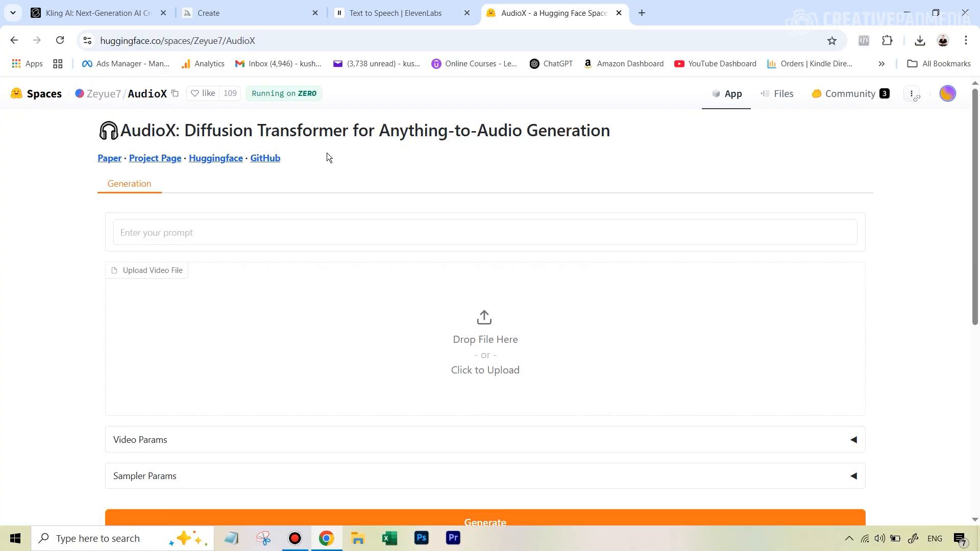
pyautogui.moveTo(211, 223)
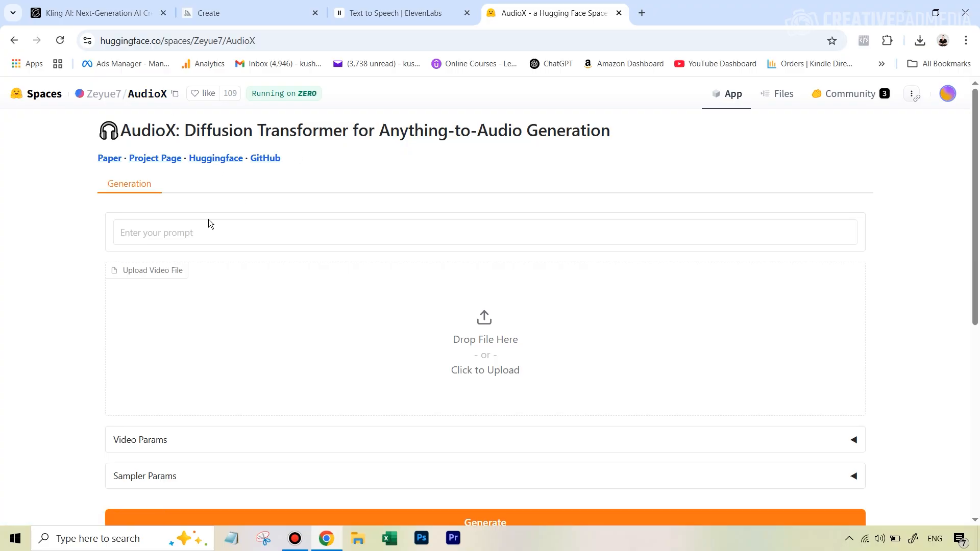
pyautogui.moveTo(212, 232)
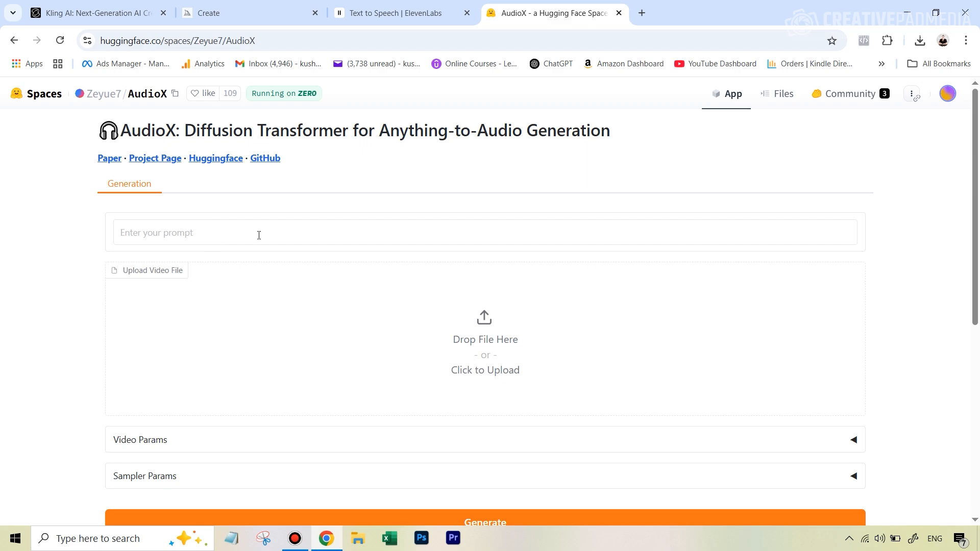
pyautogui.moveTo(266, 233)
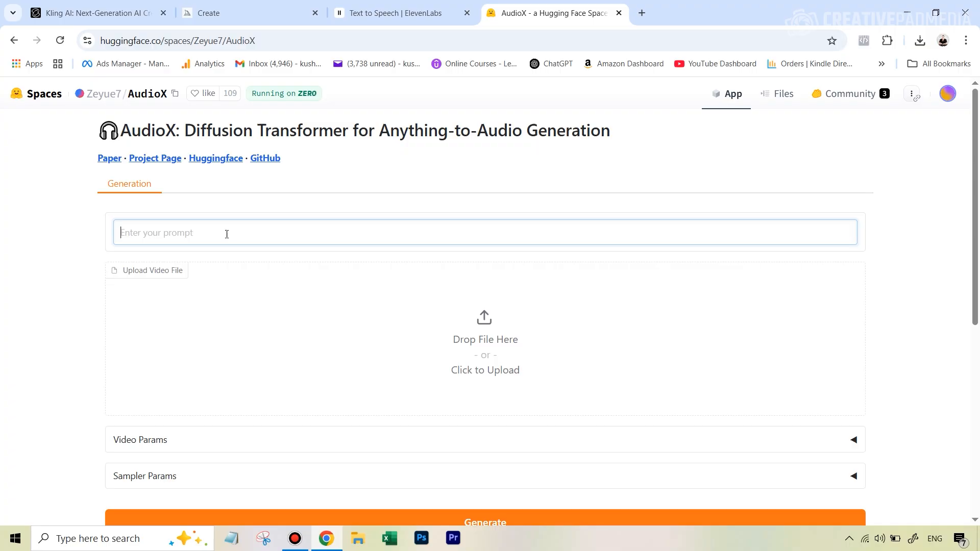
# Describe the wanted sound as 'outdoors in a garden' and request generation
pyautogui.write('outdoors in a gard')
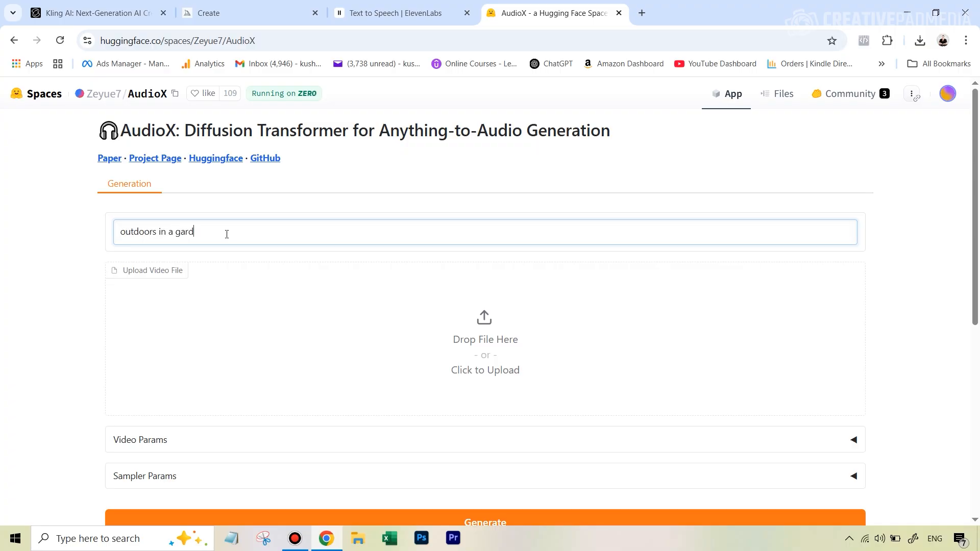
pyautogui.write('en')
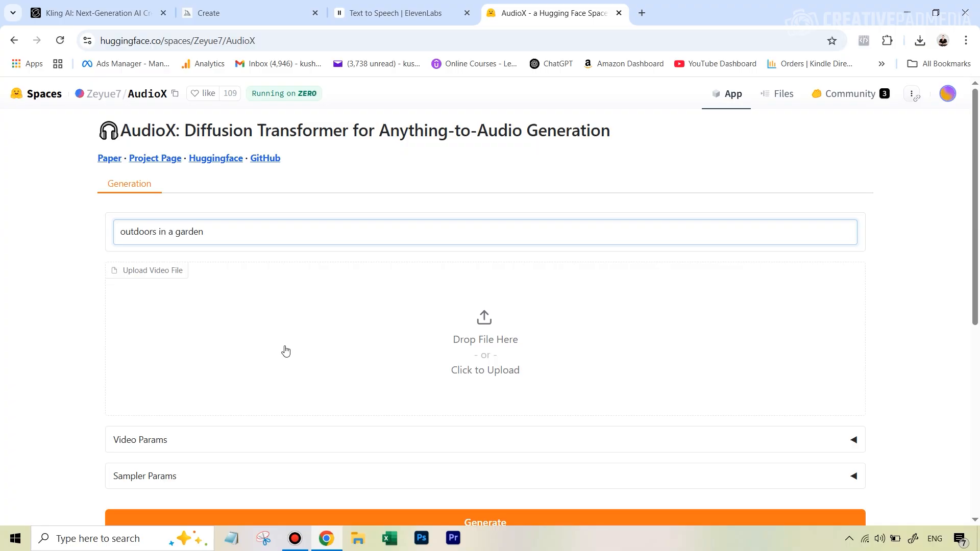
pyautogui.scroll(-3)
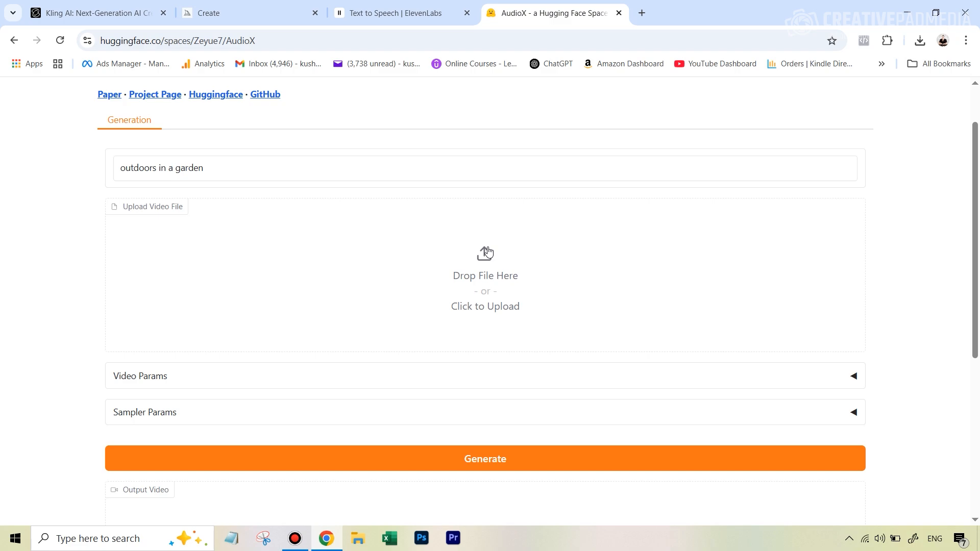
pyautogui.moveTo(506, 243)
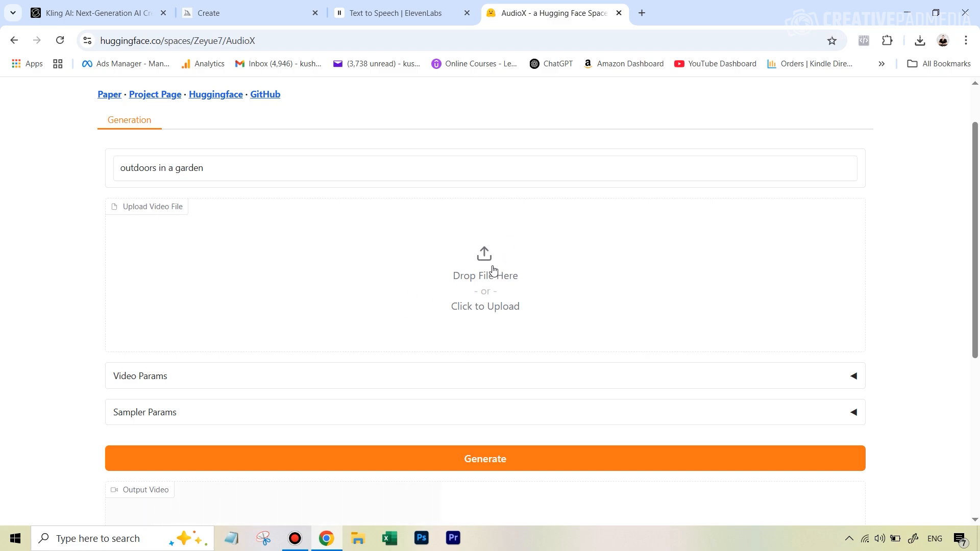
pyautogui.click(484, 458)
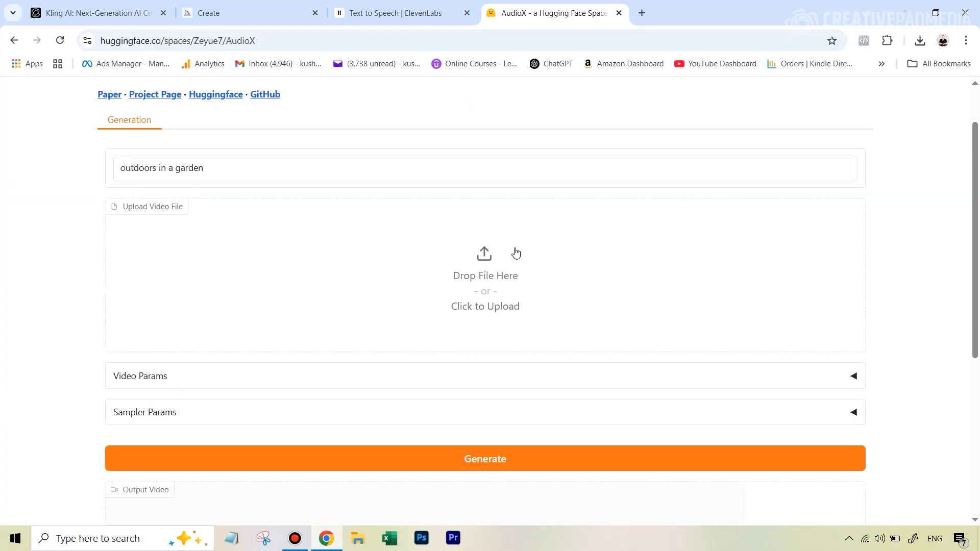
pyautogui.click(245, 40)
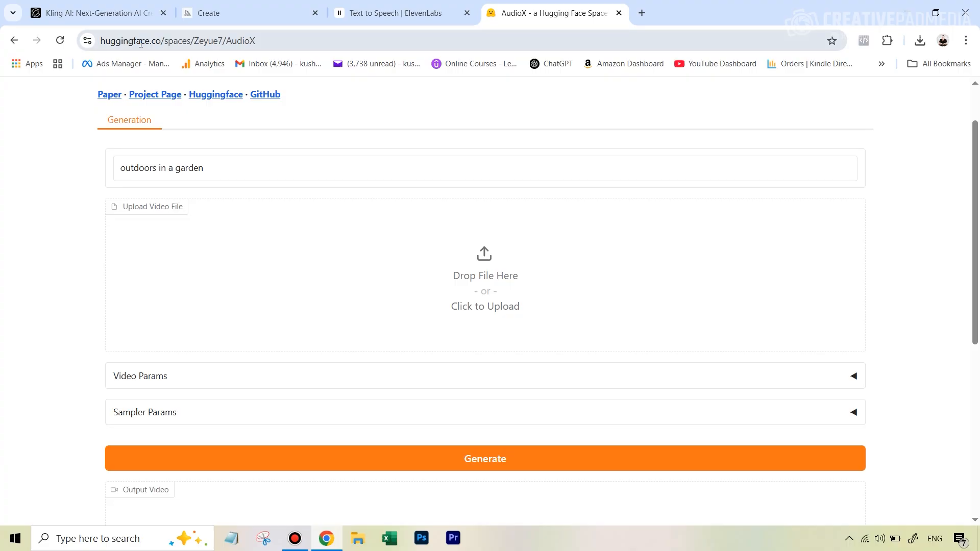
pyautogui.moveTo(378, 222)
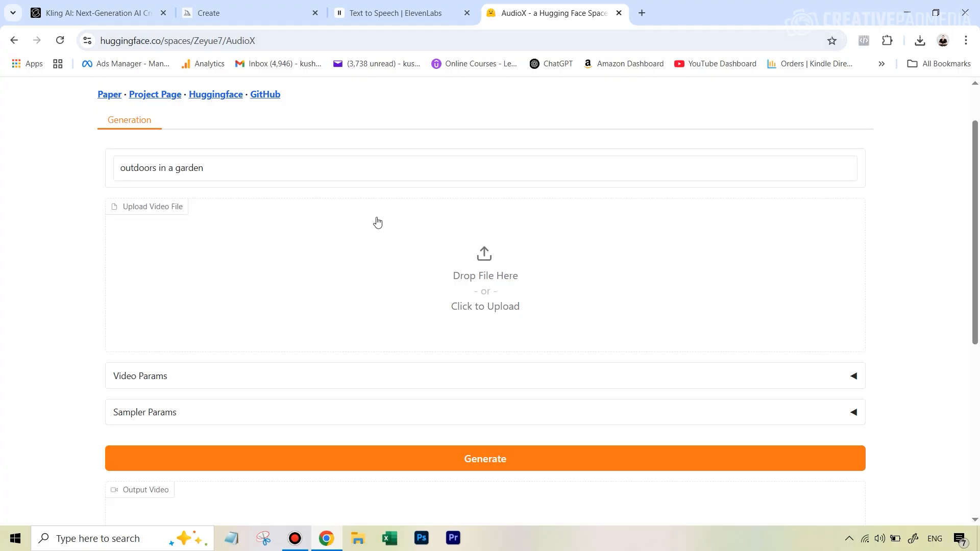
pyautogui.moveTo(450, 292)
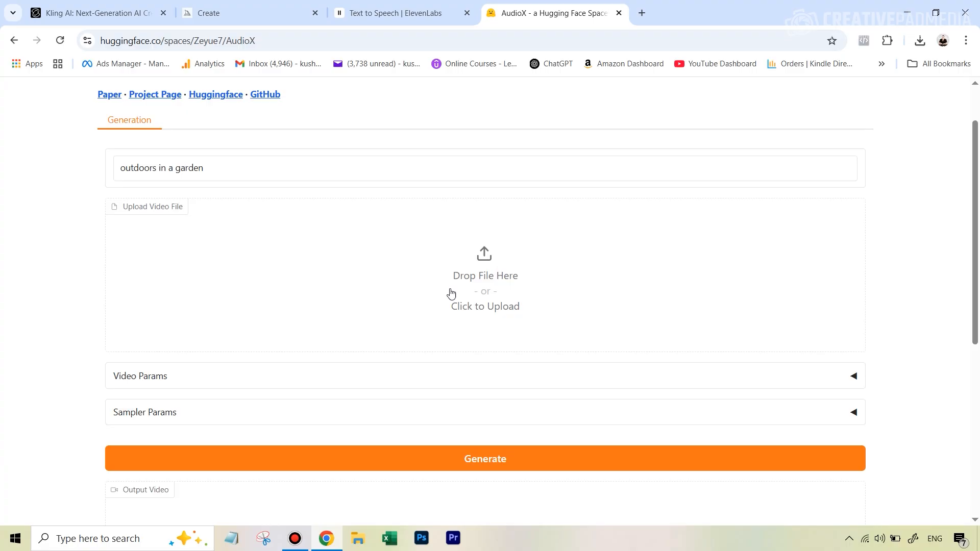
pyautogui.moveTo(488, 366)
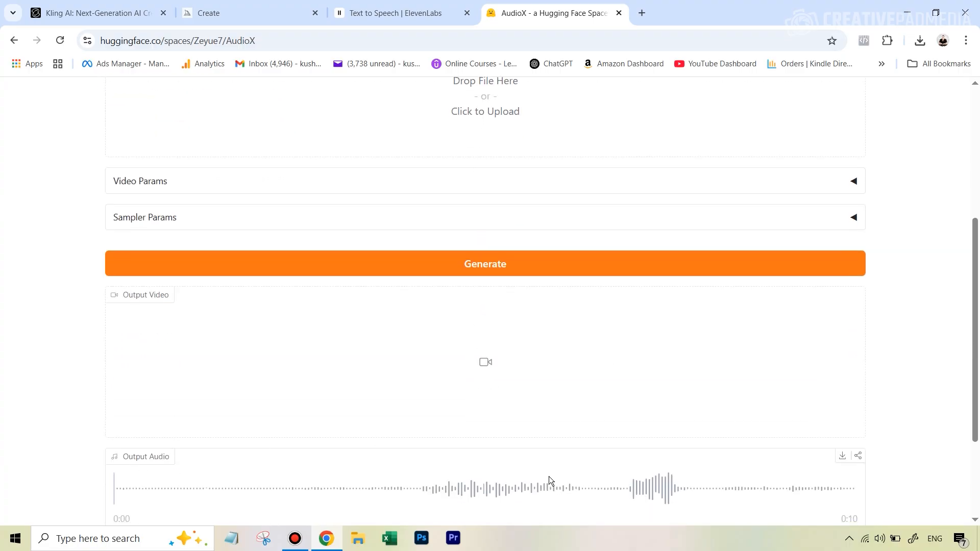
# Listen to the generated 10-second garden clip, then return to the Kling lip sync results
pyautogui.scroll(-3)
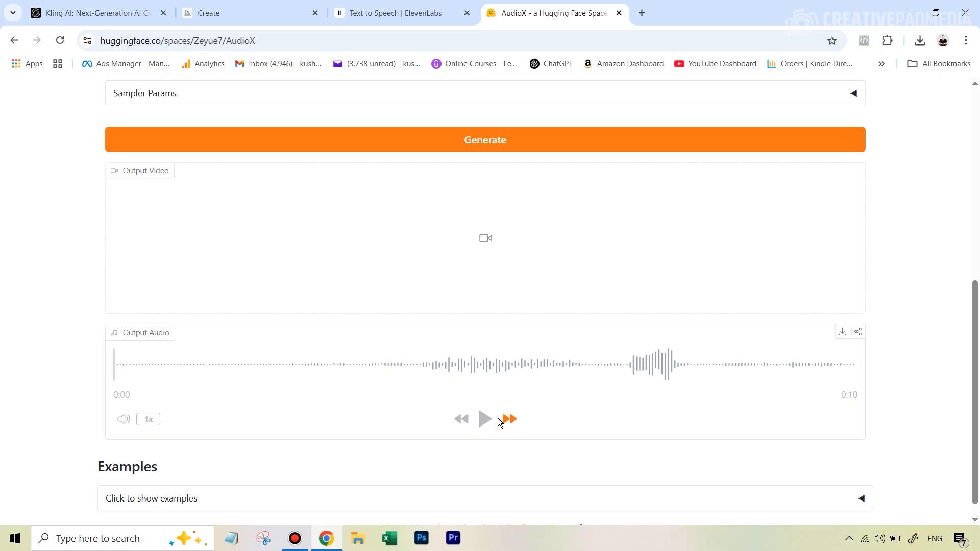
pyautogui.click(485, 419)
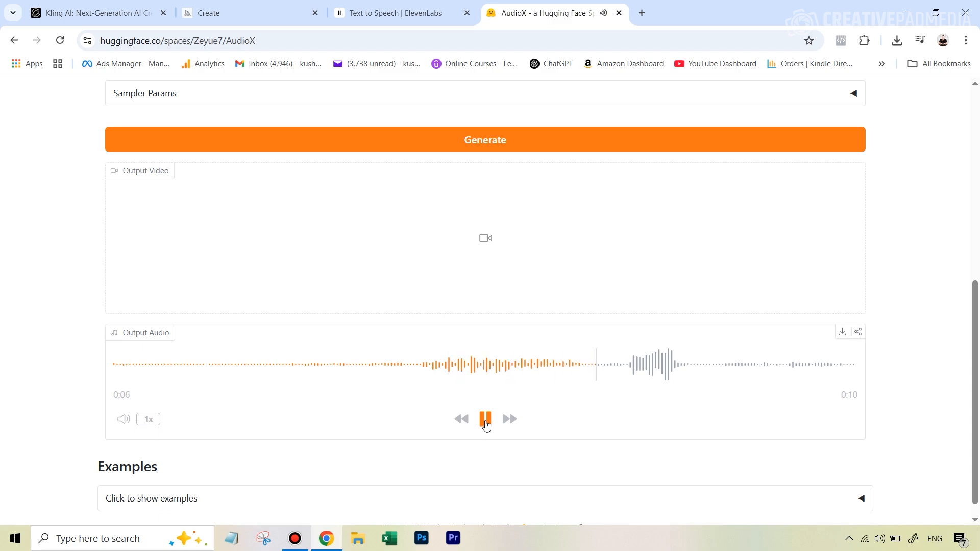
pyautogui.click(485, 418)
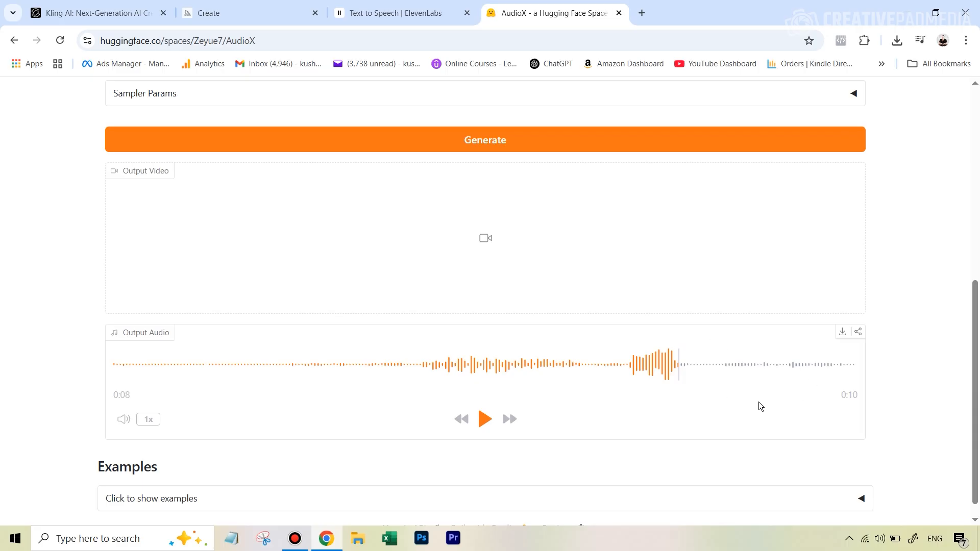
pyautogui.moveTo(634, 447)
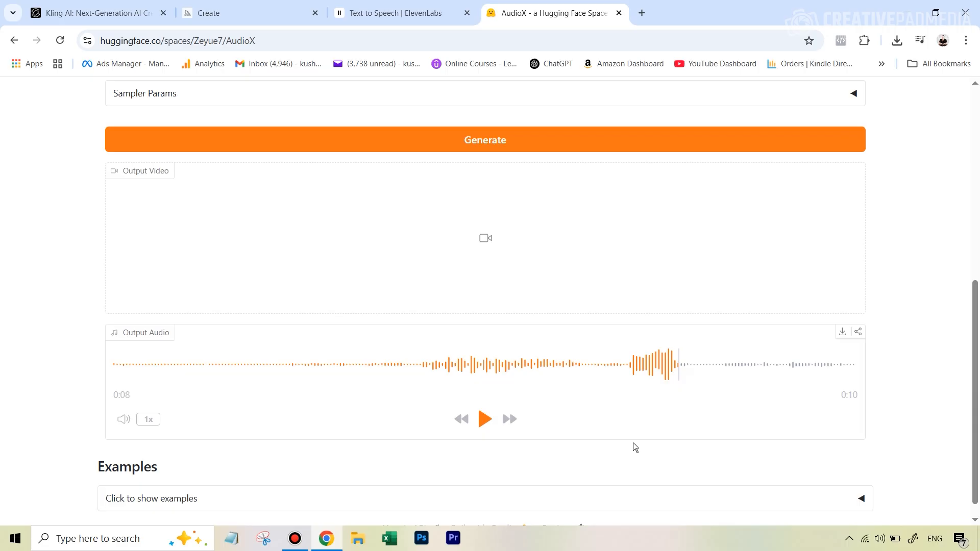
pyautogui.click(88, 12)
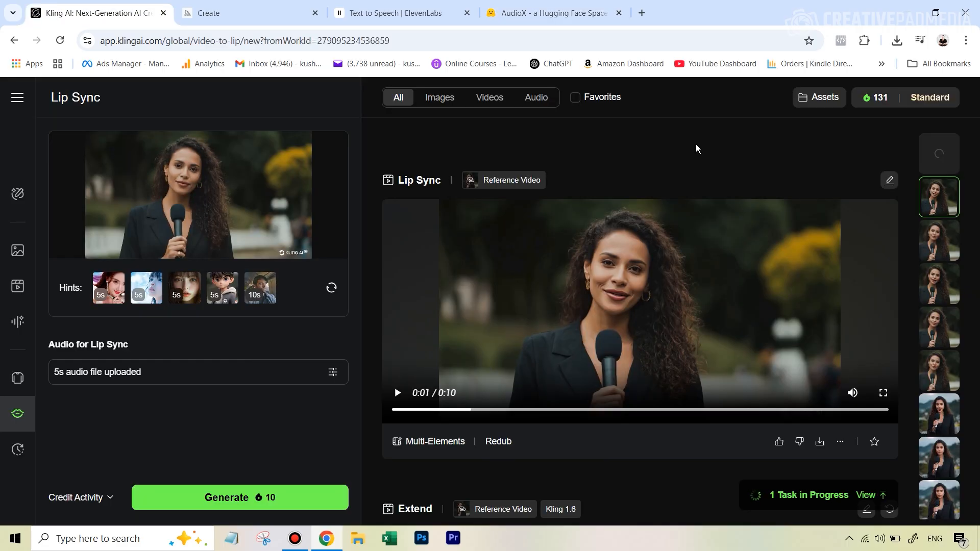